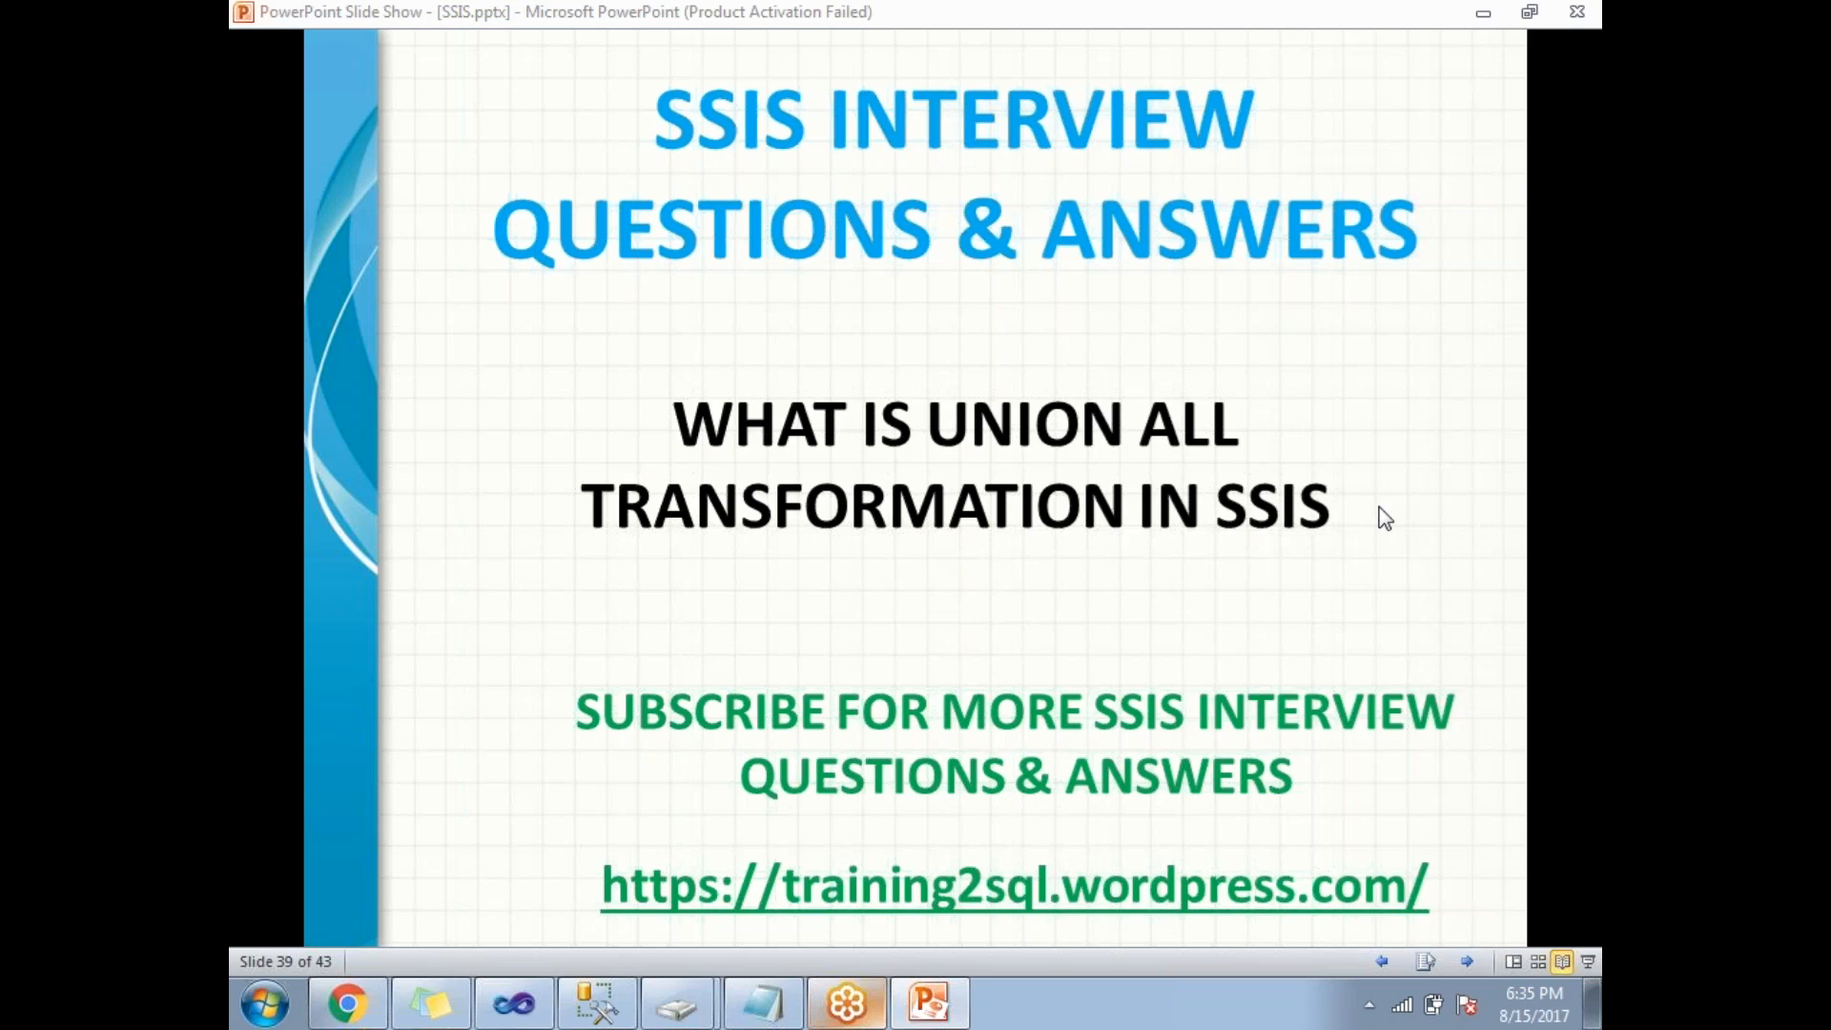
mouse_move(1077, 675)
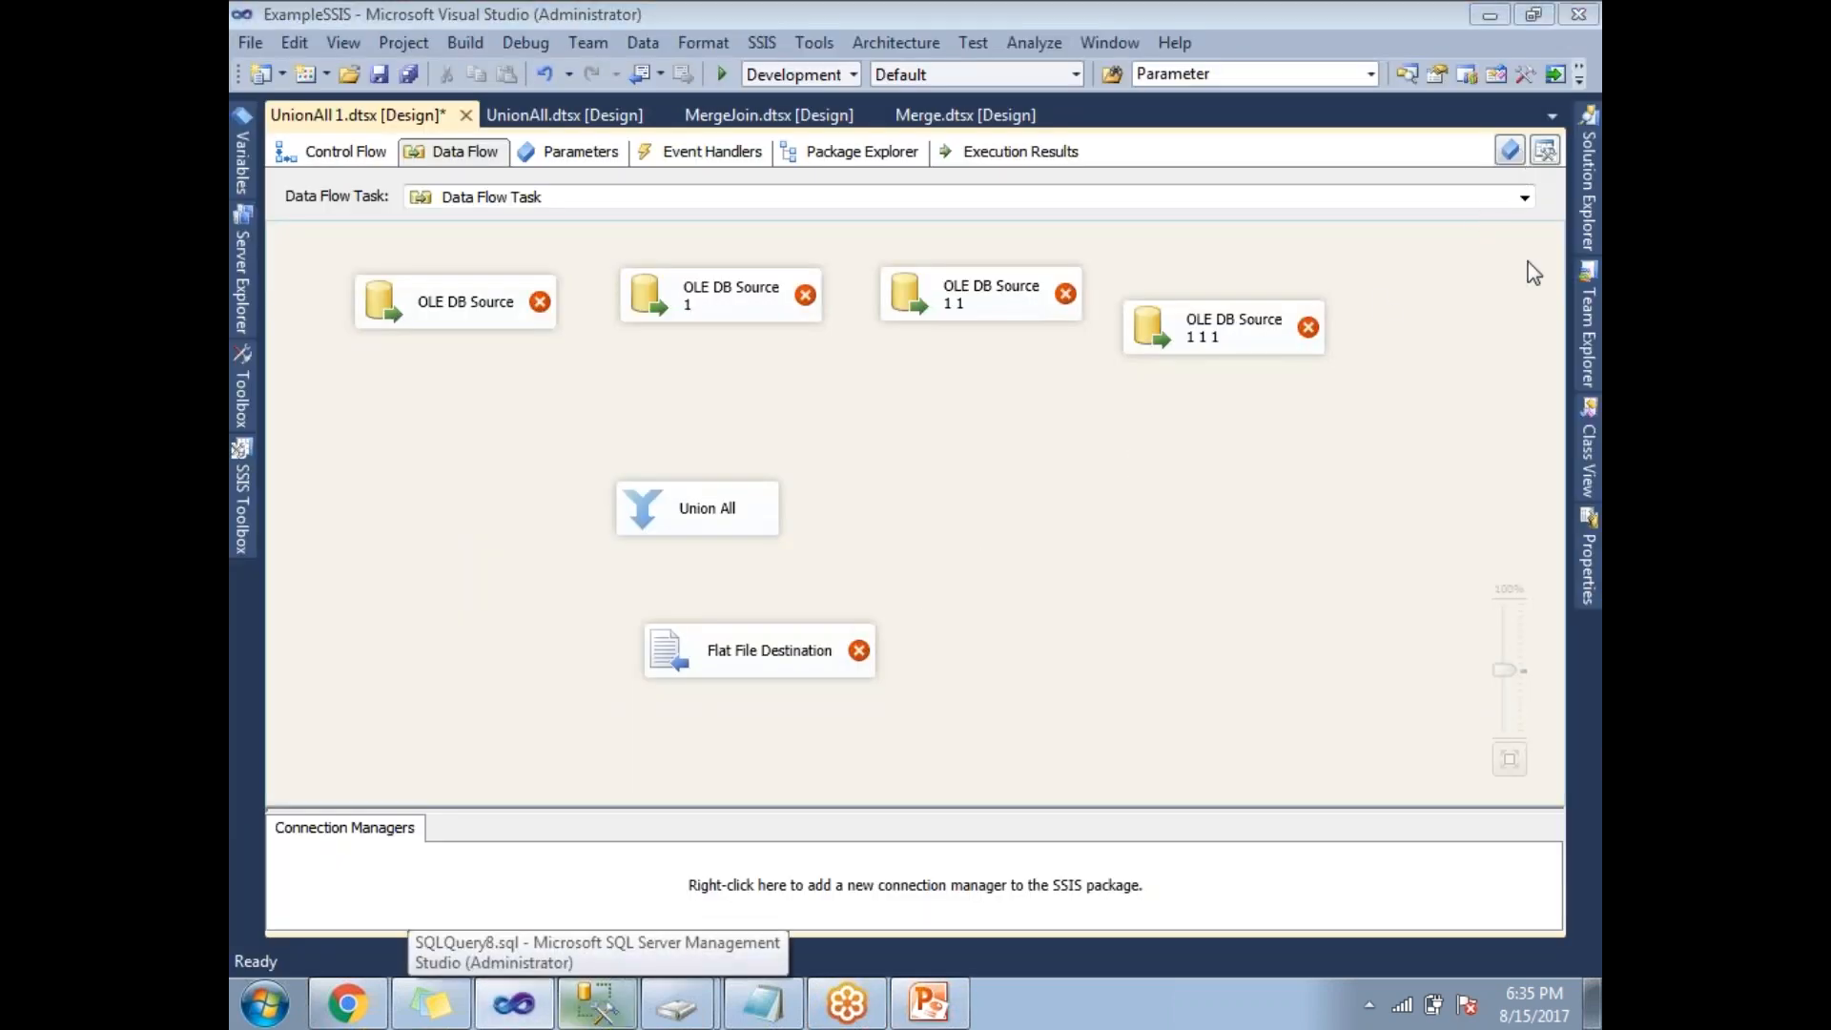
mouse_move(1540, 527)
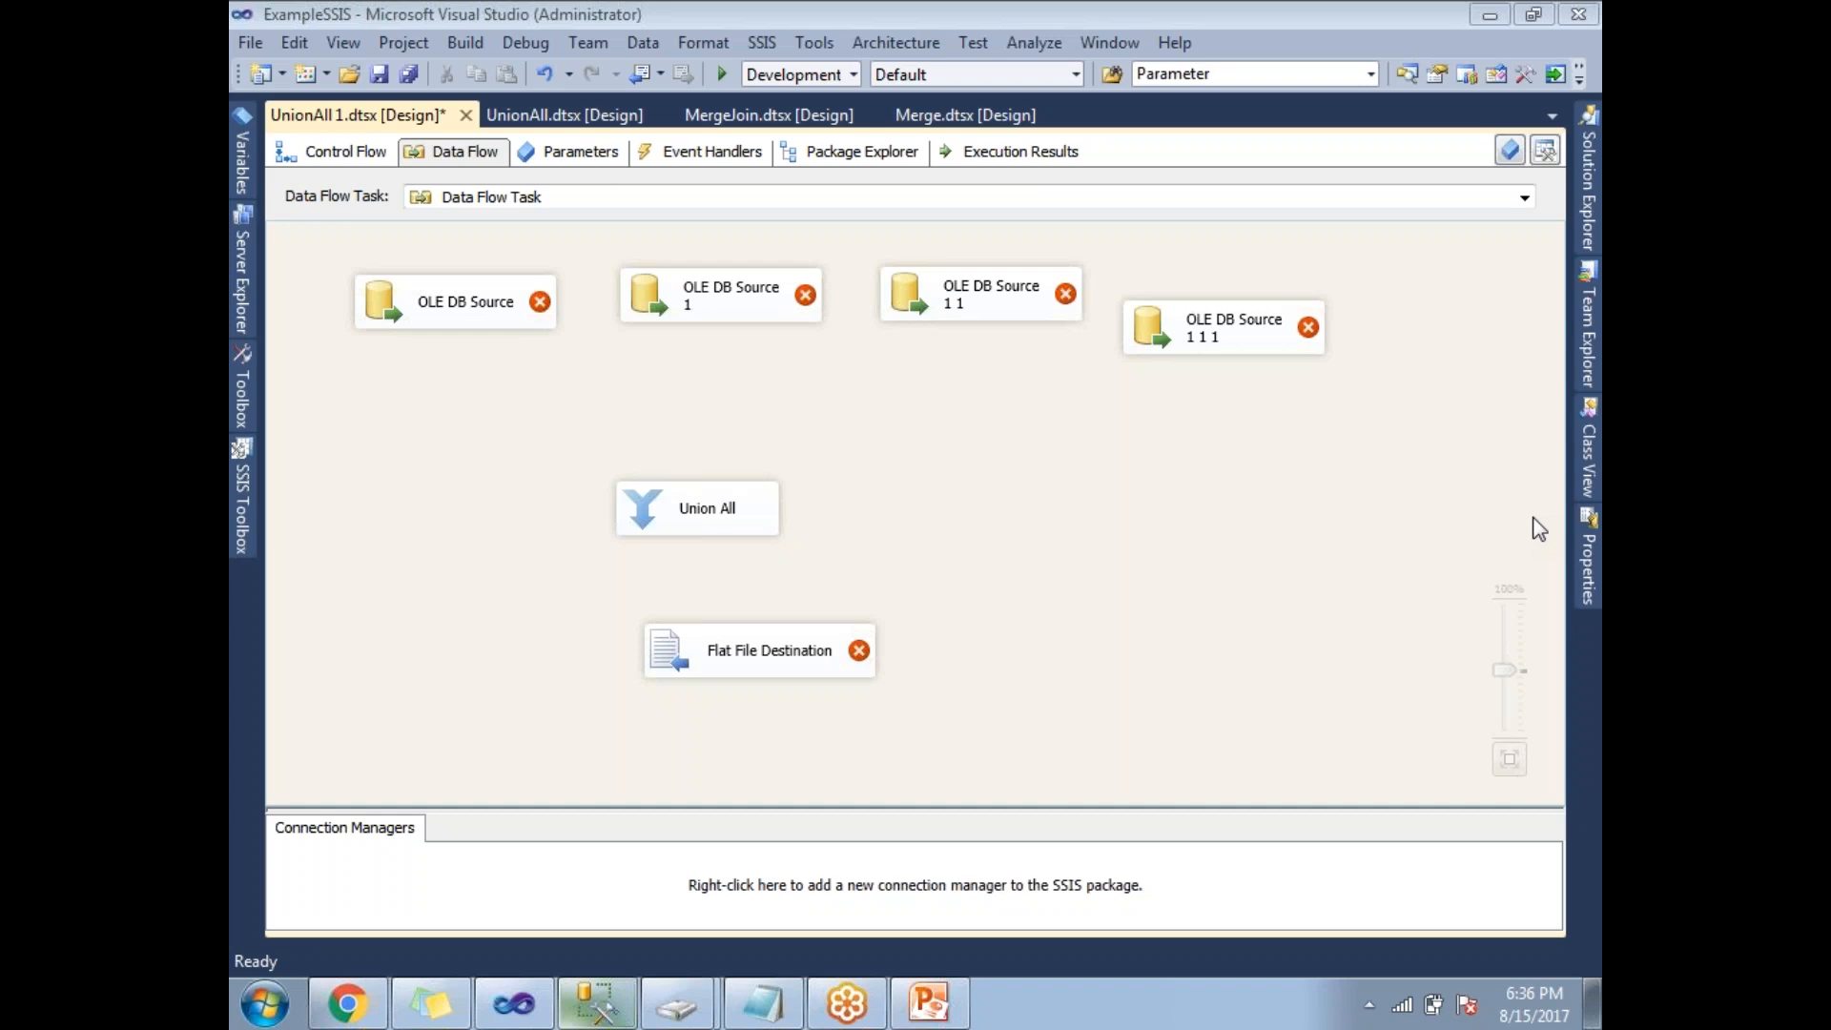
mouse_move(683, 208)
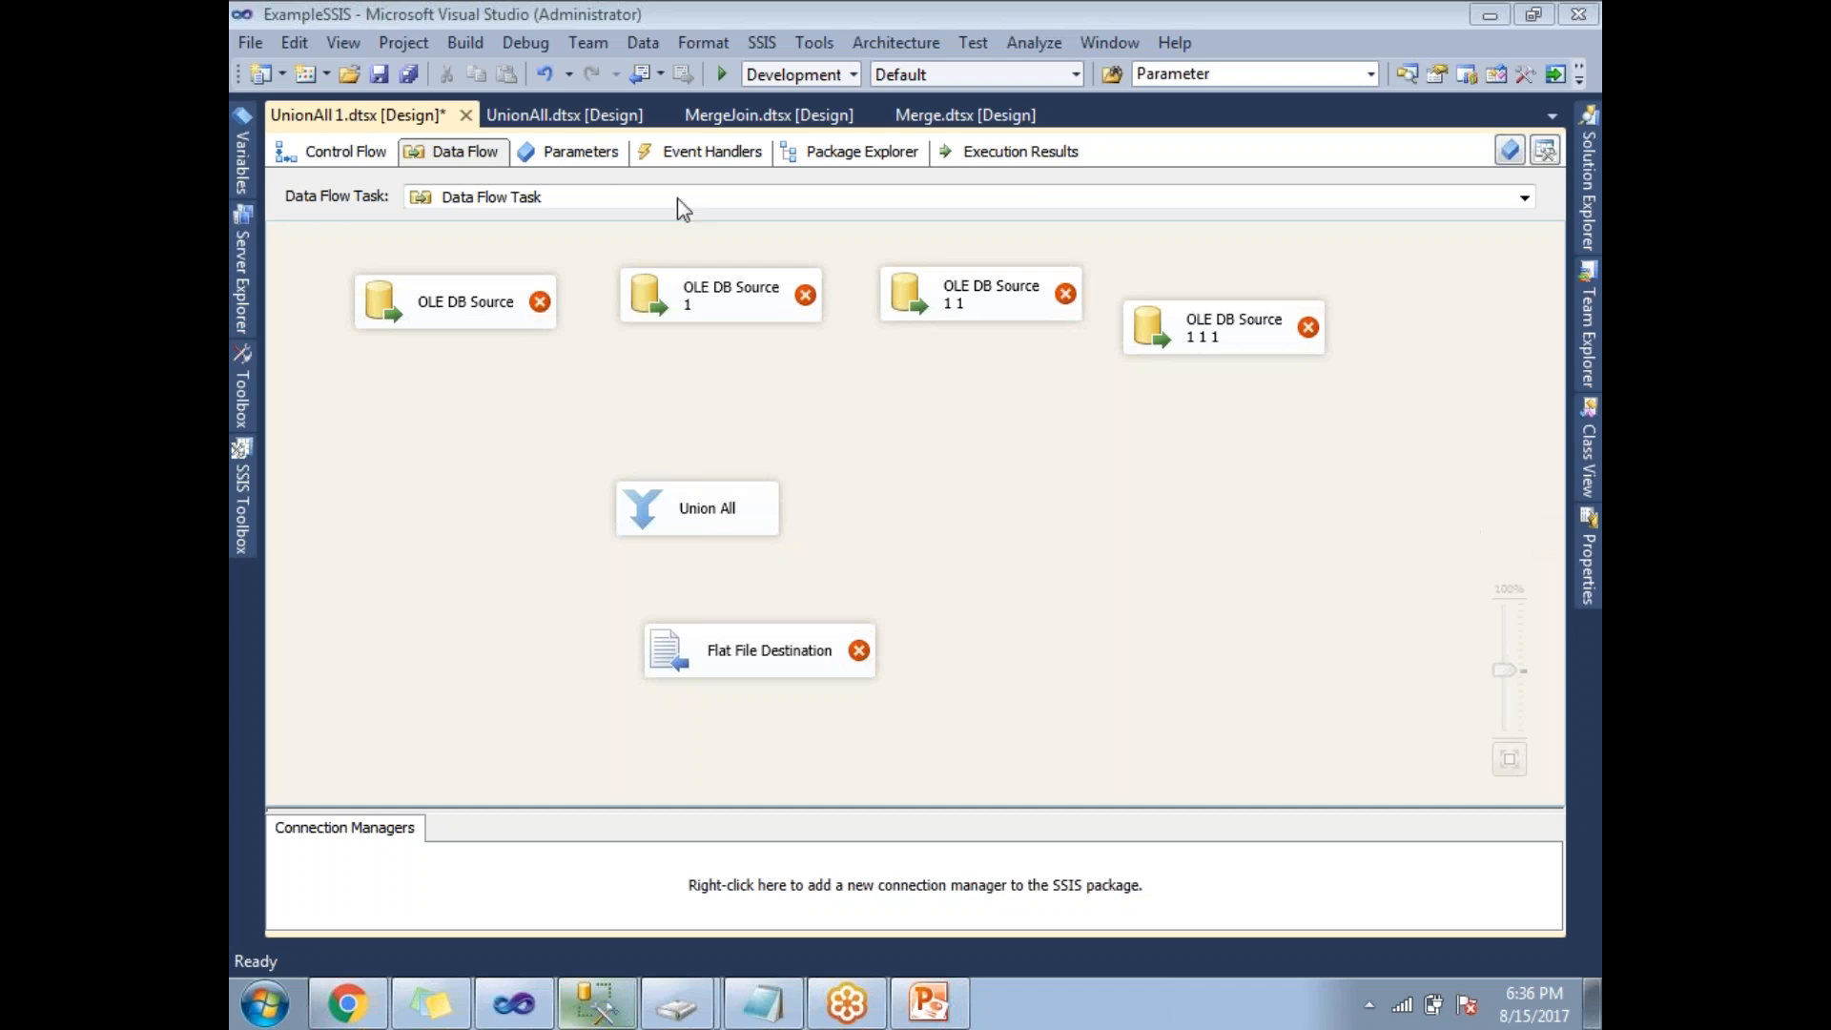
mouse_move(473, 328)
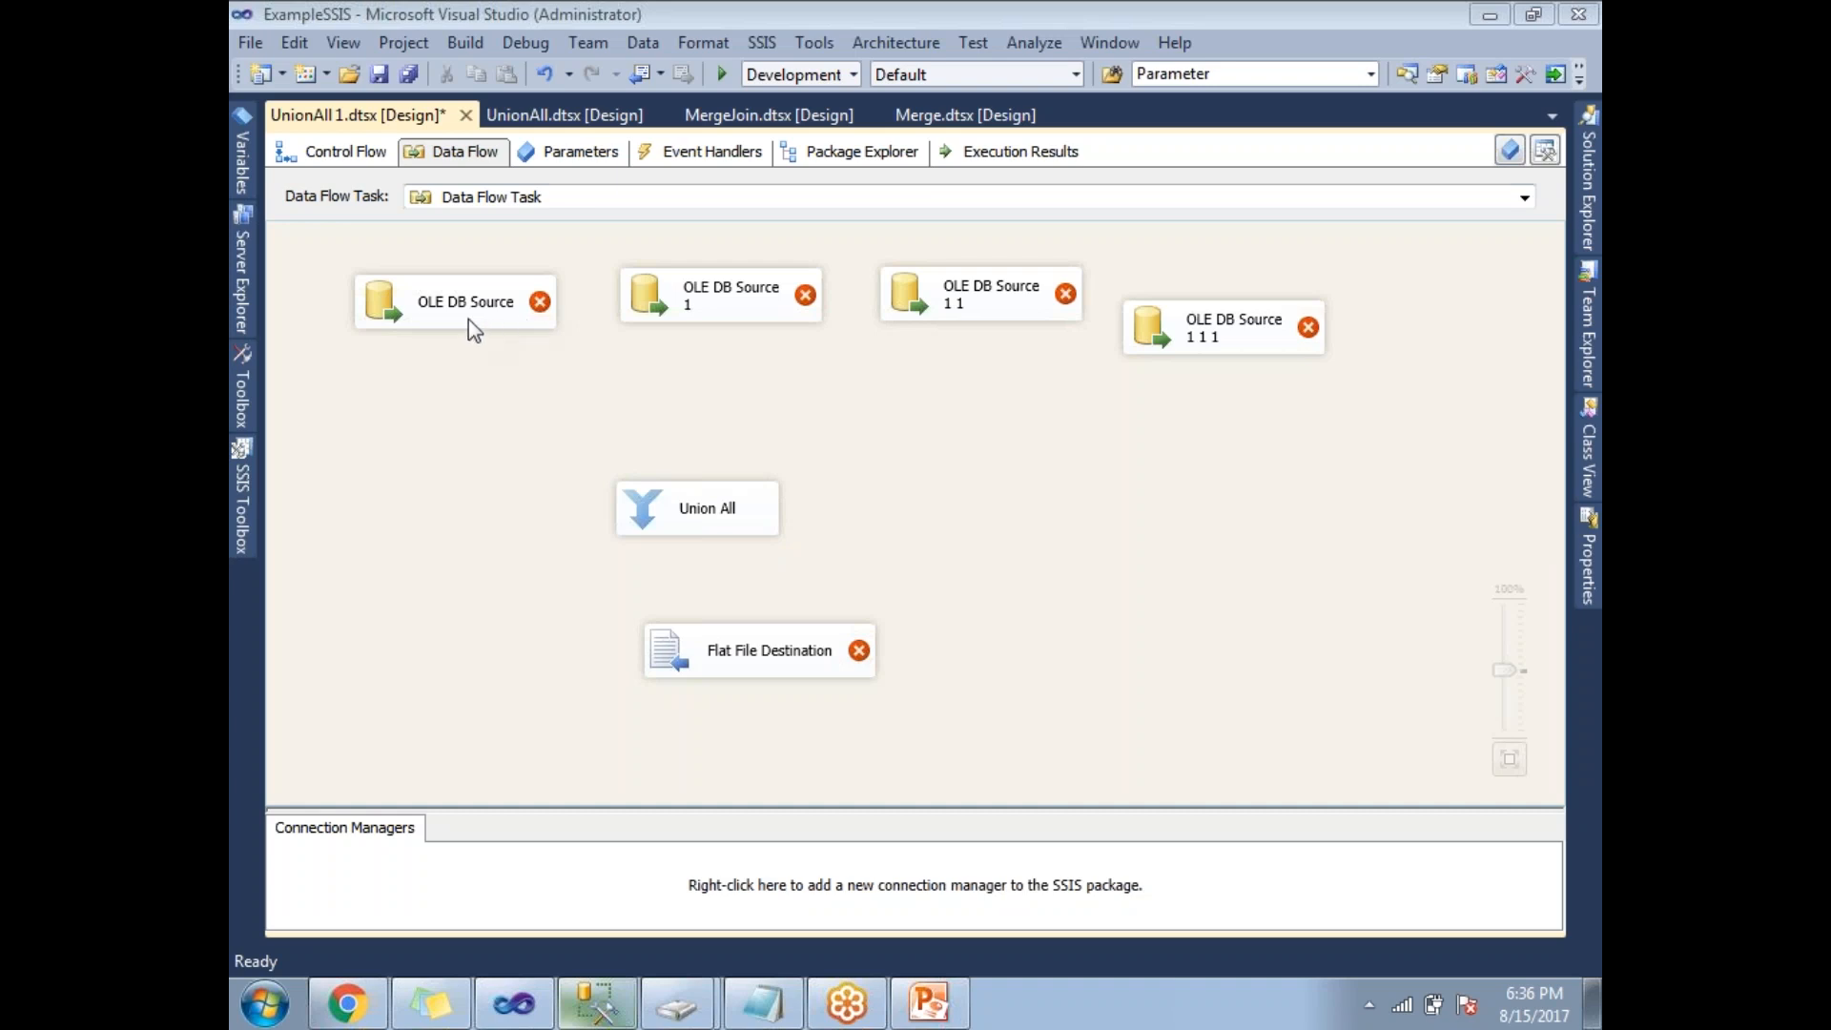
mouse_move(462, 310)
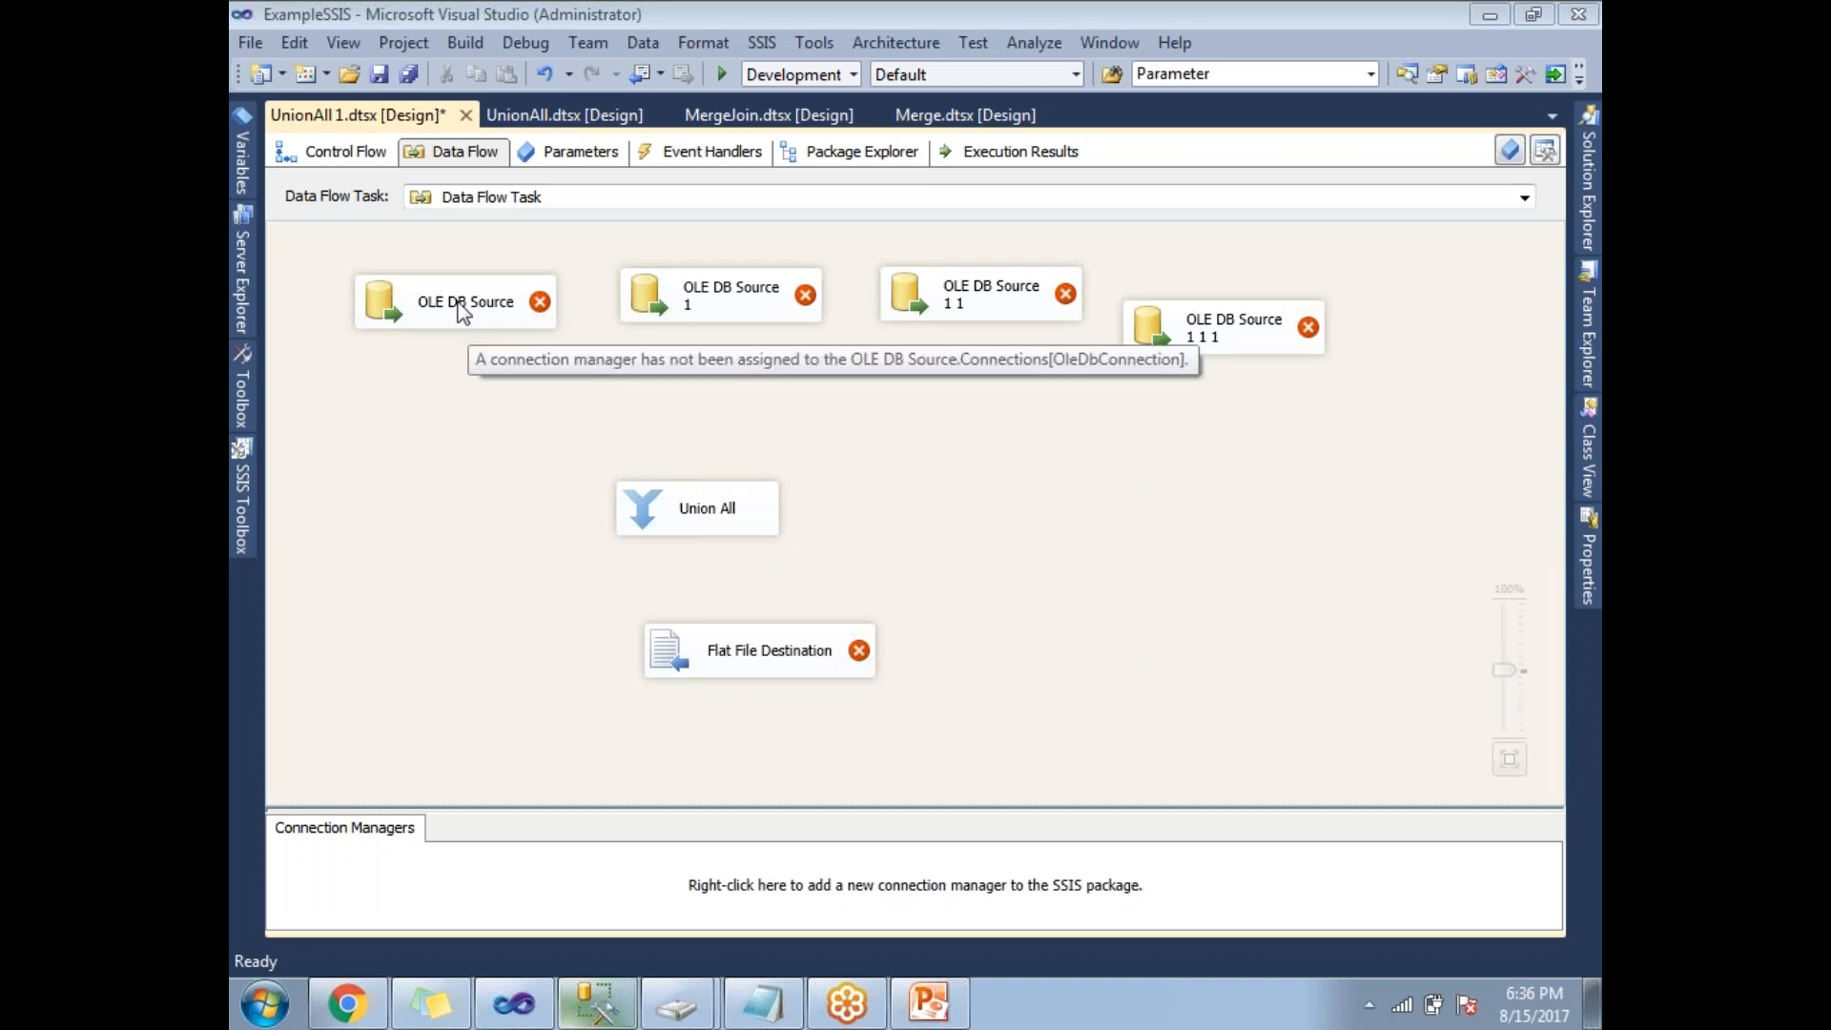
Point the first OLE DB source at [Production].[Location] via the .\SQL2012.AdventureWorks2012 connection
double_click(463, 301)
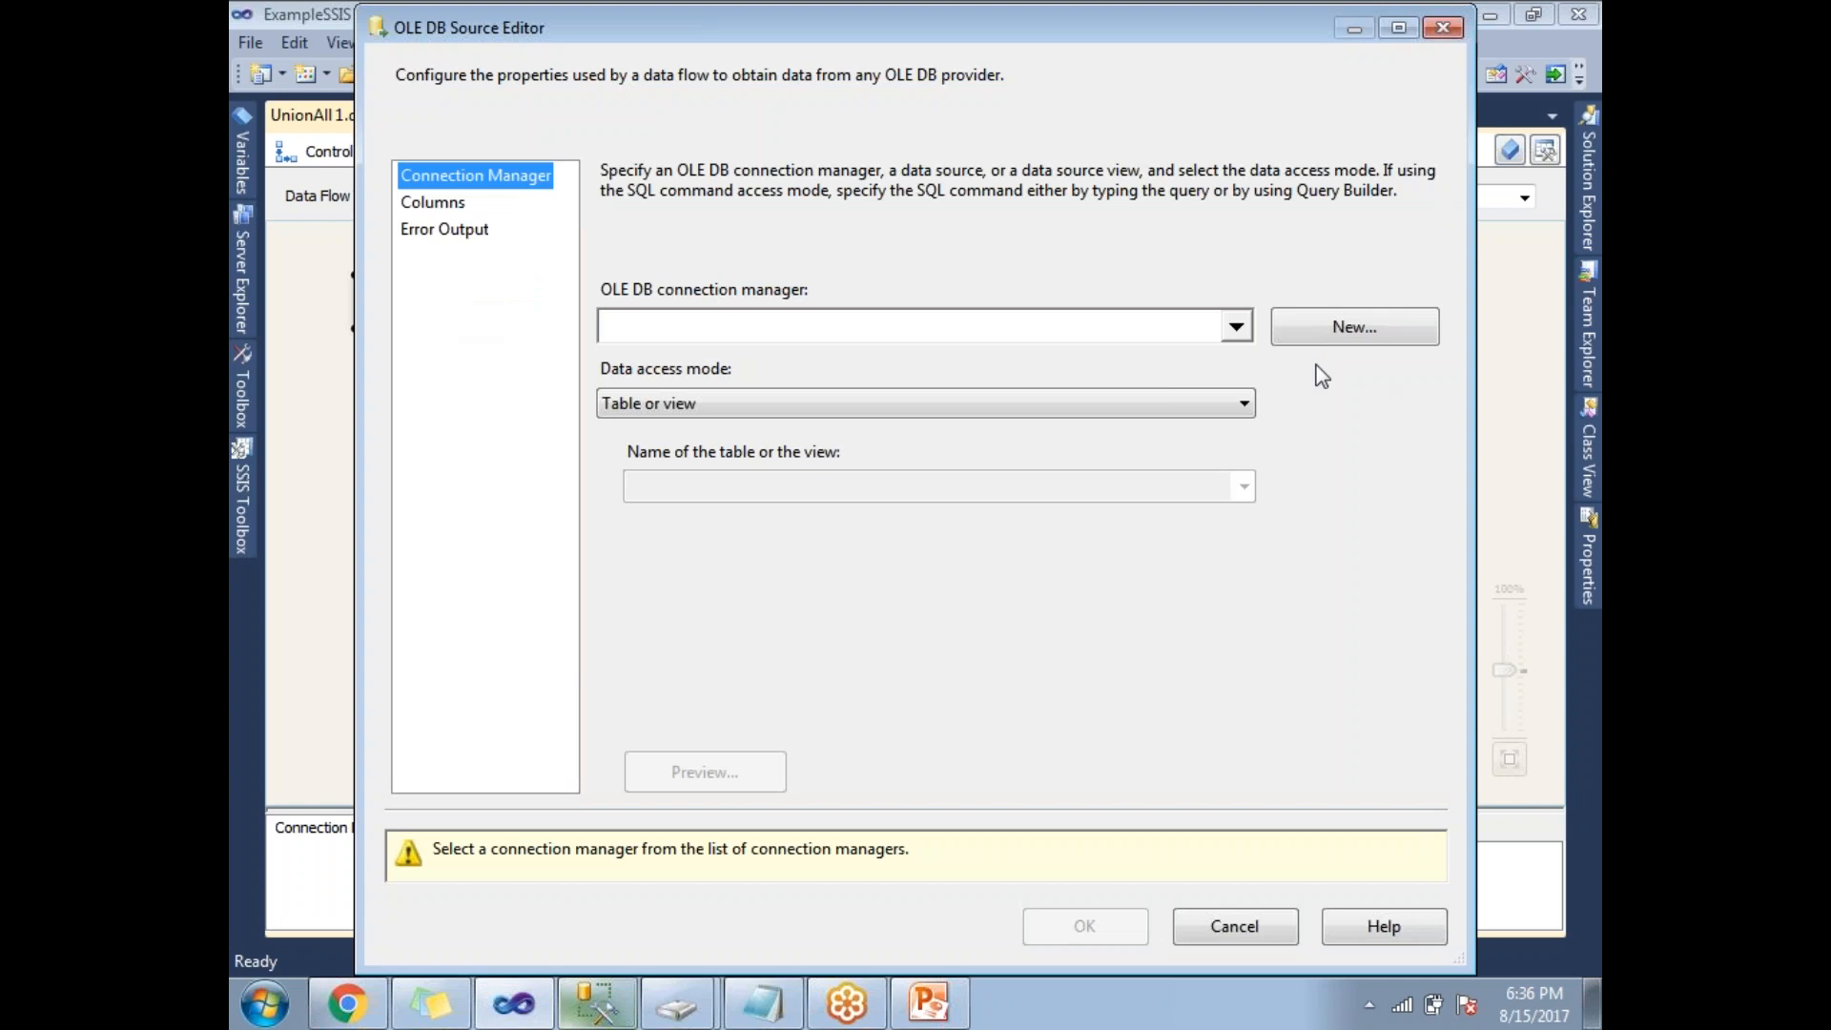
left_click(1353, 327)
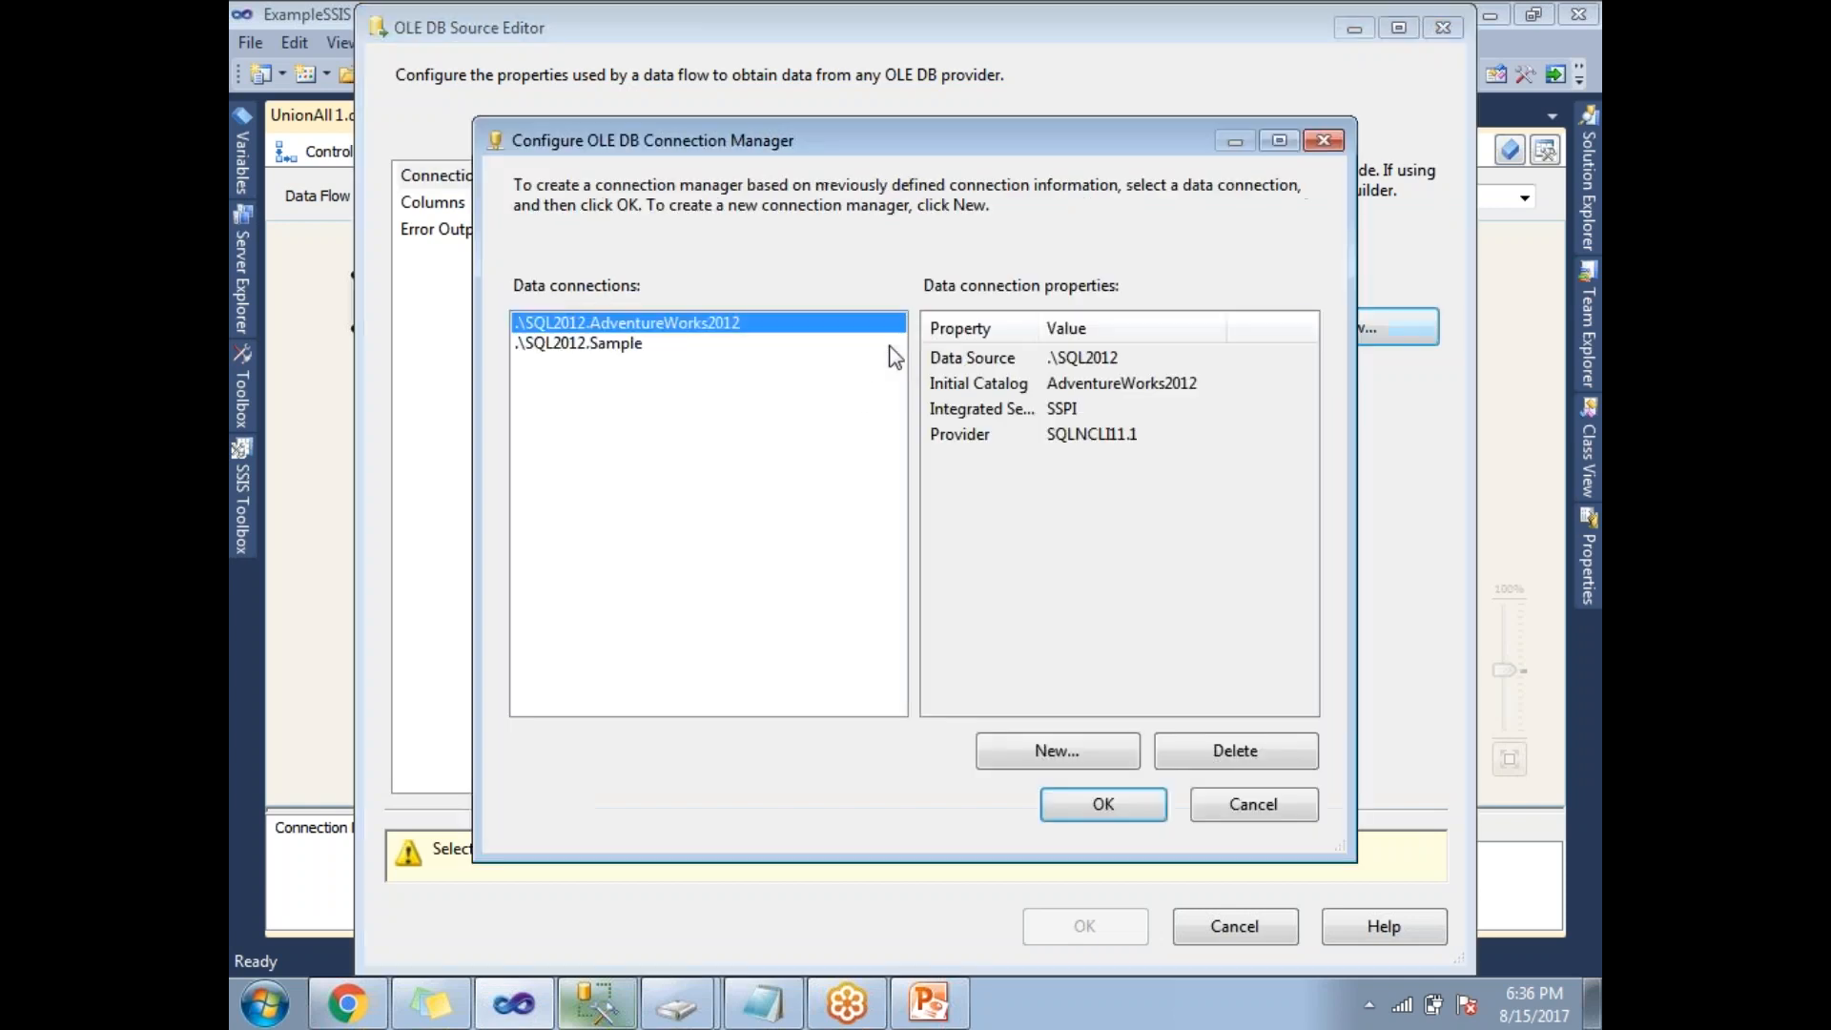
left_click(1102, 803)
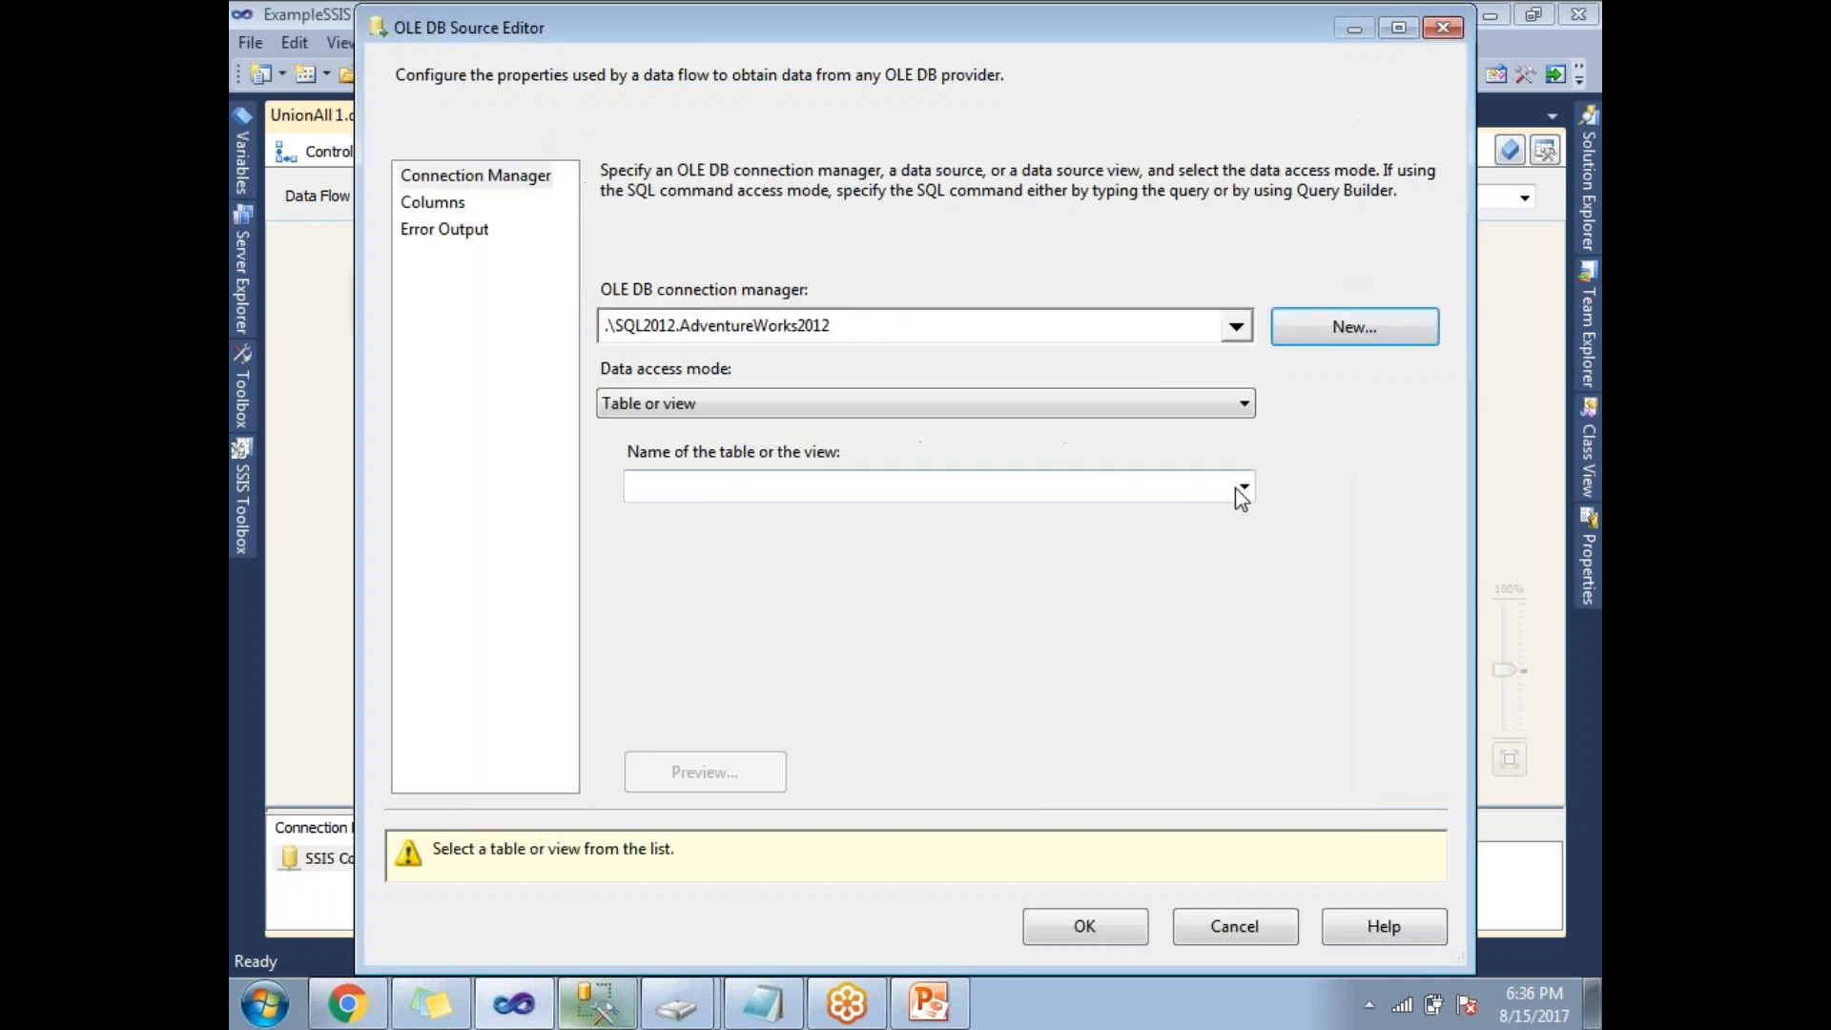
left_click(1242, 487)
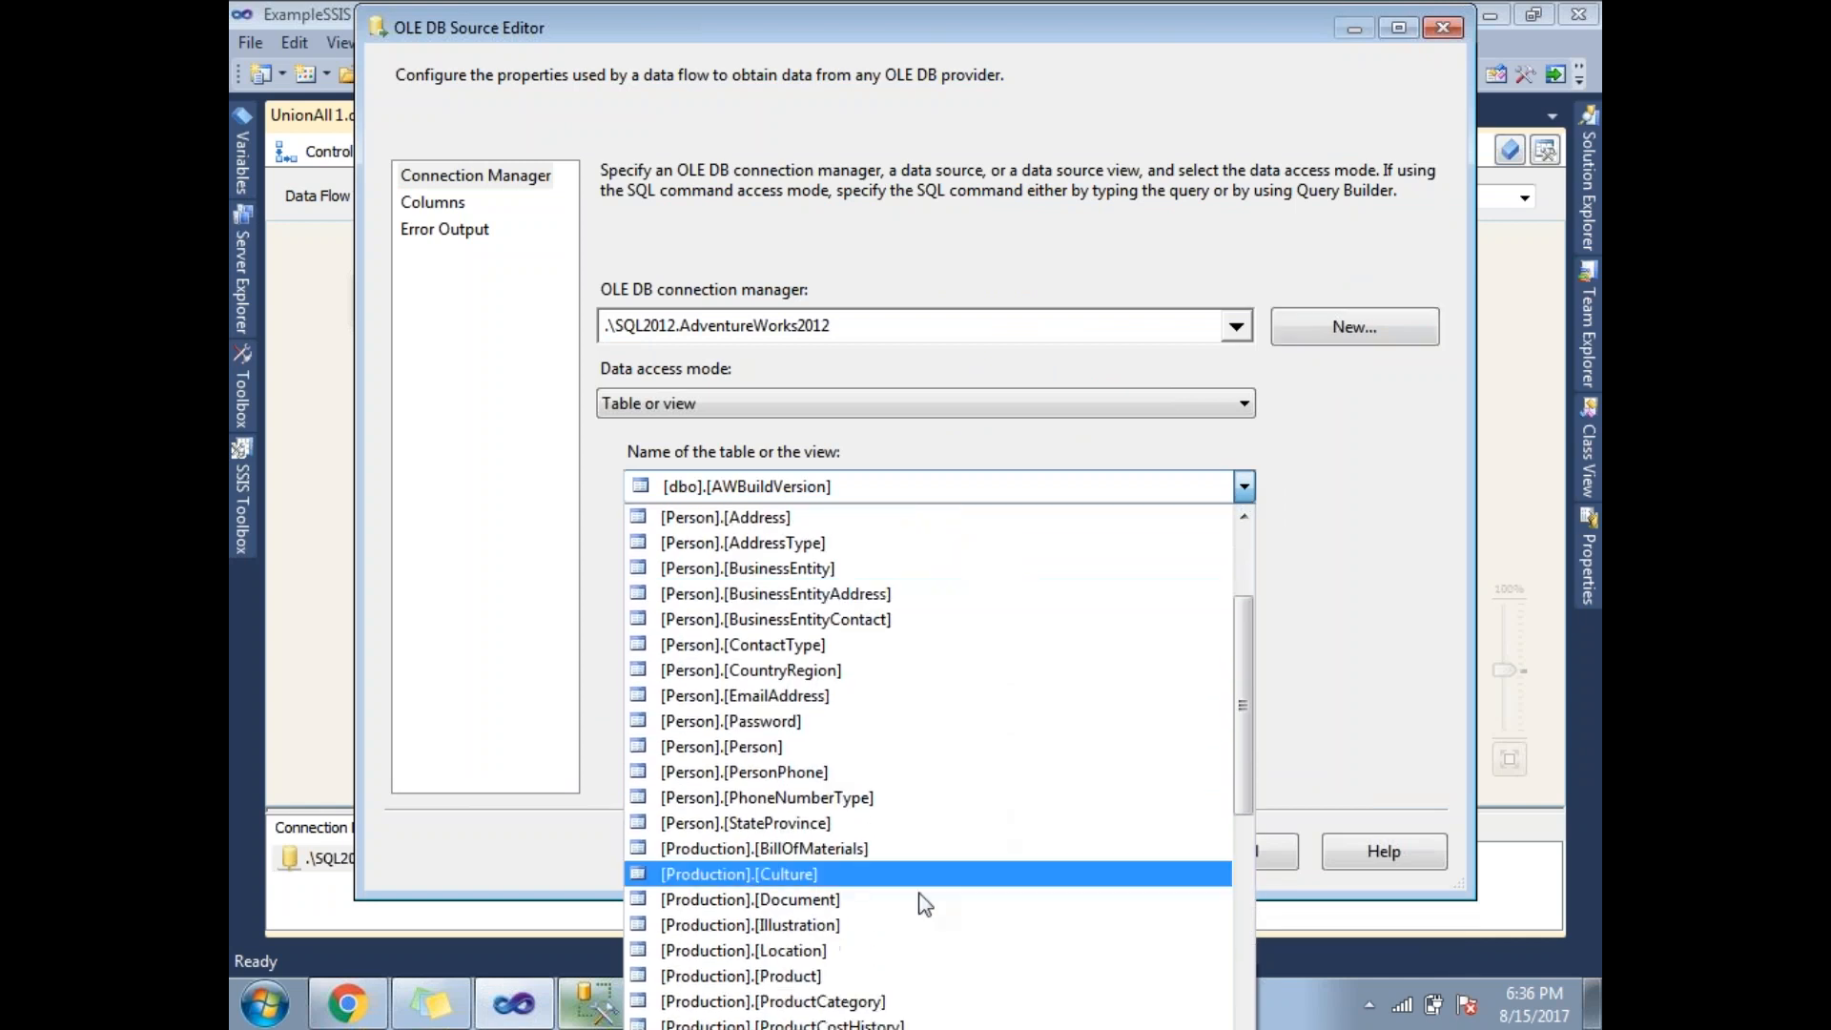
left_click(739, 950)
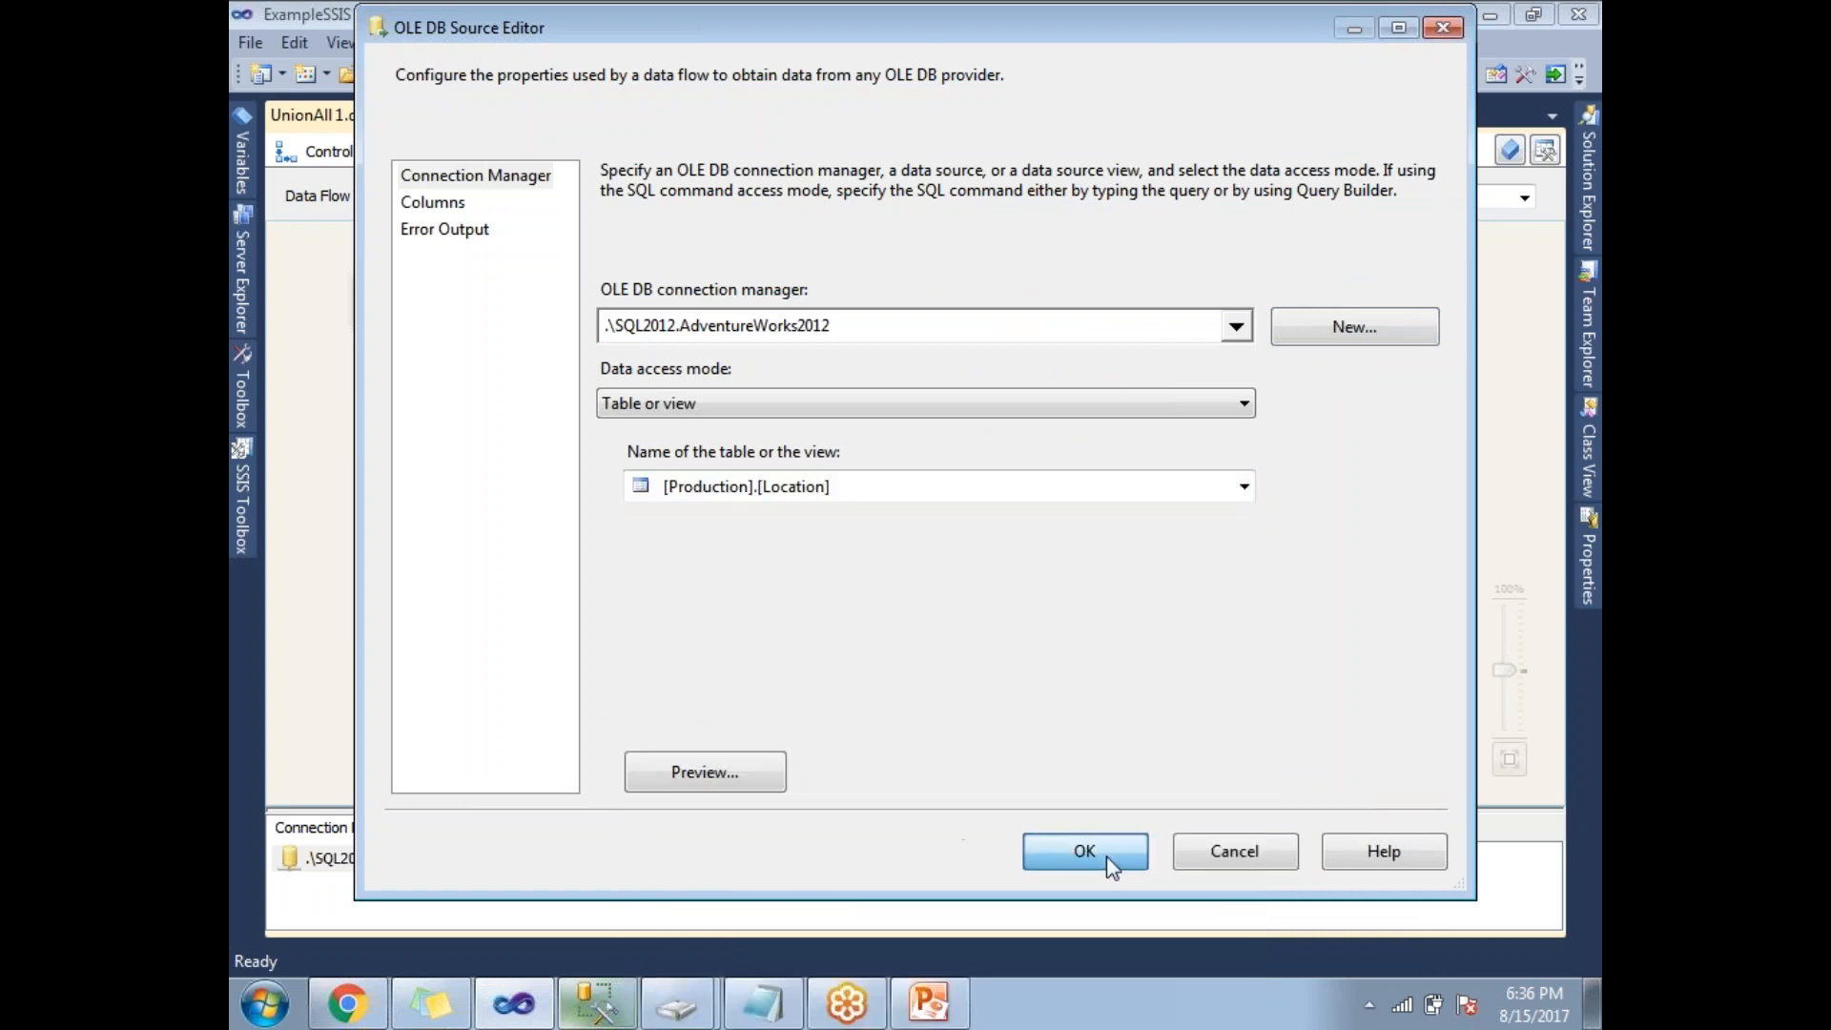
left_click(1082, 850)
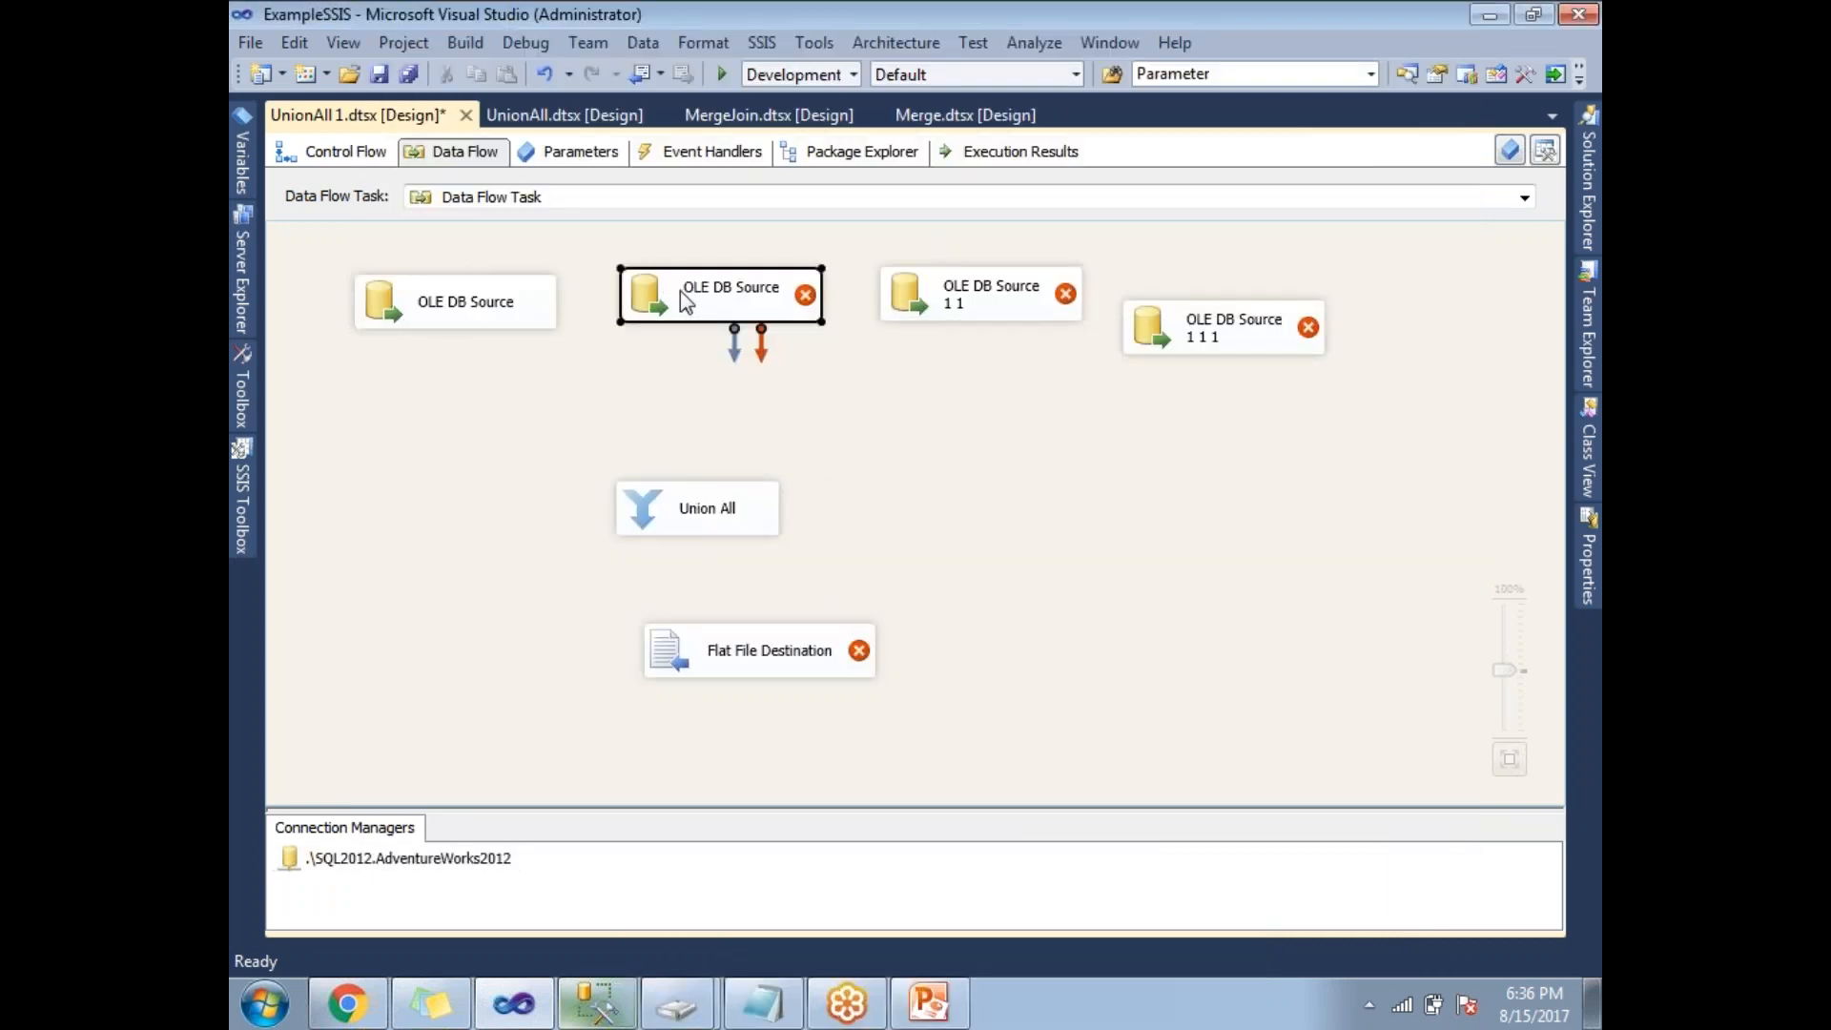
Set the second and third OLE DB sources to the [Production].[Location] table
double_click(719, 295)
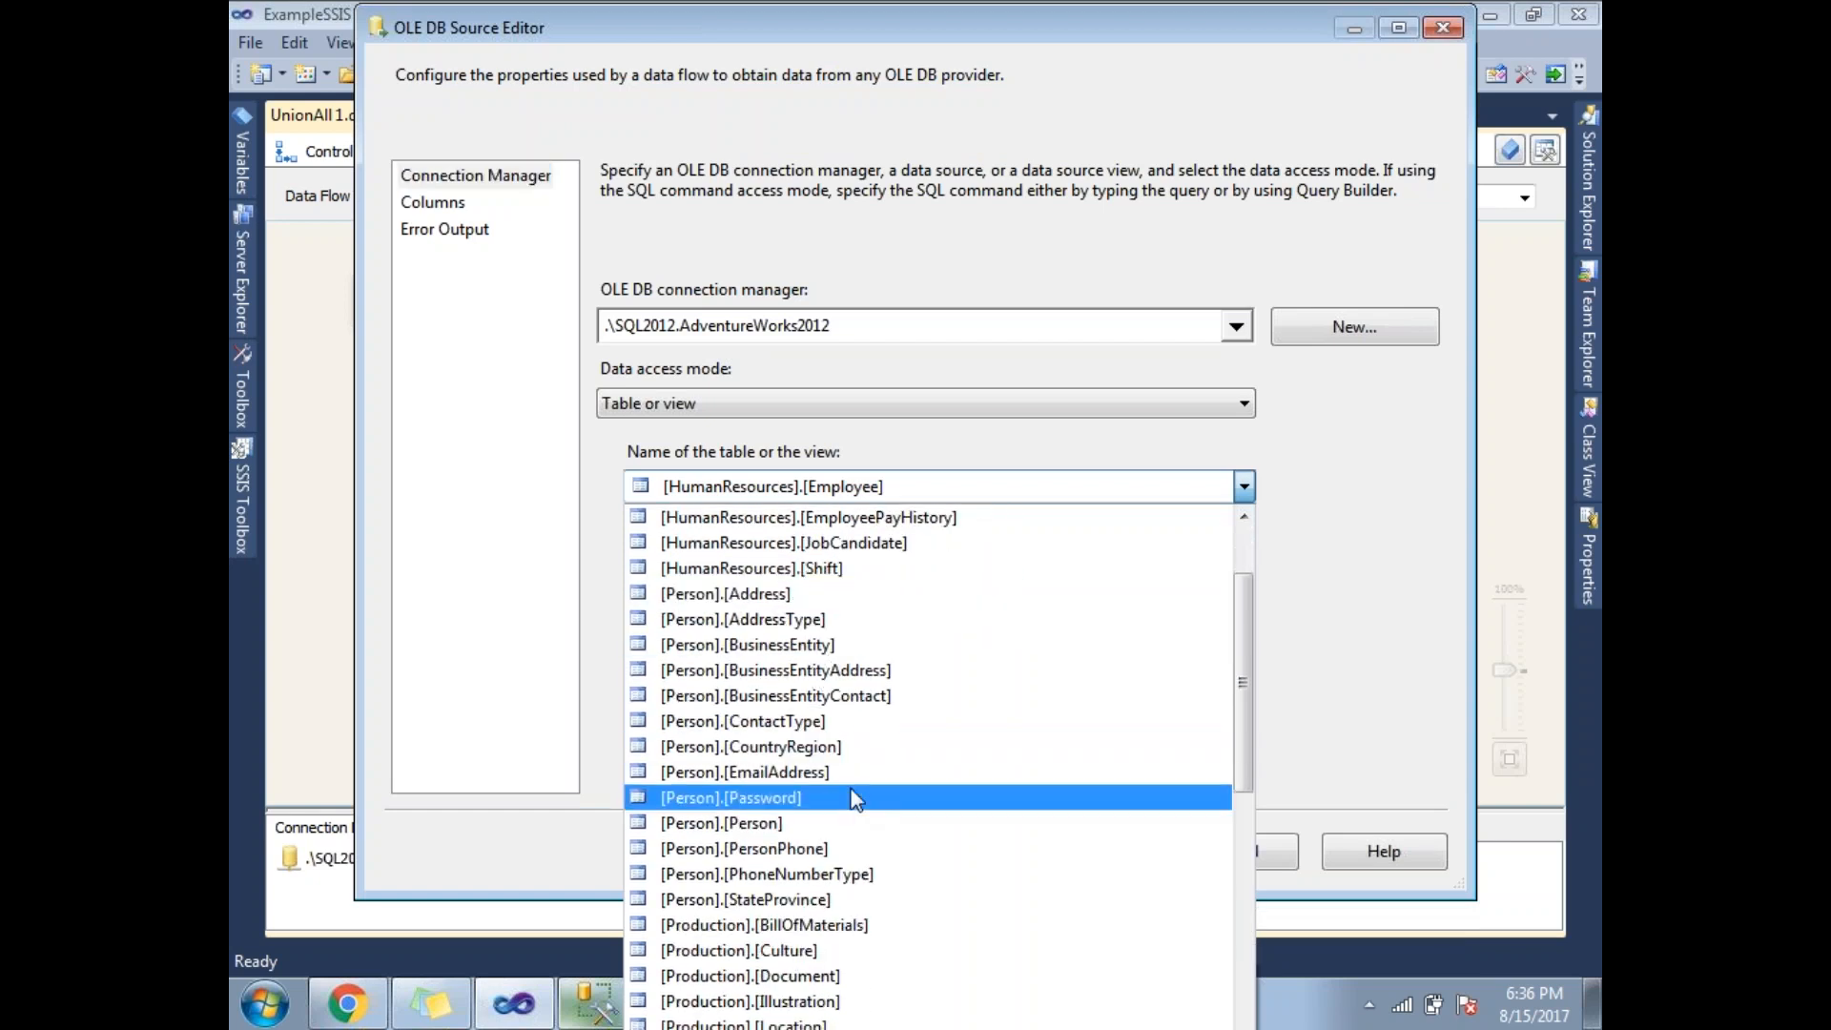
left_click(745, 1022)
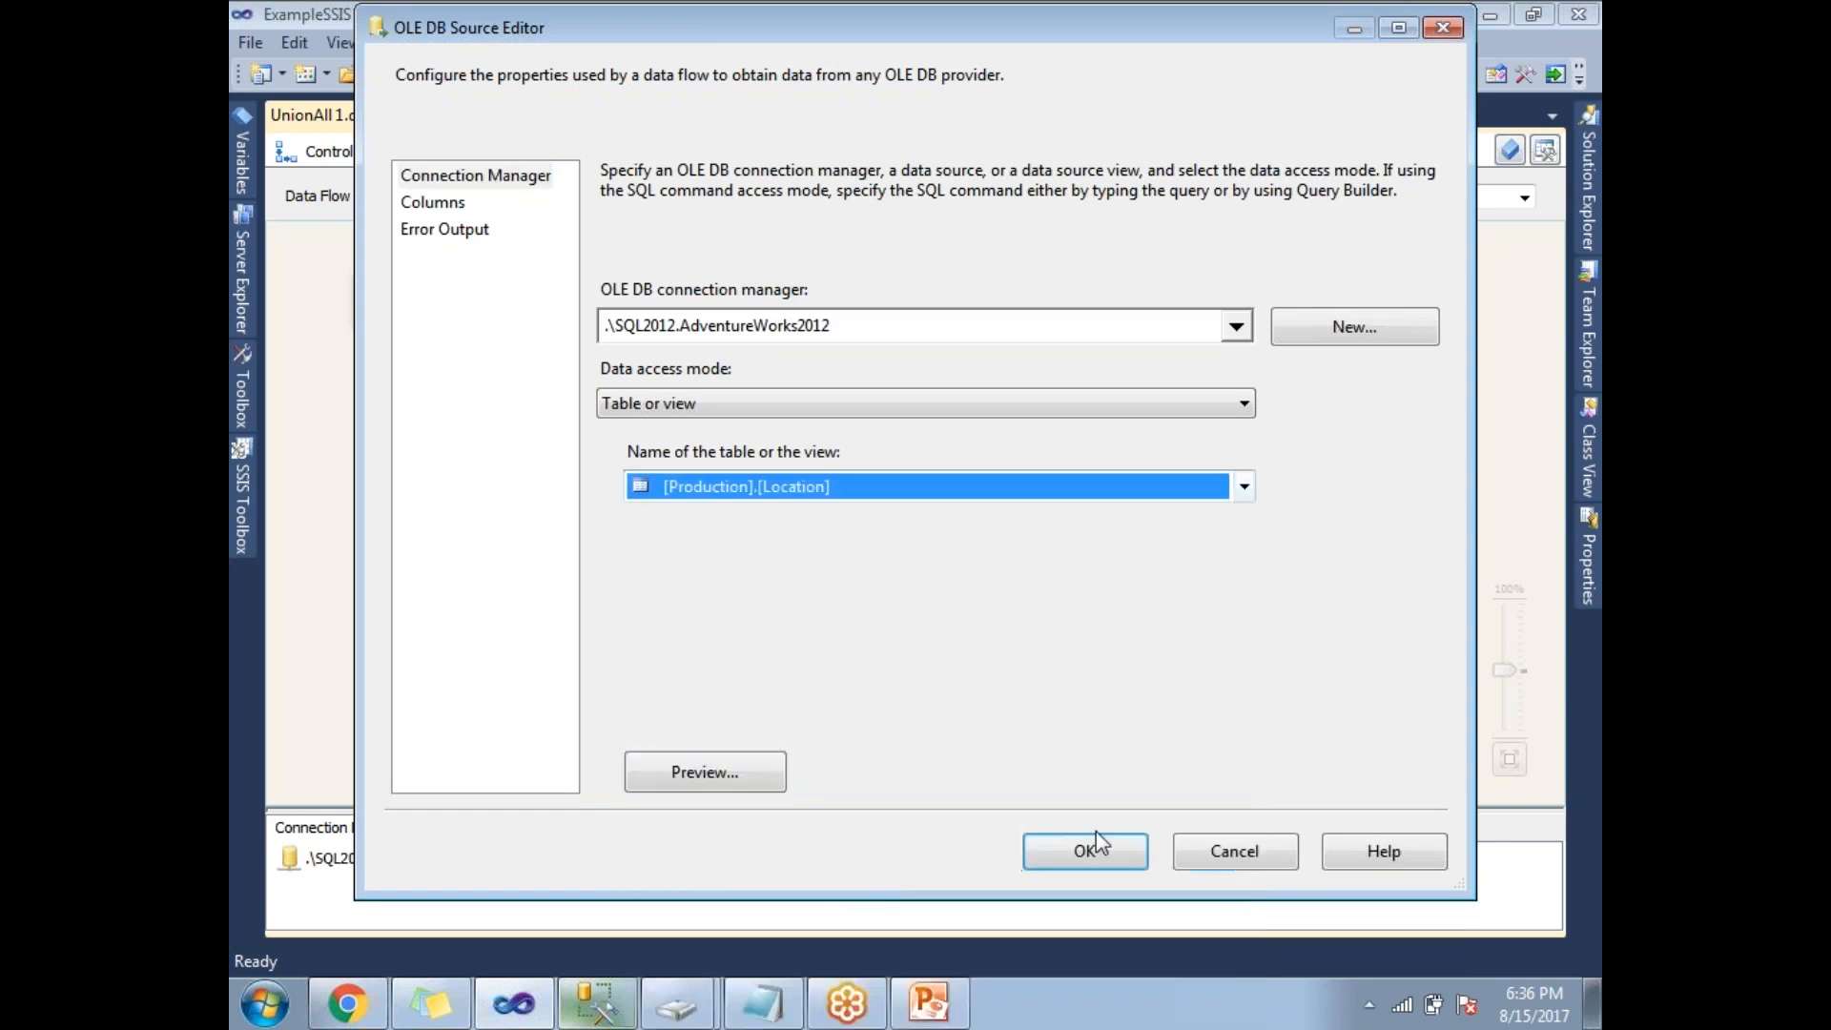
left_click(1086, 850)
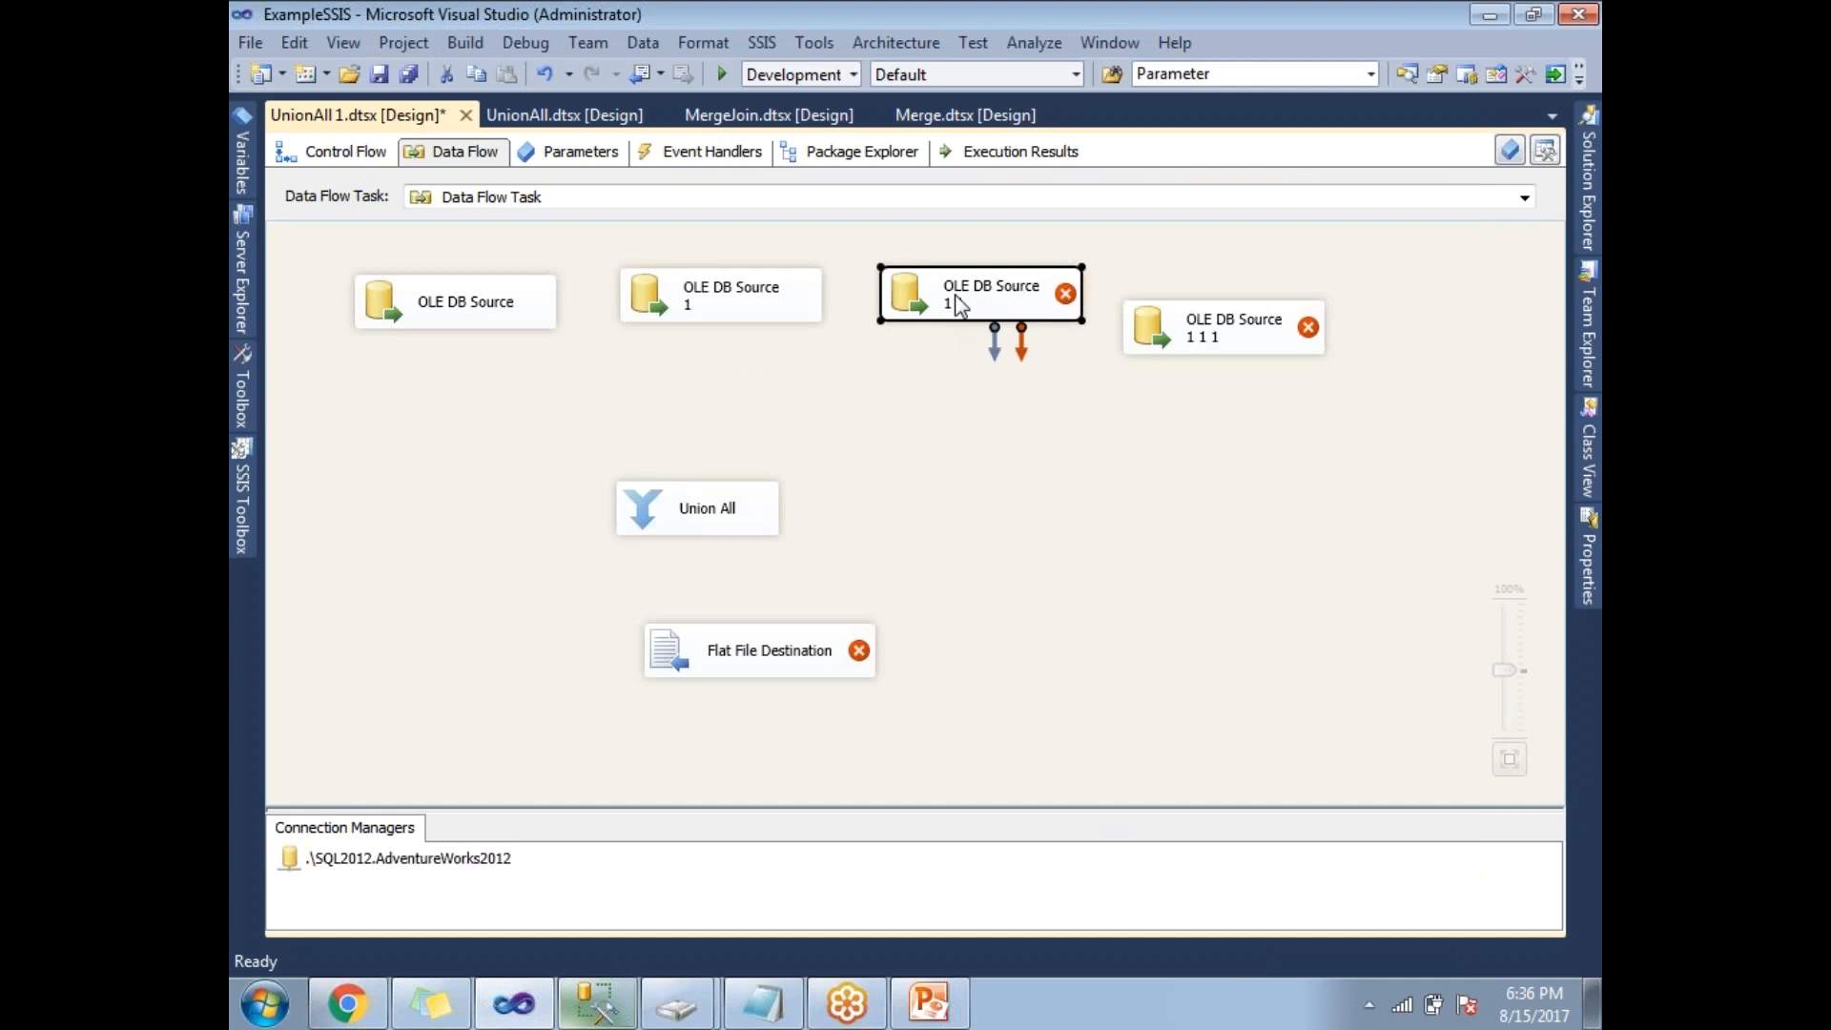
double_click(979, 293)
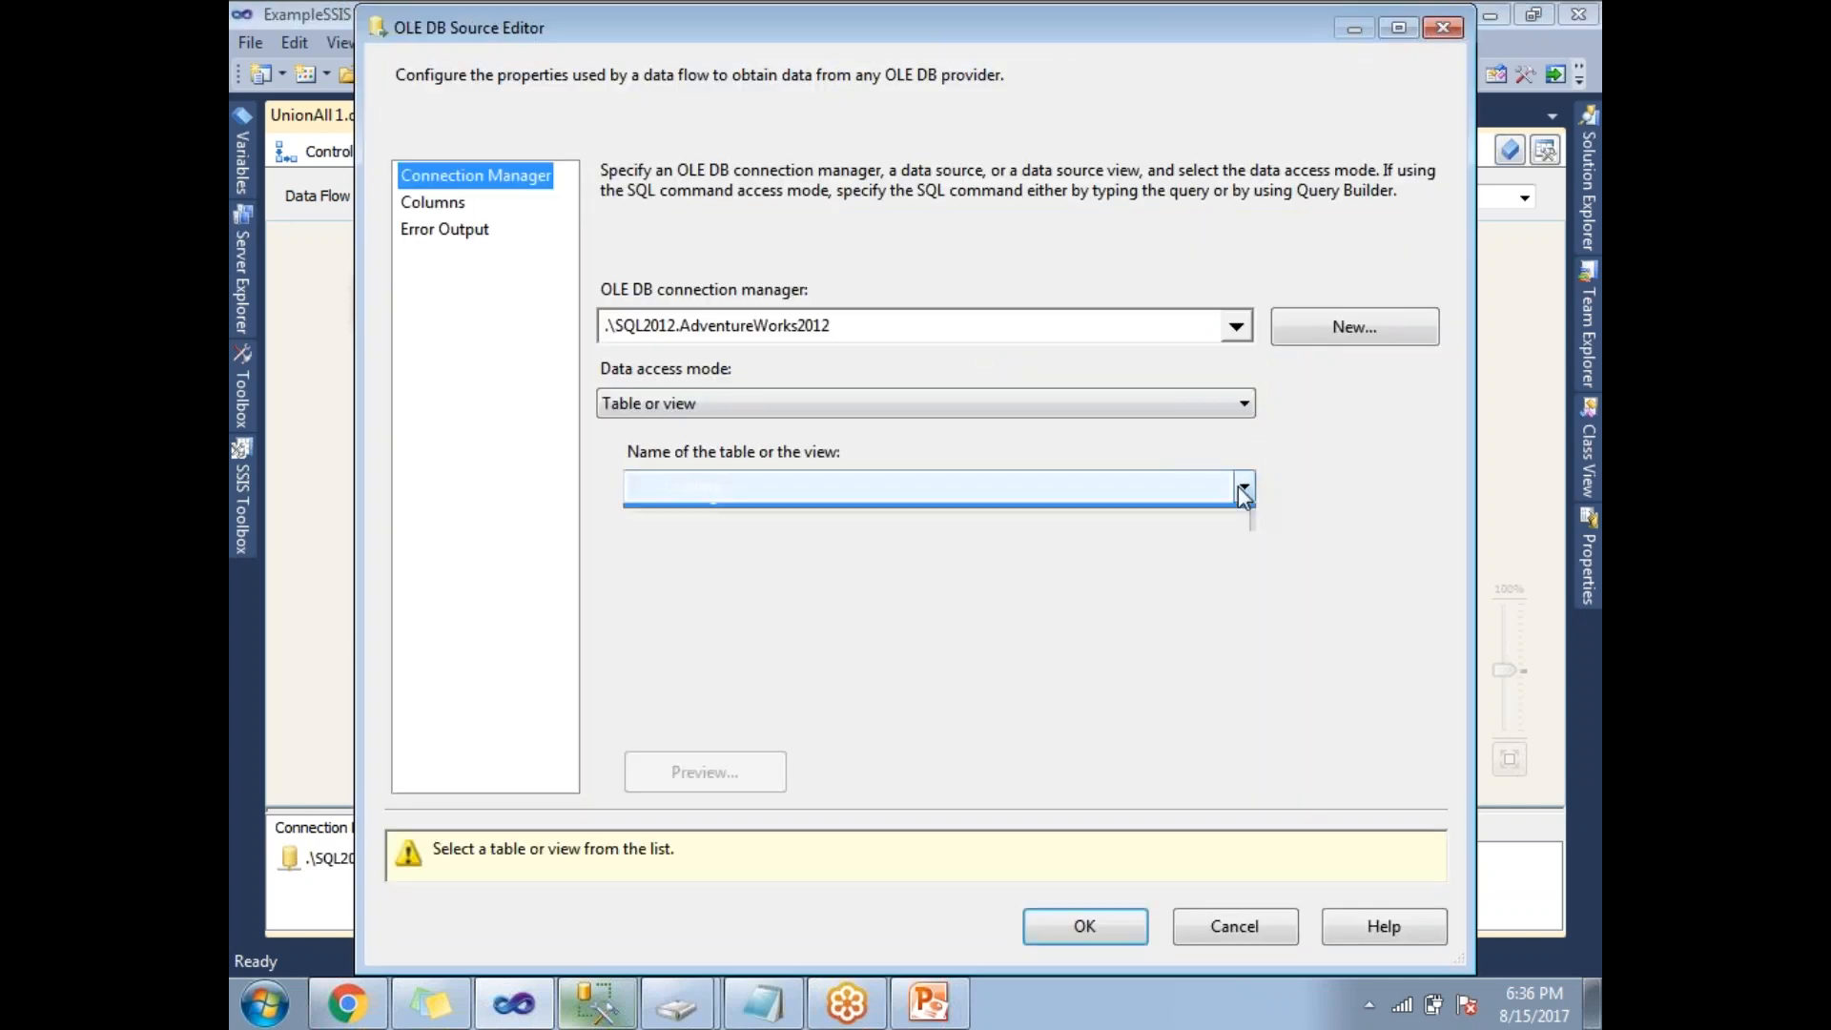
left_click(1242, 489)
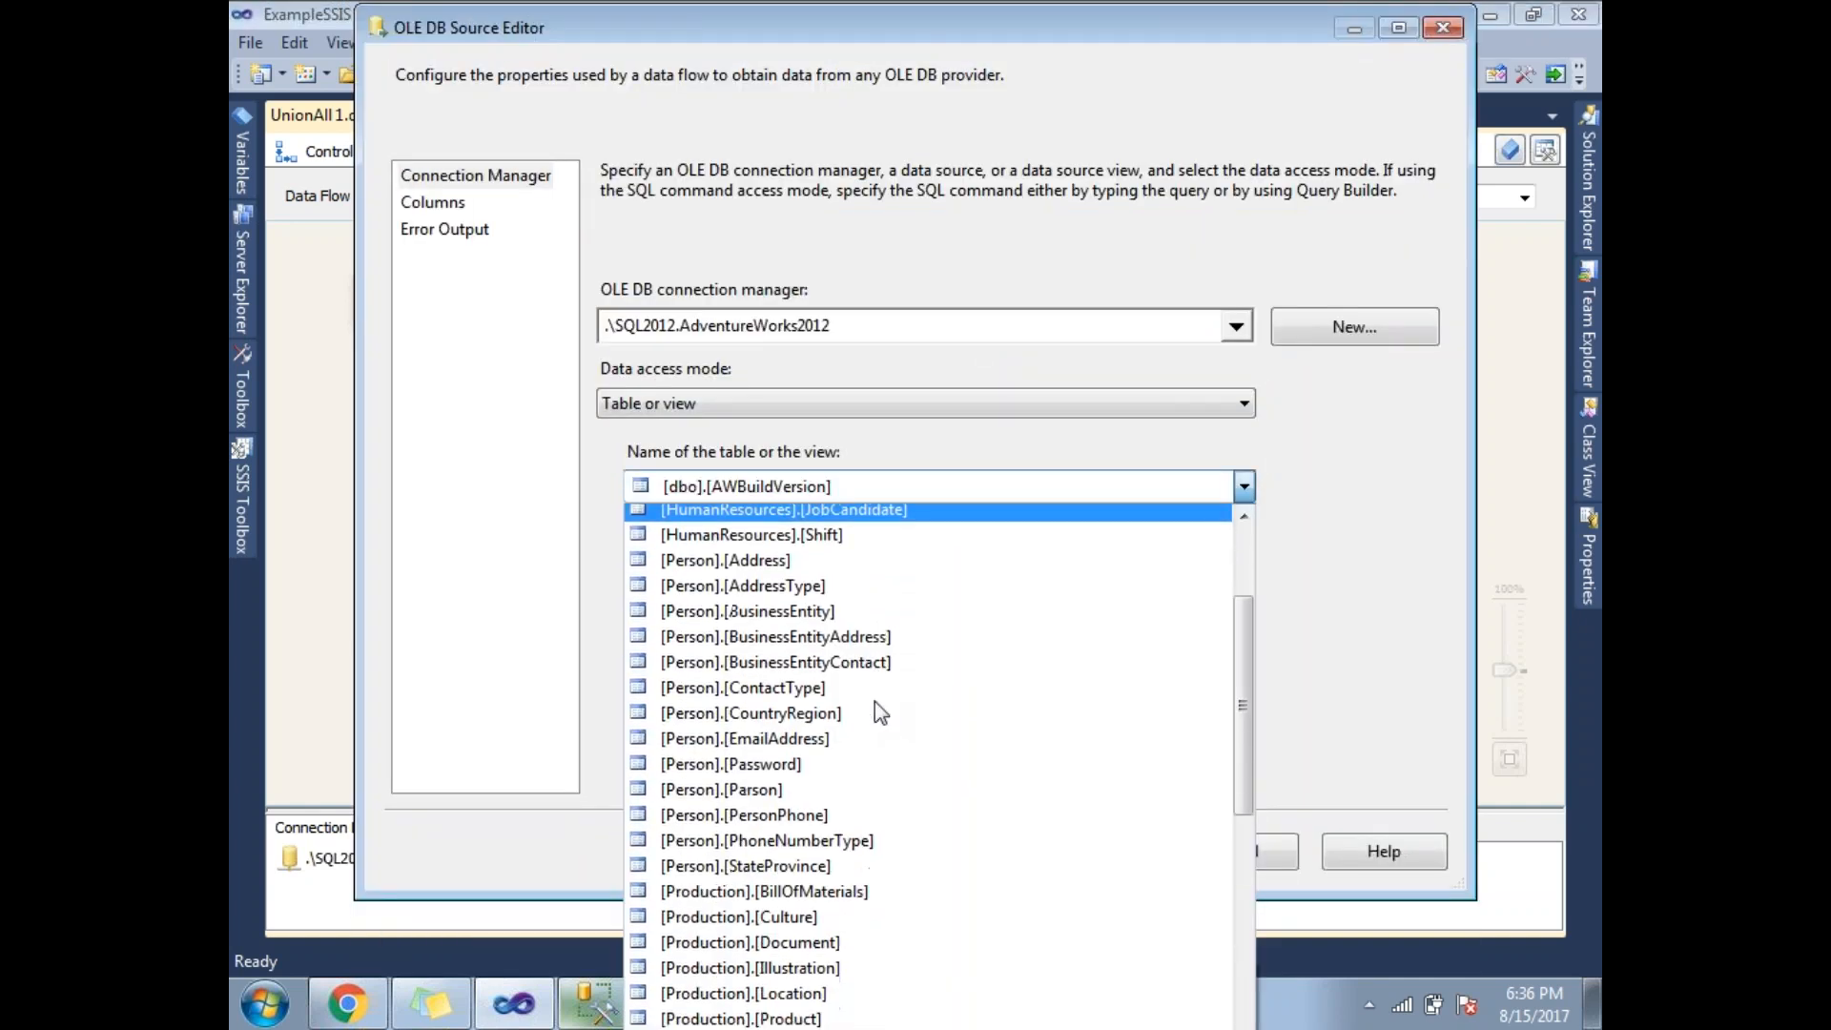
left_click(744, 993)
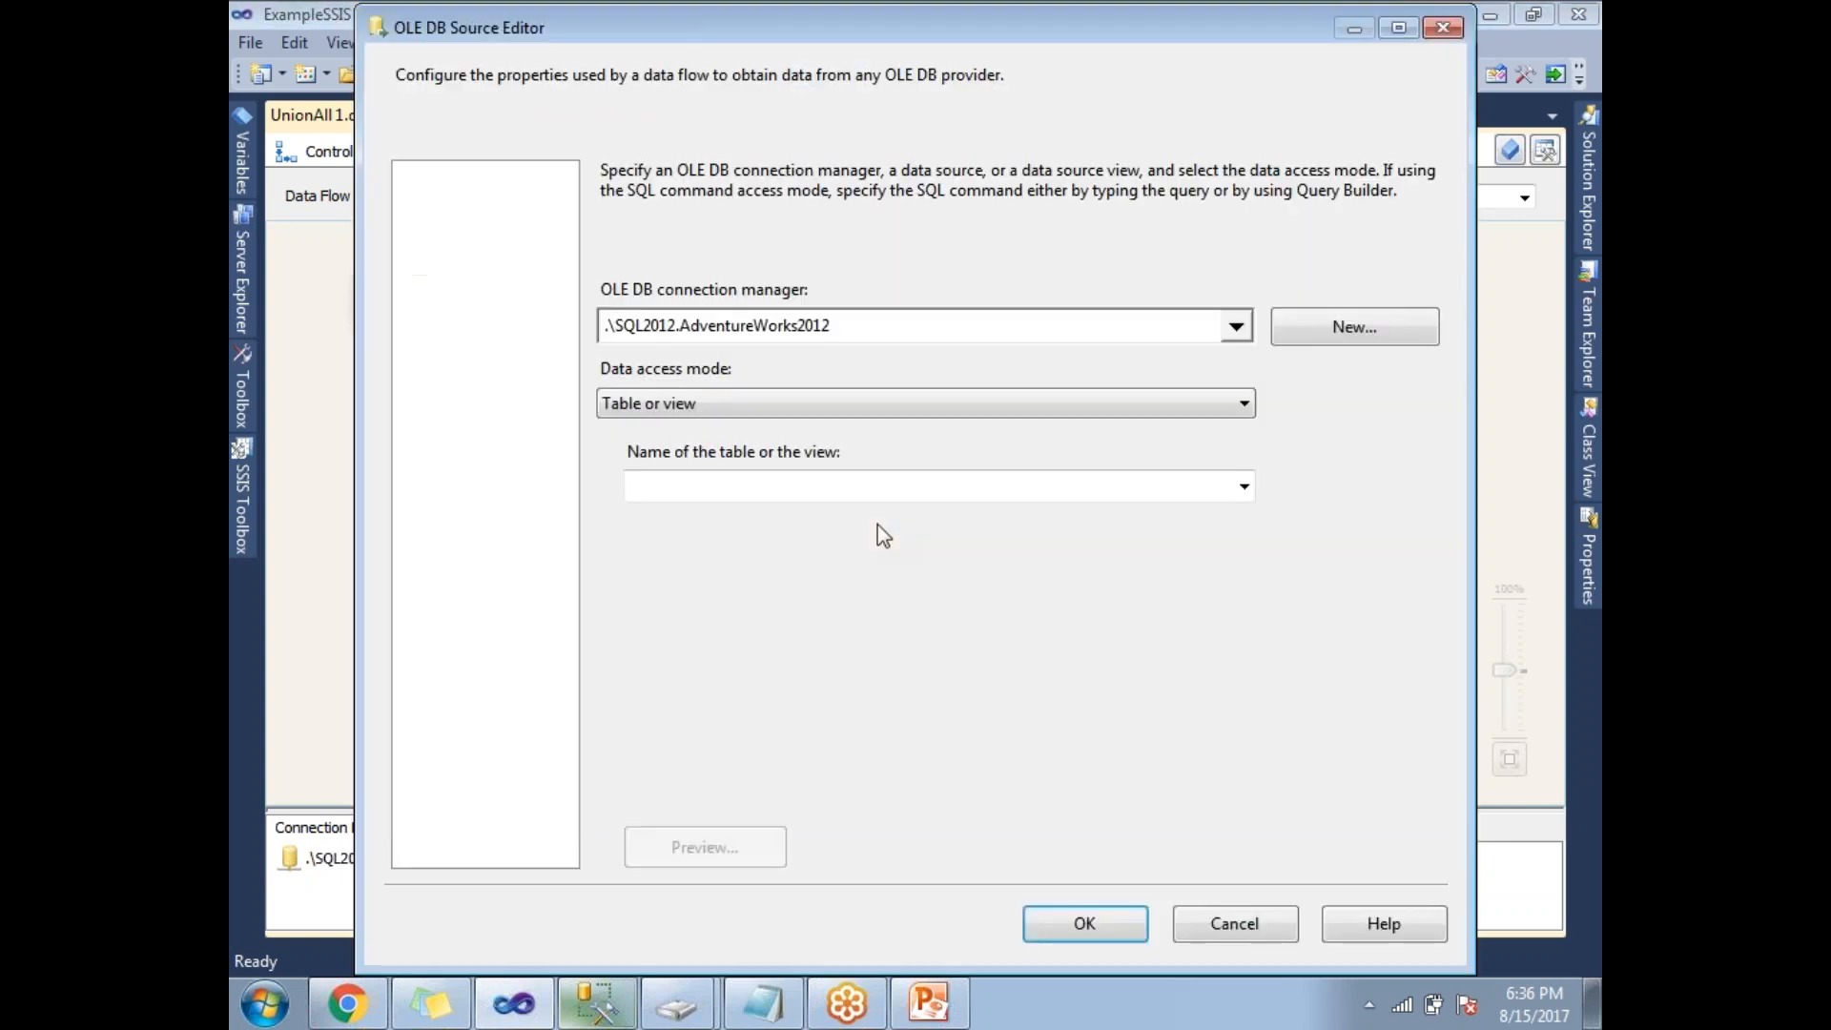
left_click(1242, 486)
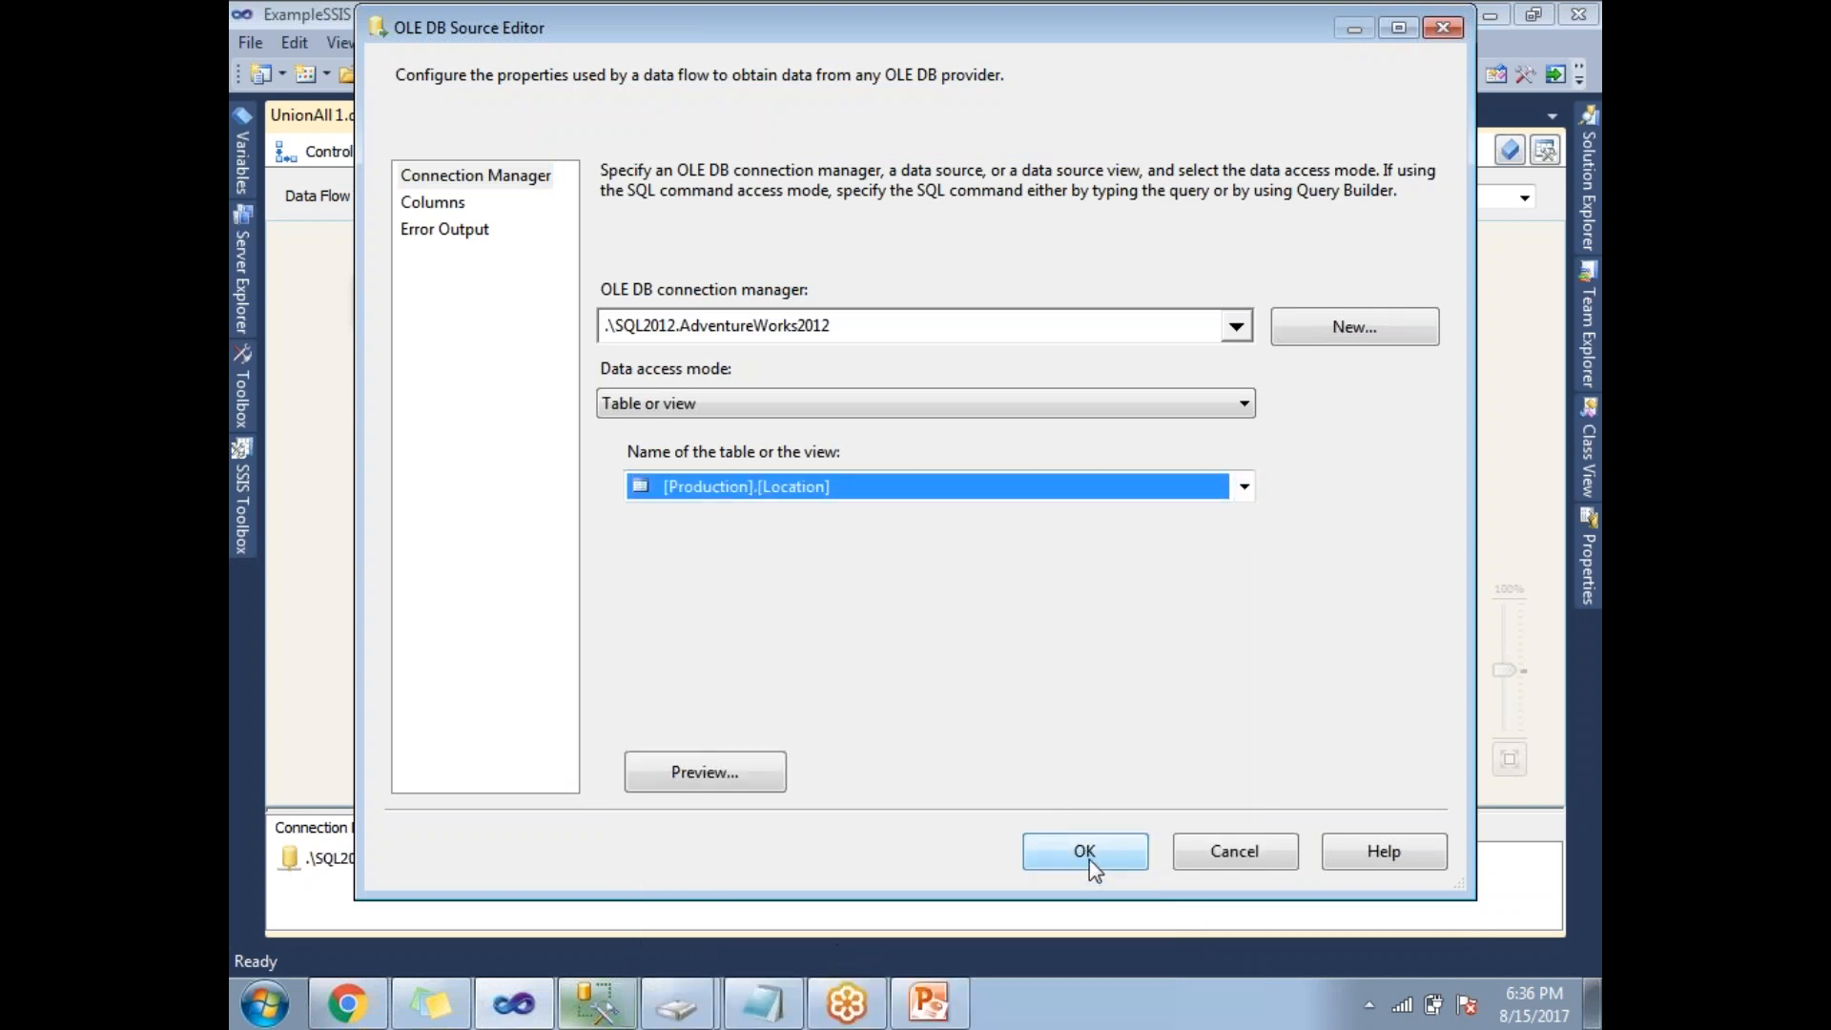
left_click(1083, 850)
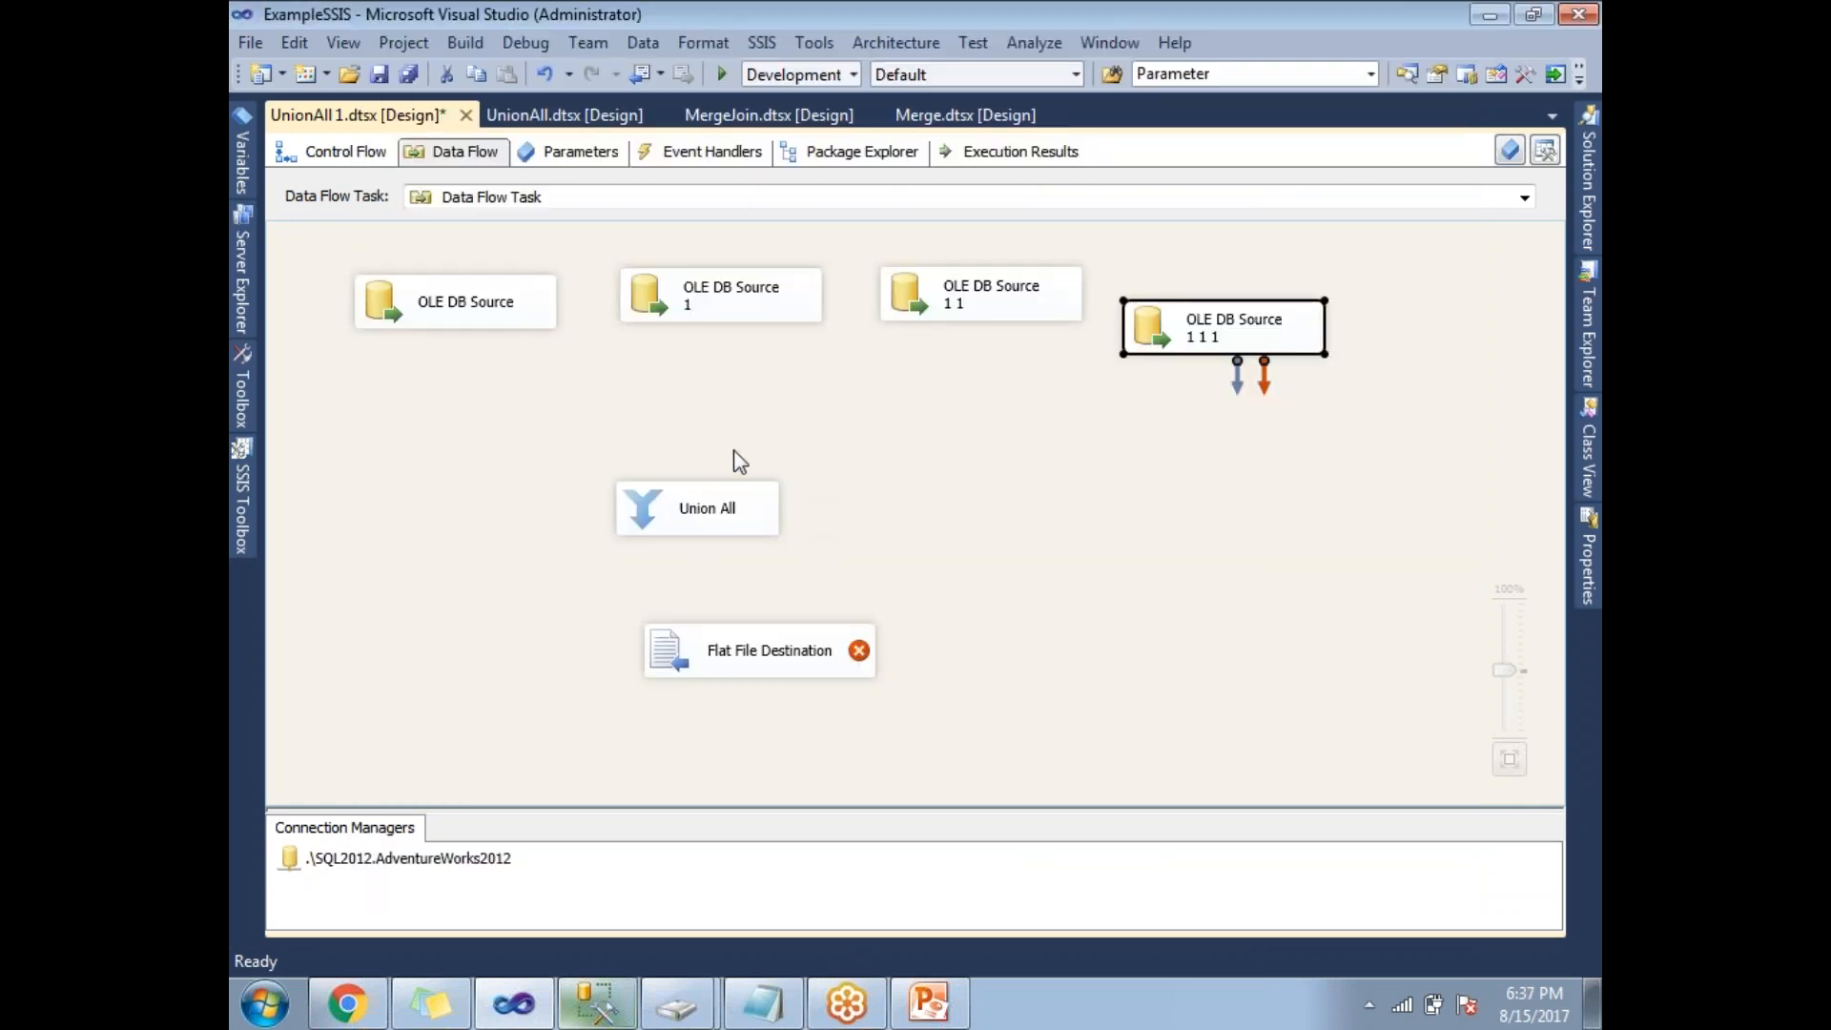
mouse_move(499, 329)
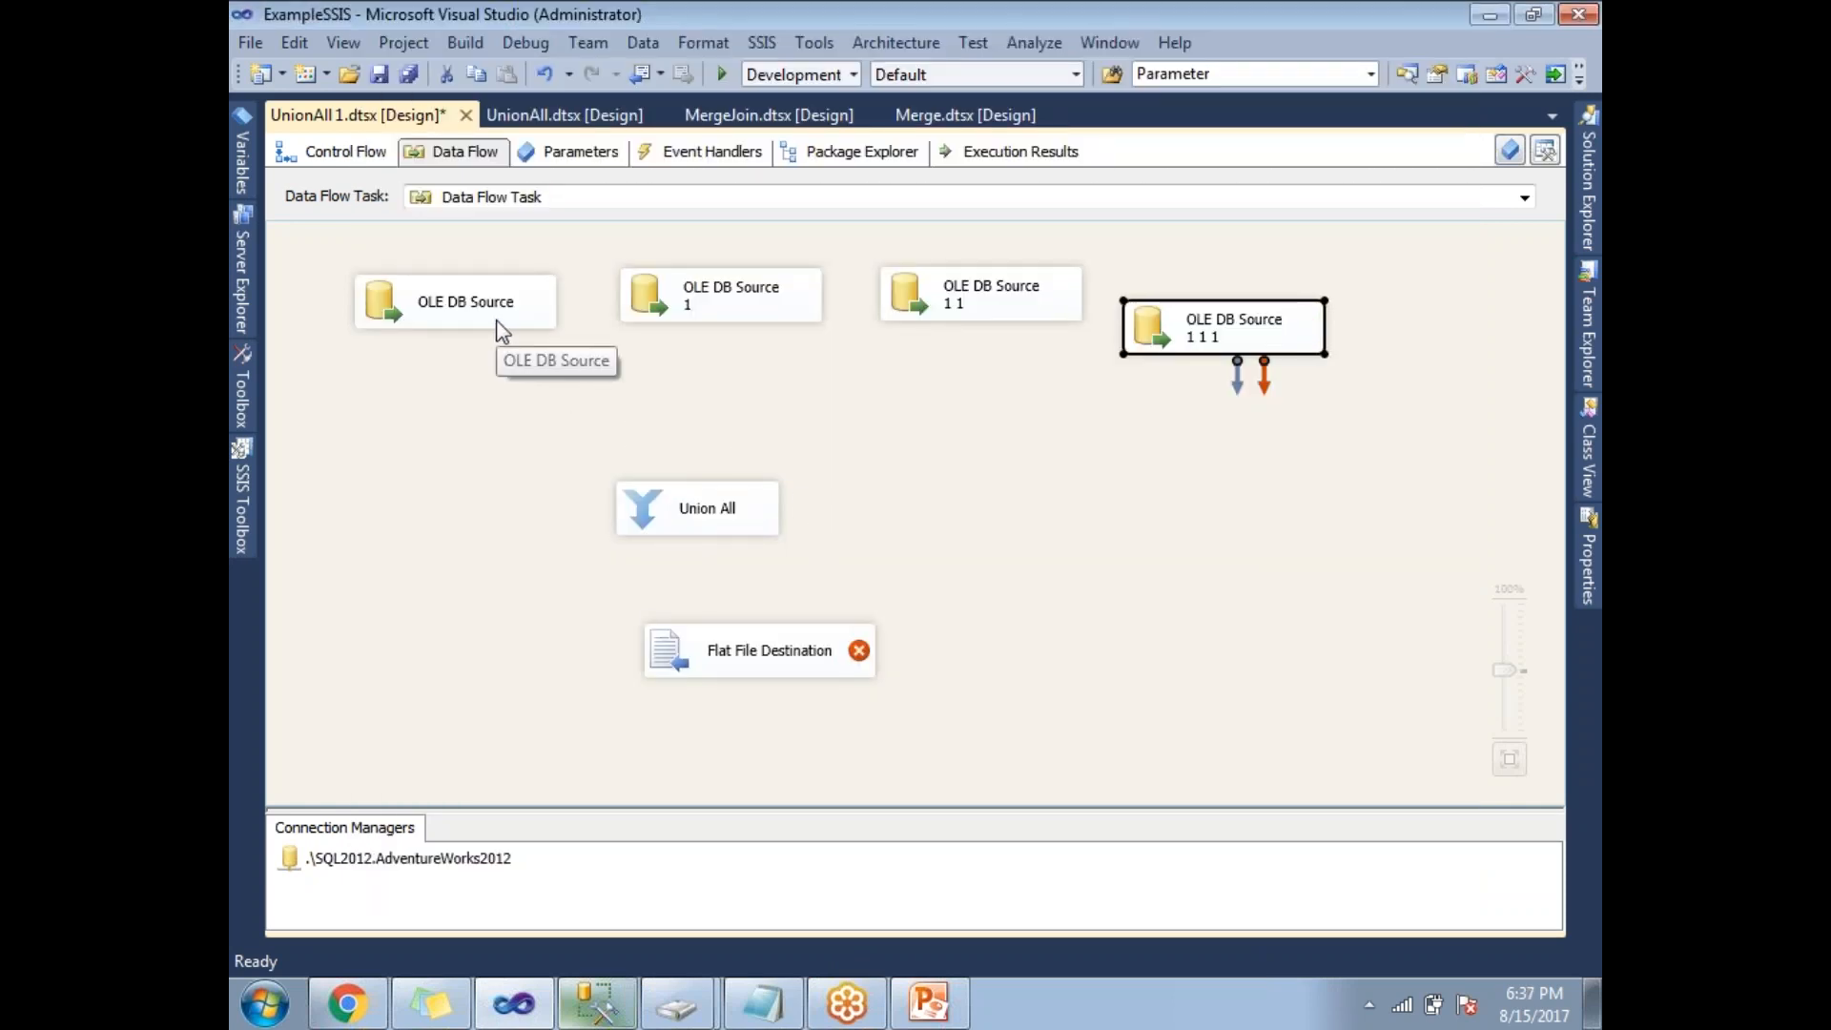
mouse_move(709, 309)
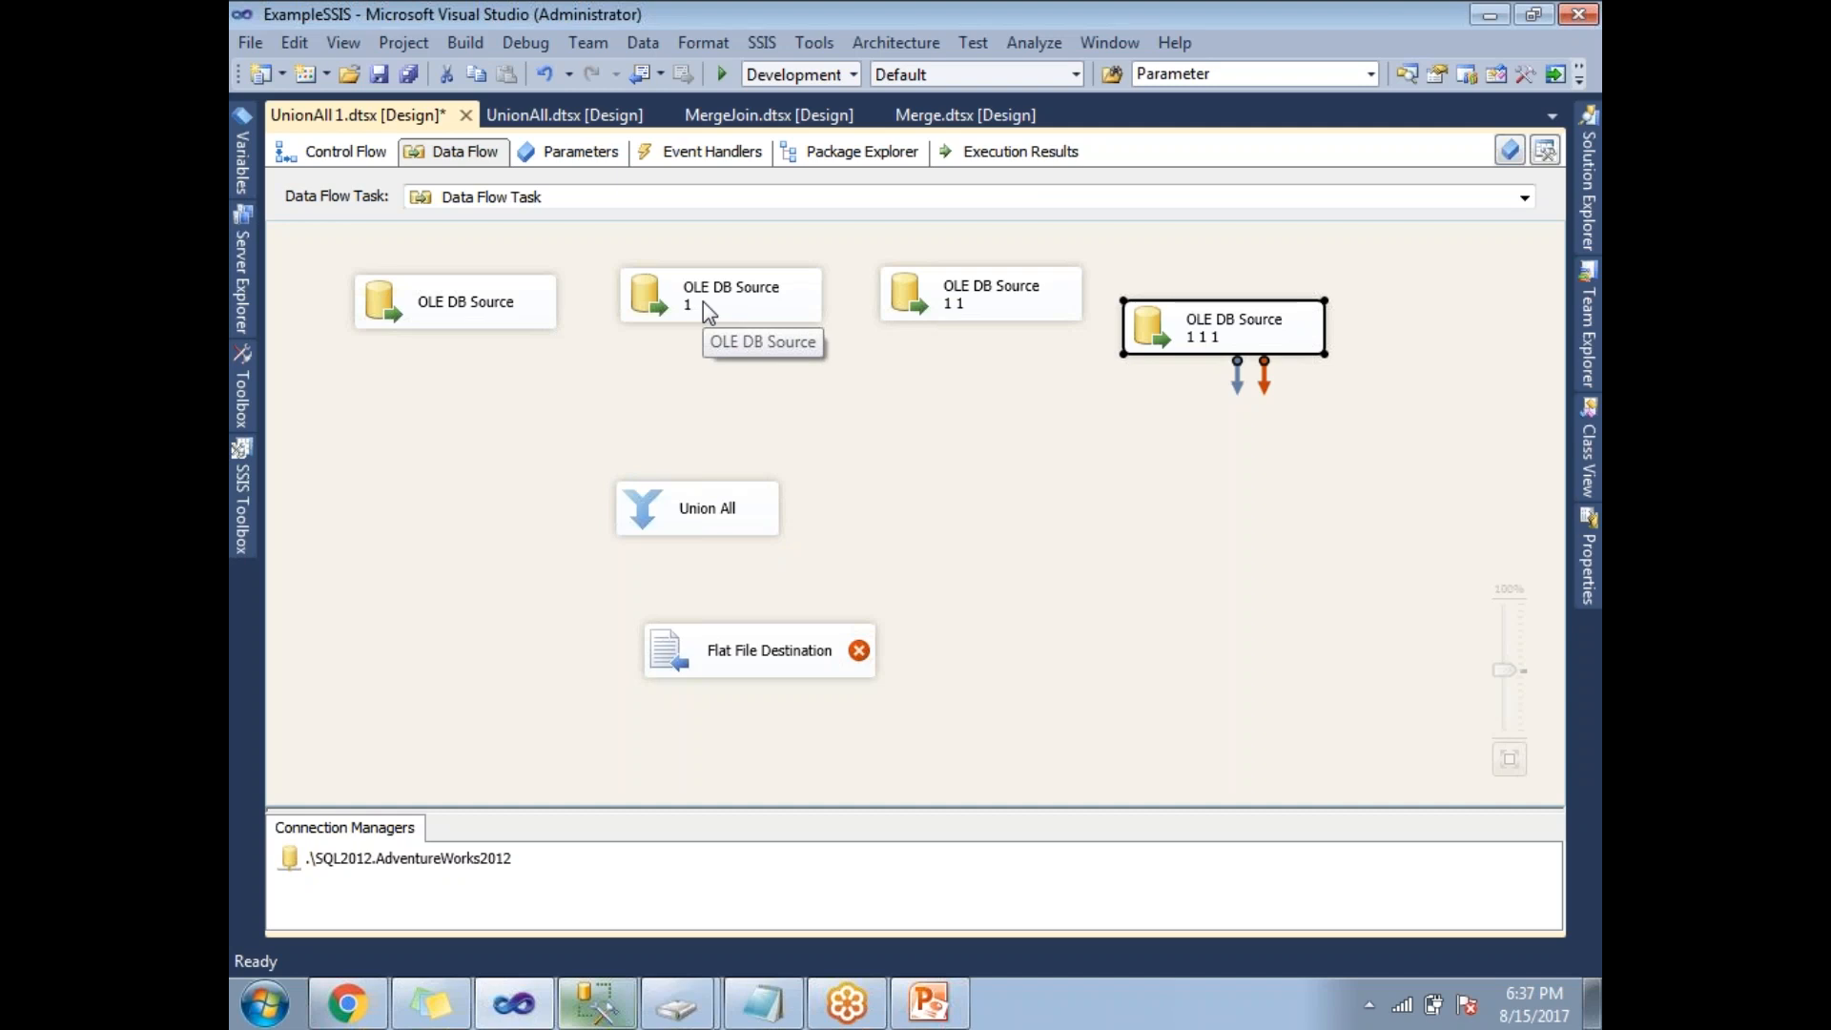
left_click(456, 300)
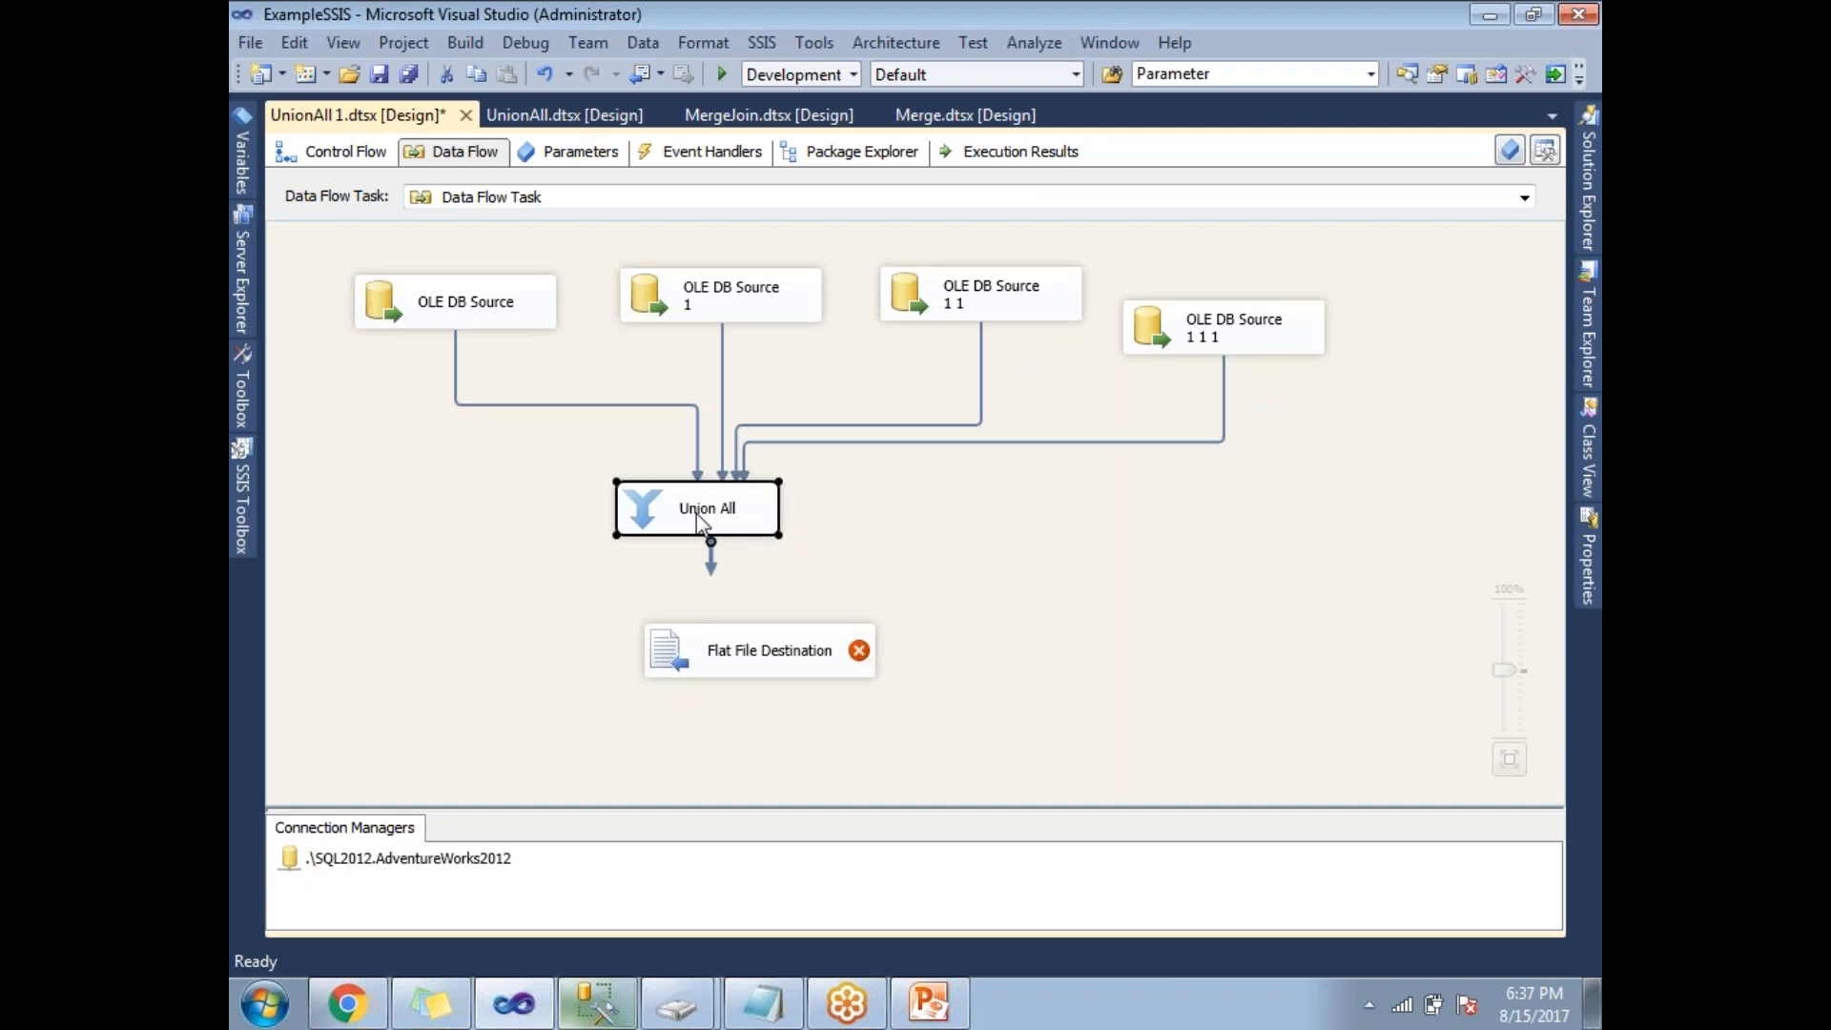
mouse_move(717, 553)
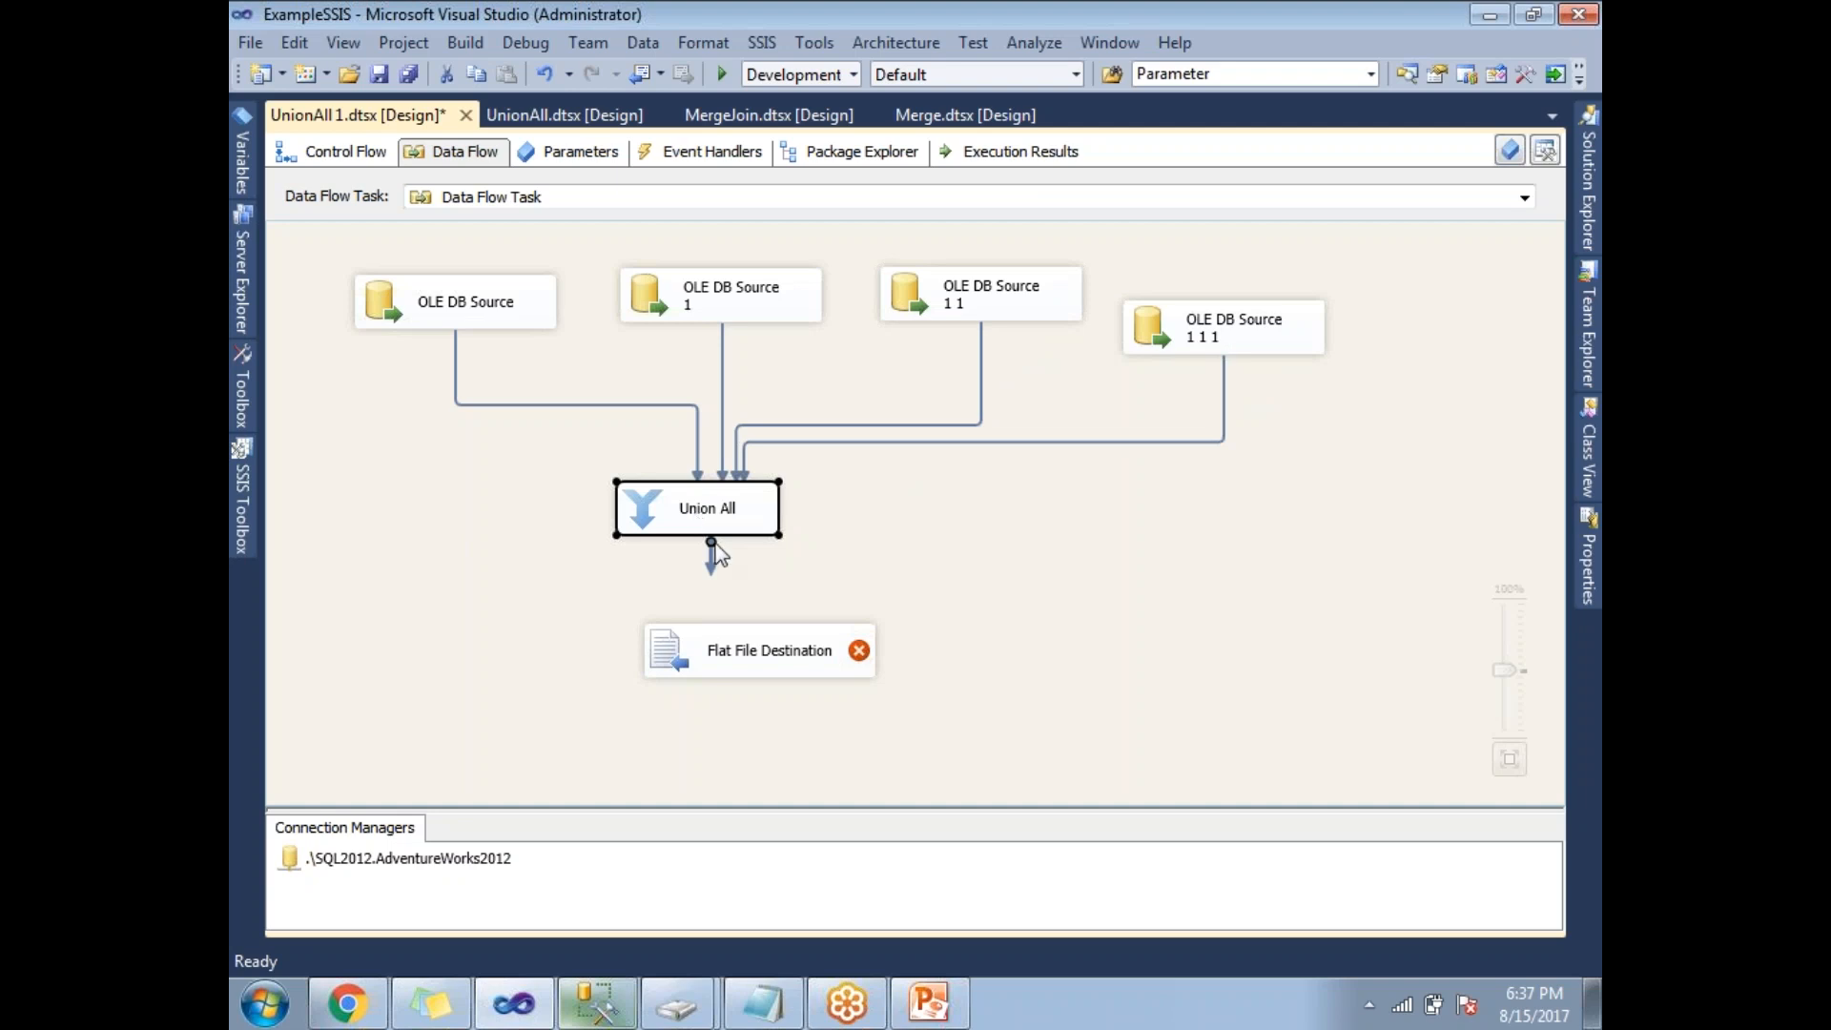
mouse_move(731, 612)
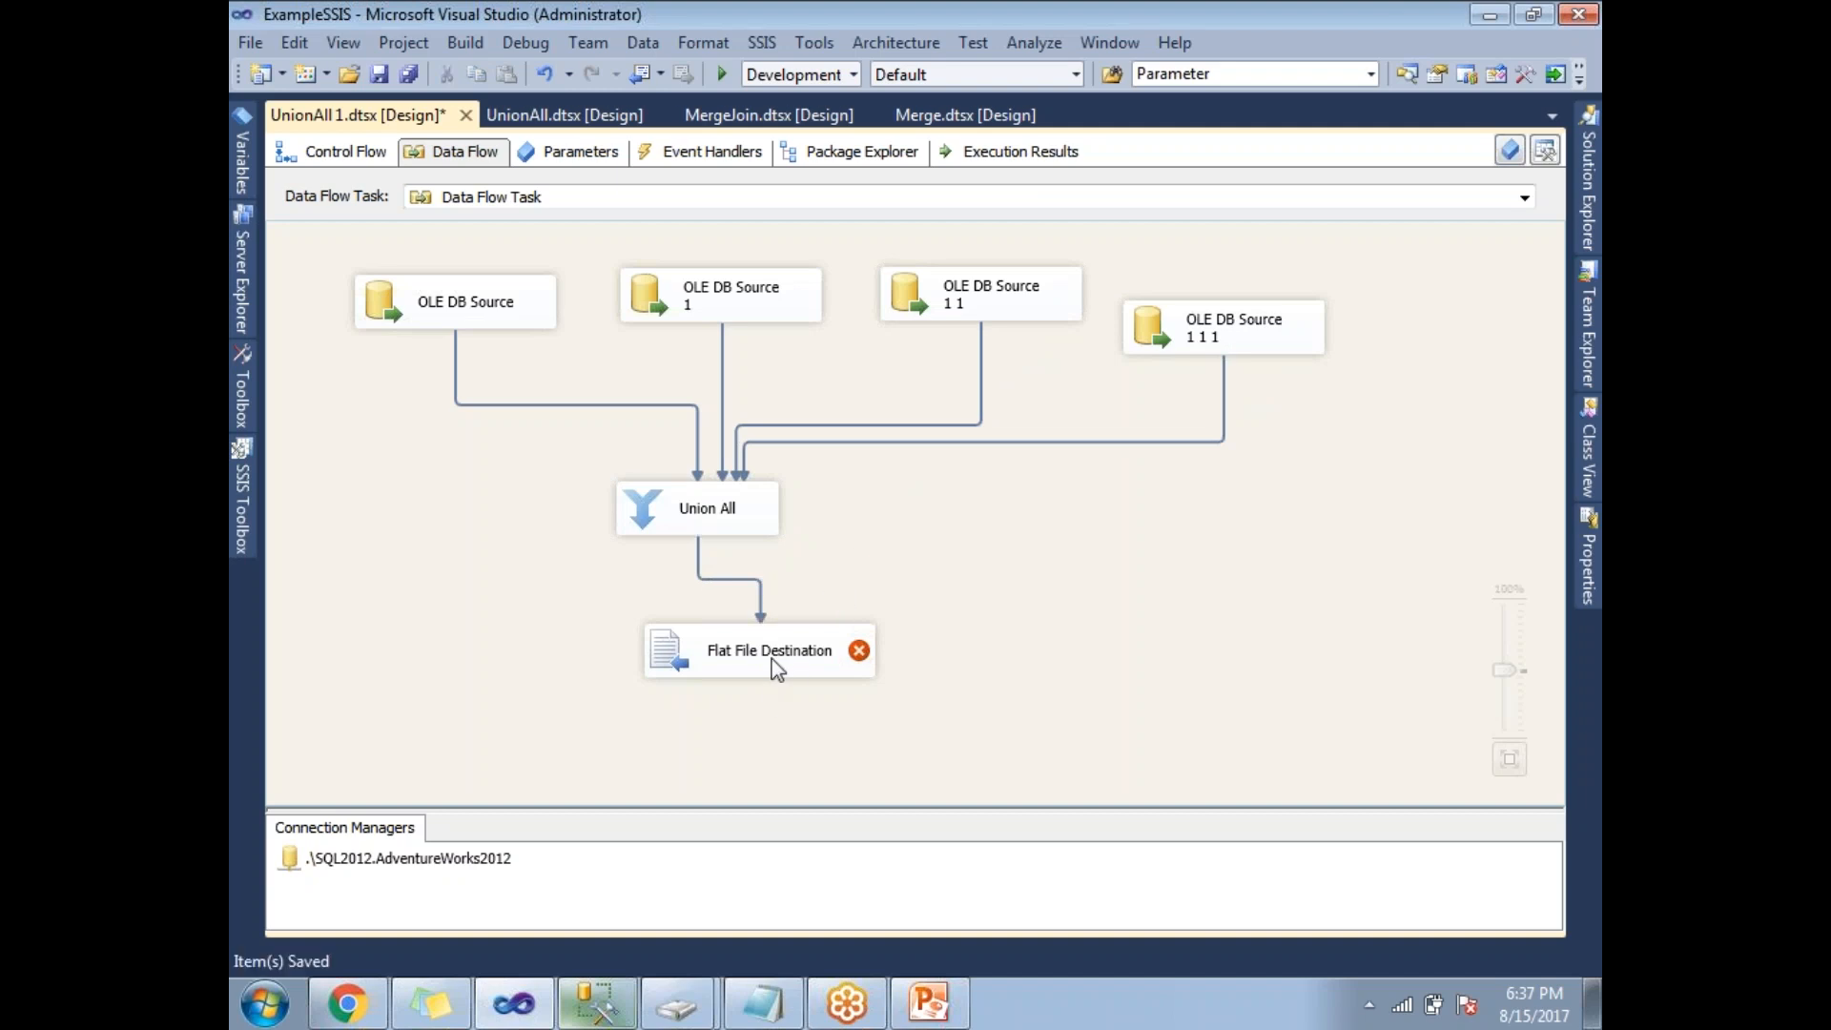
Create a flat file connection to F:\SSIS\UnionAll.txt with column names in the first row
double_click(769, 651)
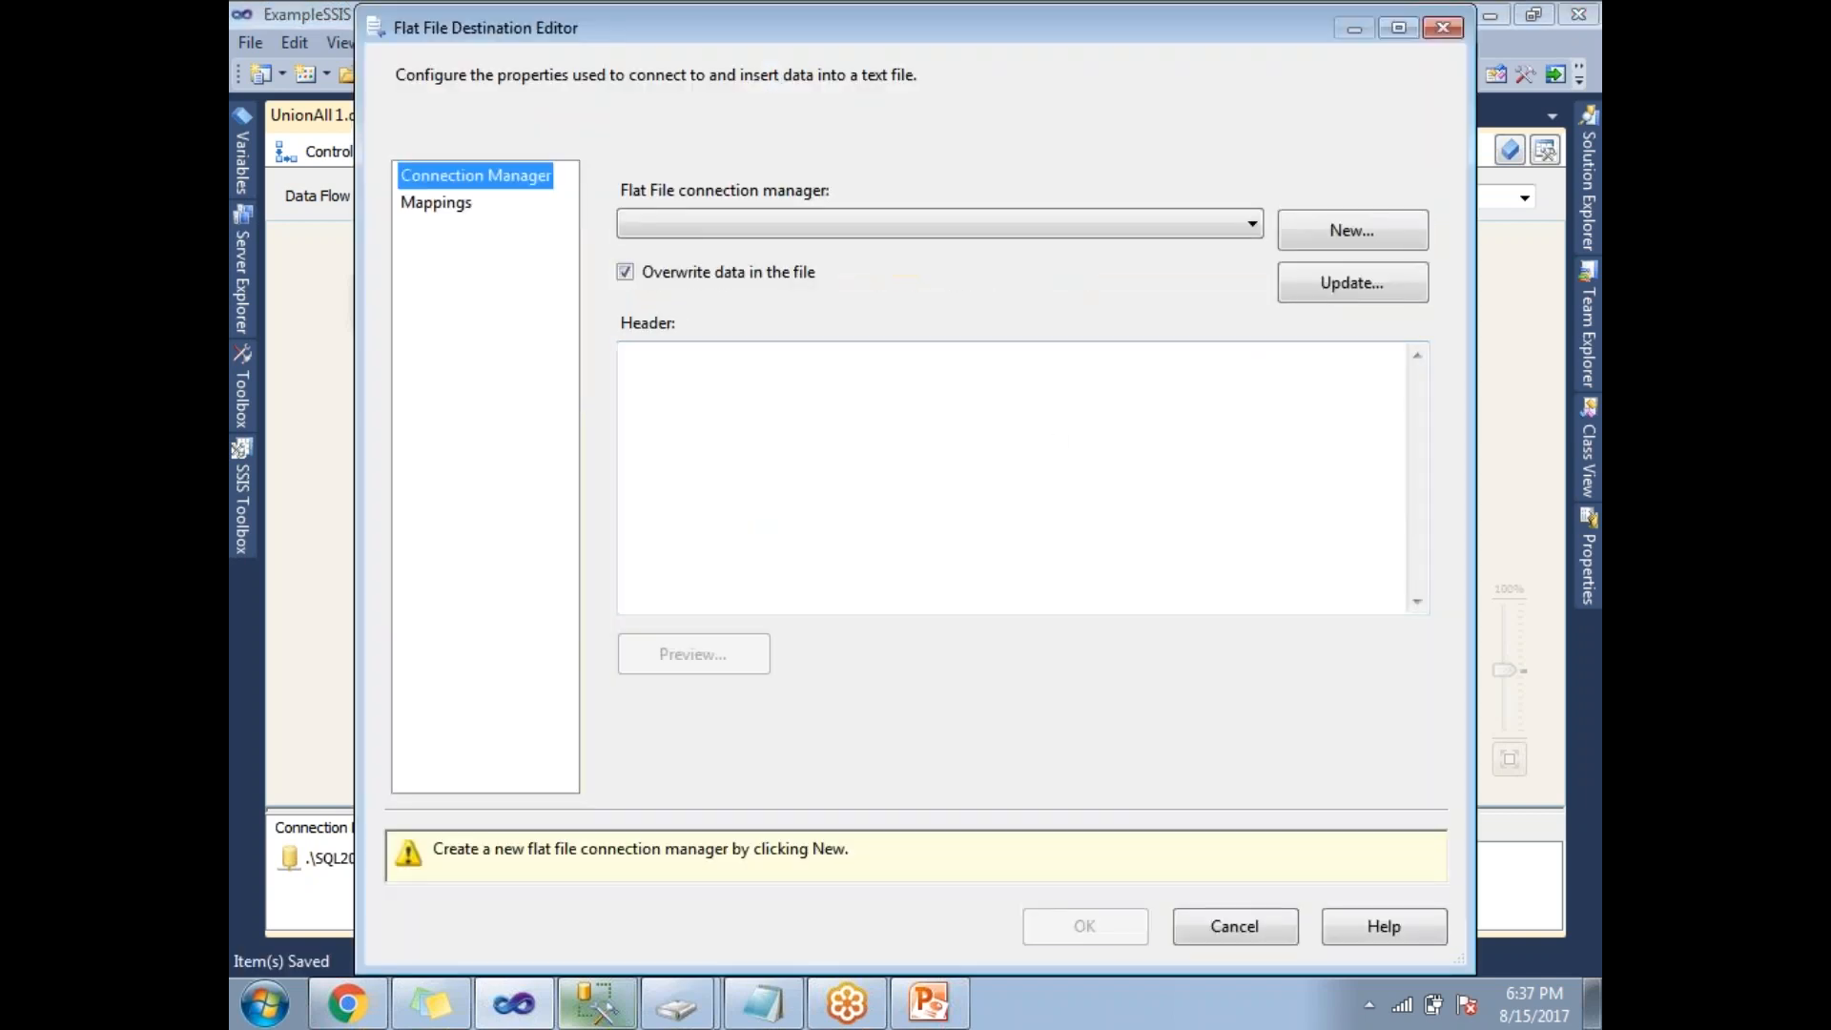
mouse_move(1351, 230)
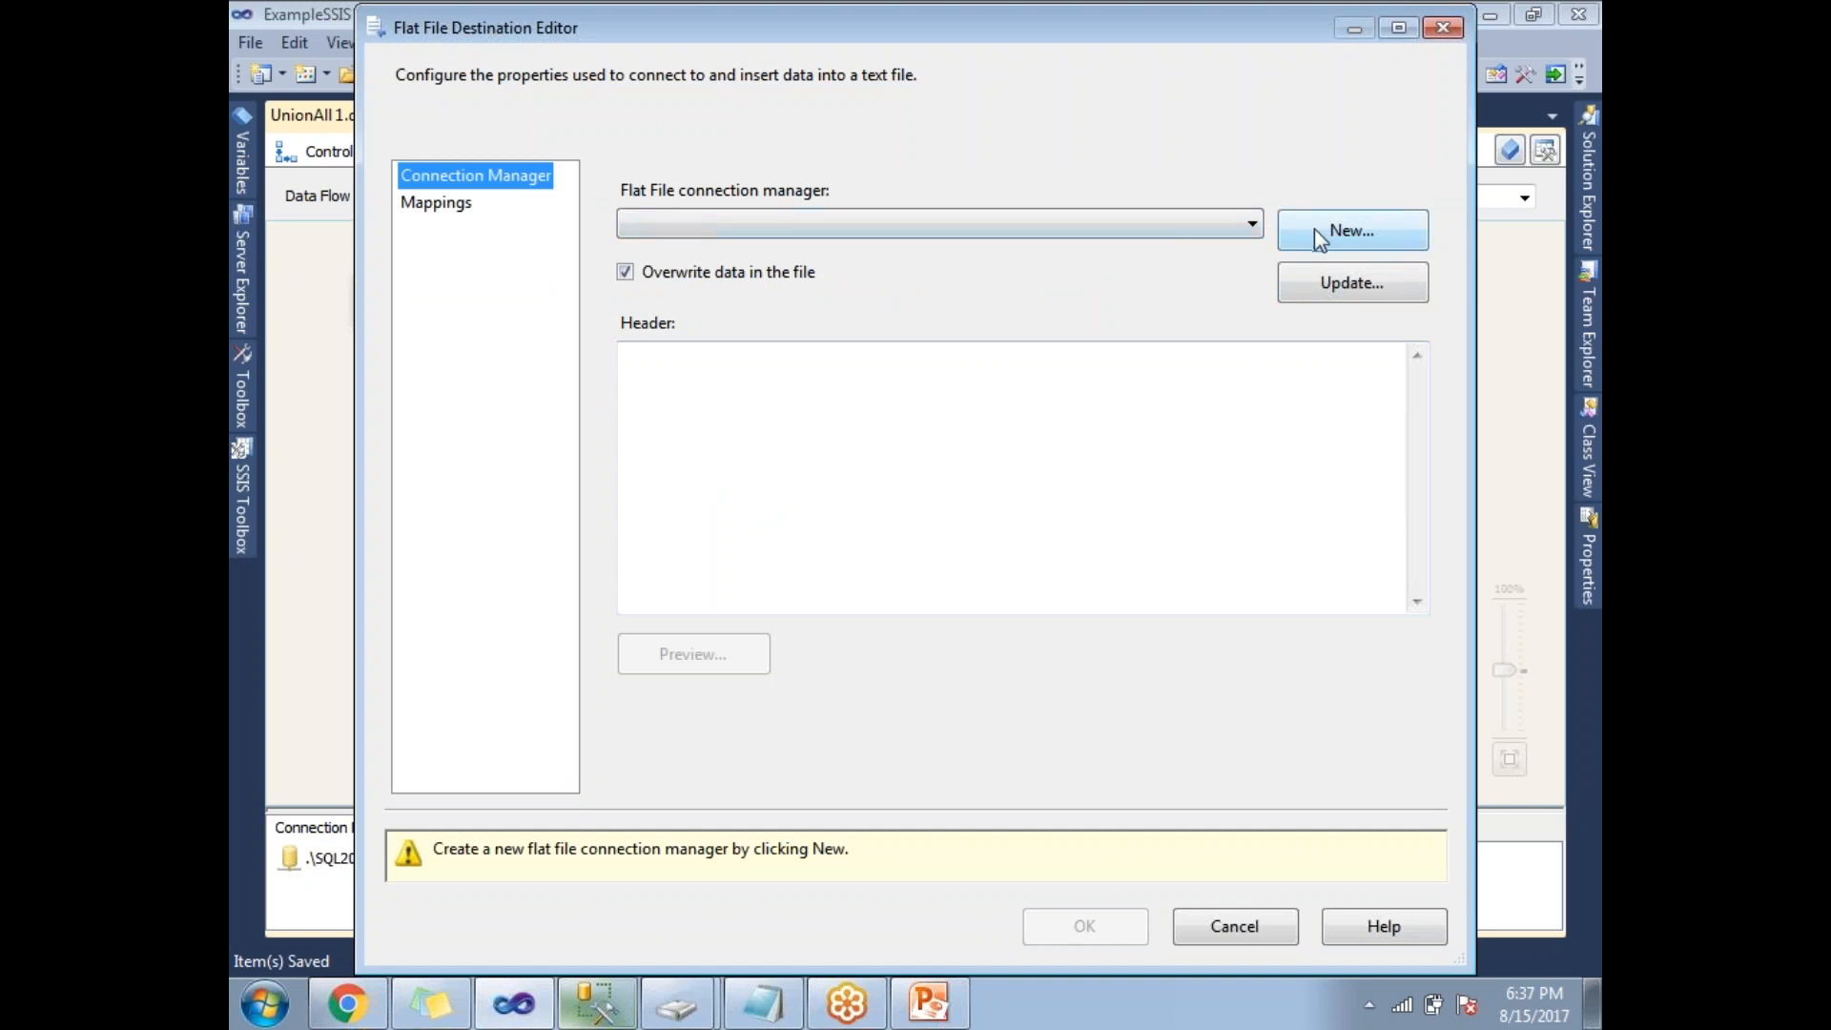
left_click(1352, 230)
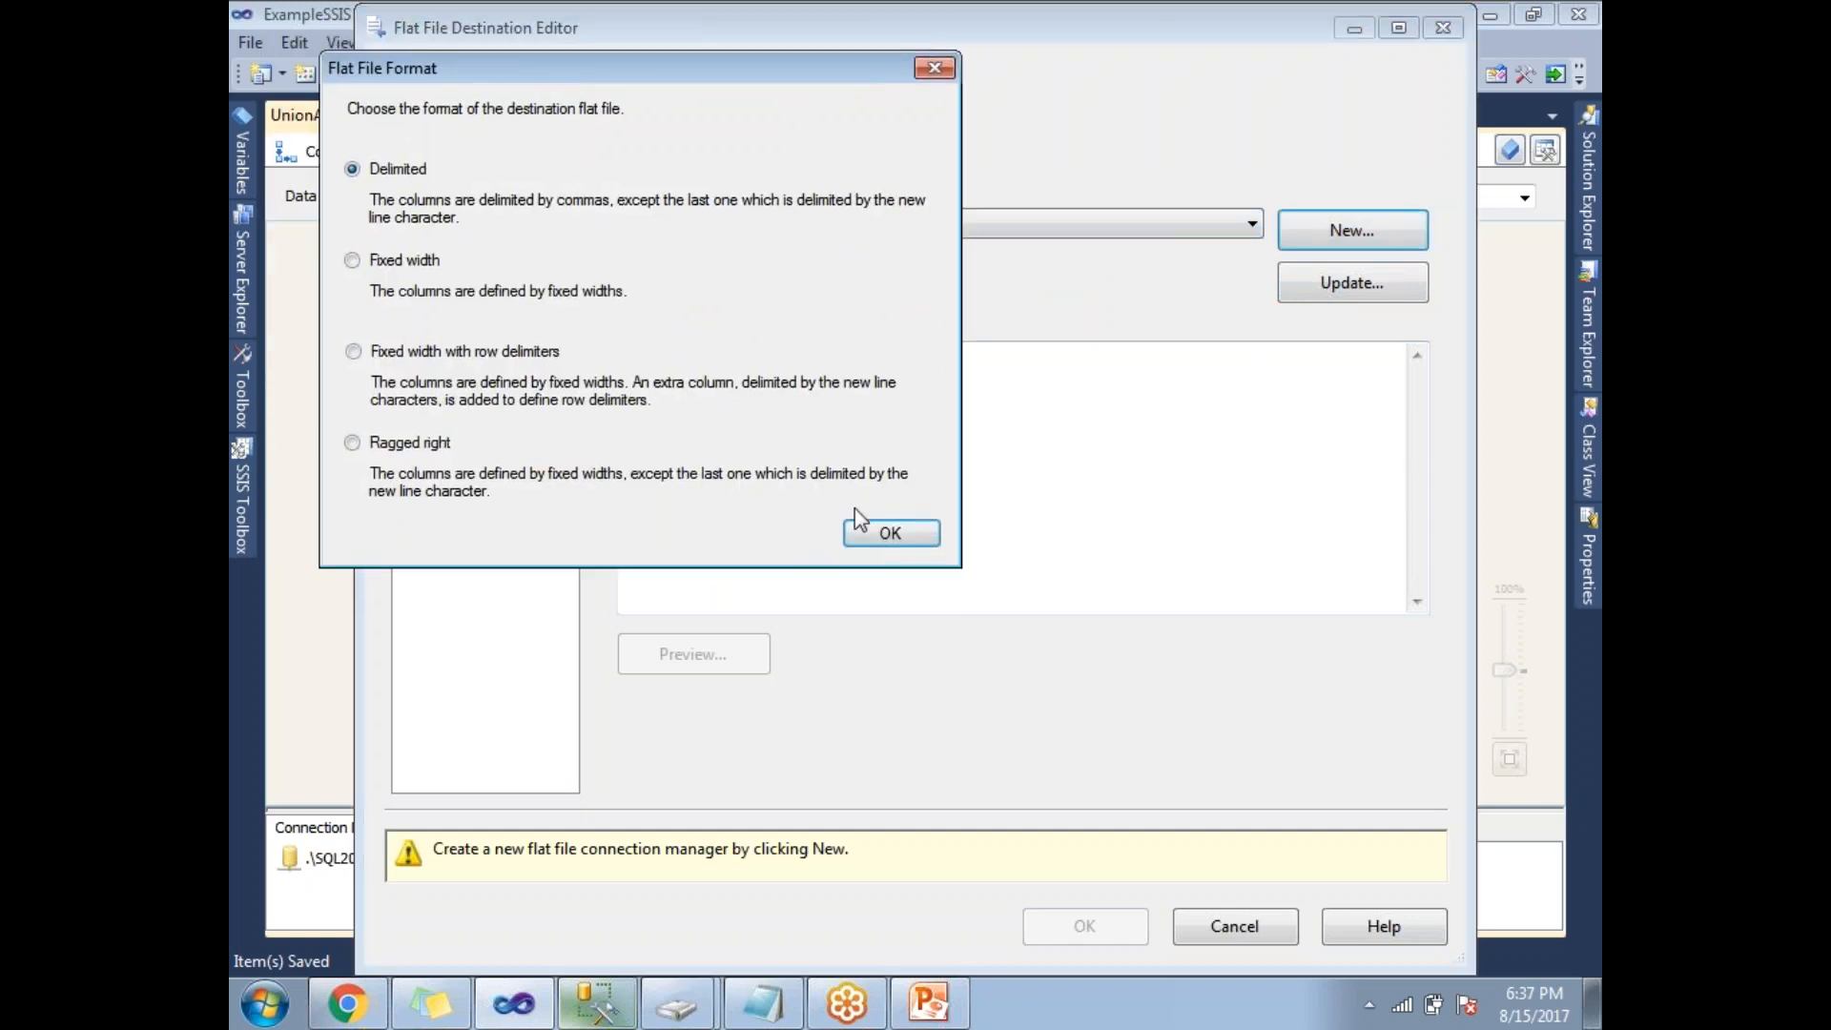
left_click(890, 533)
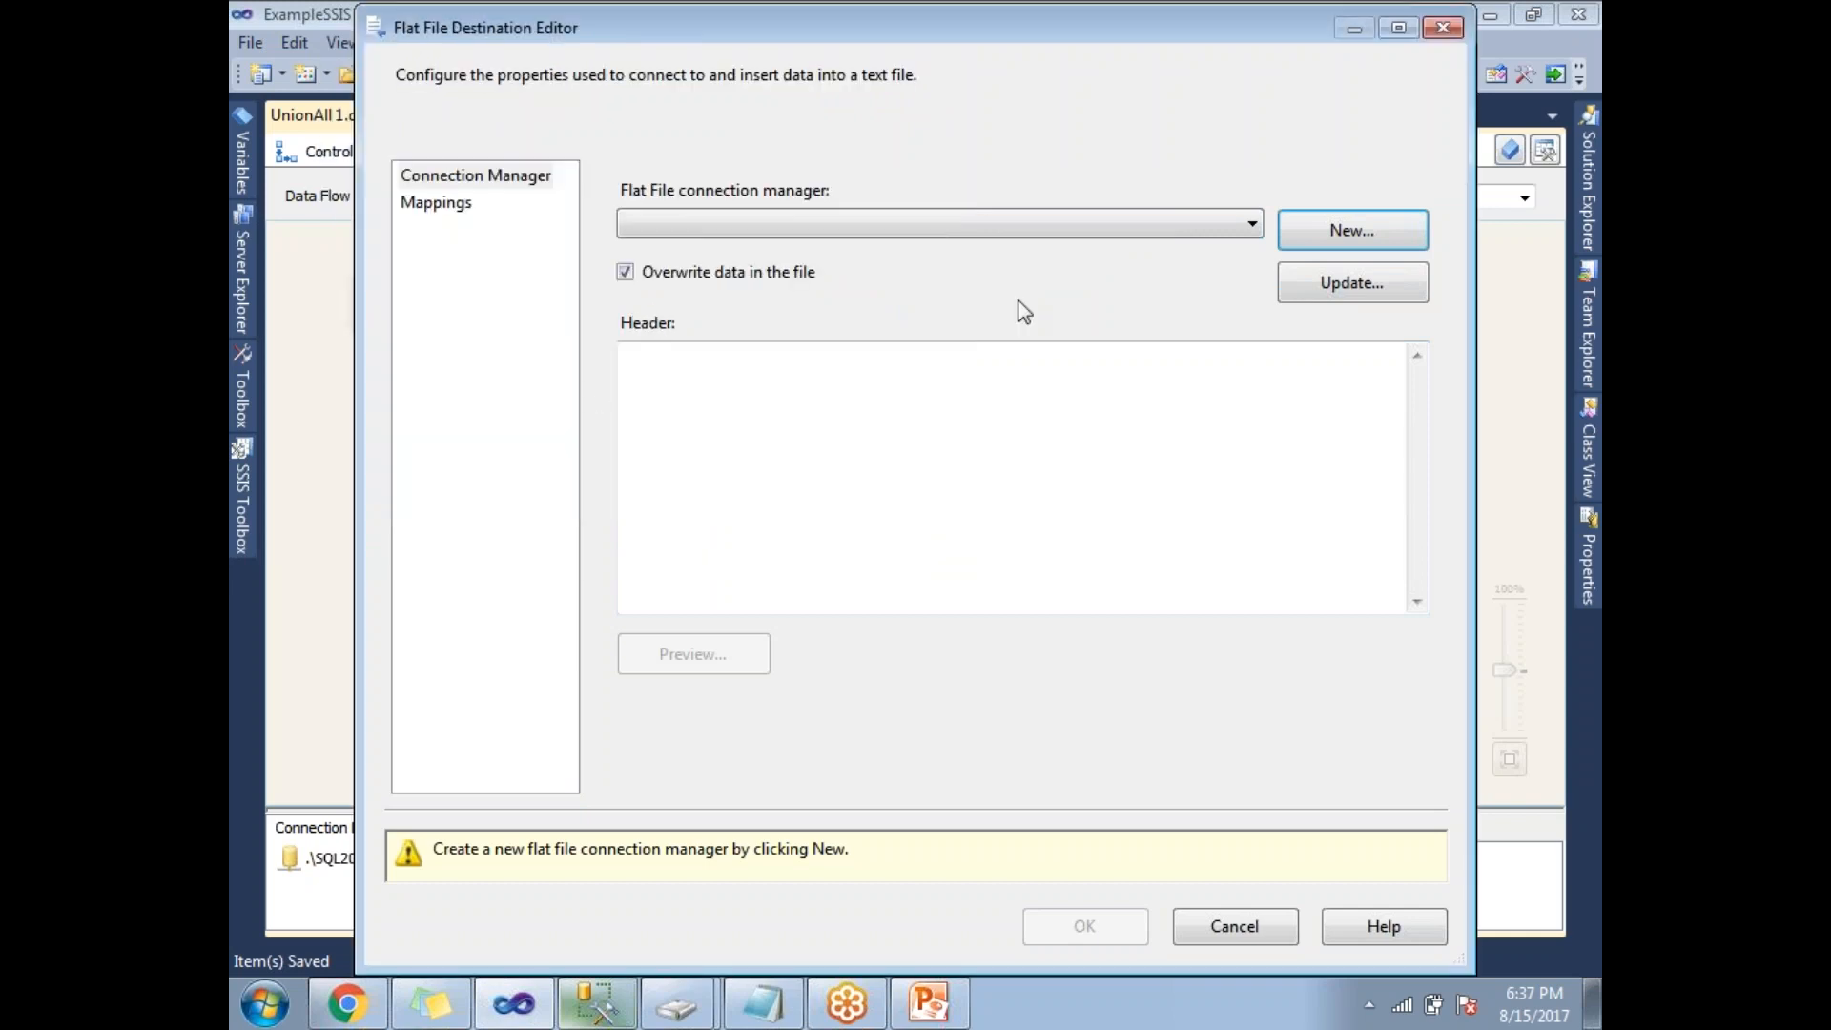
left_click(1351, 229)
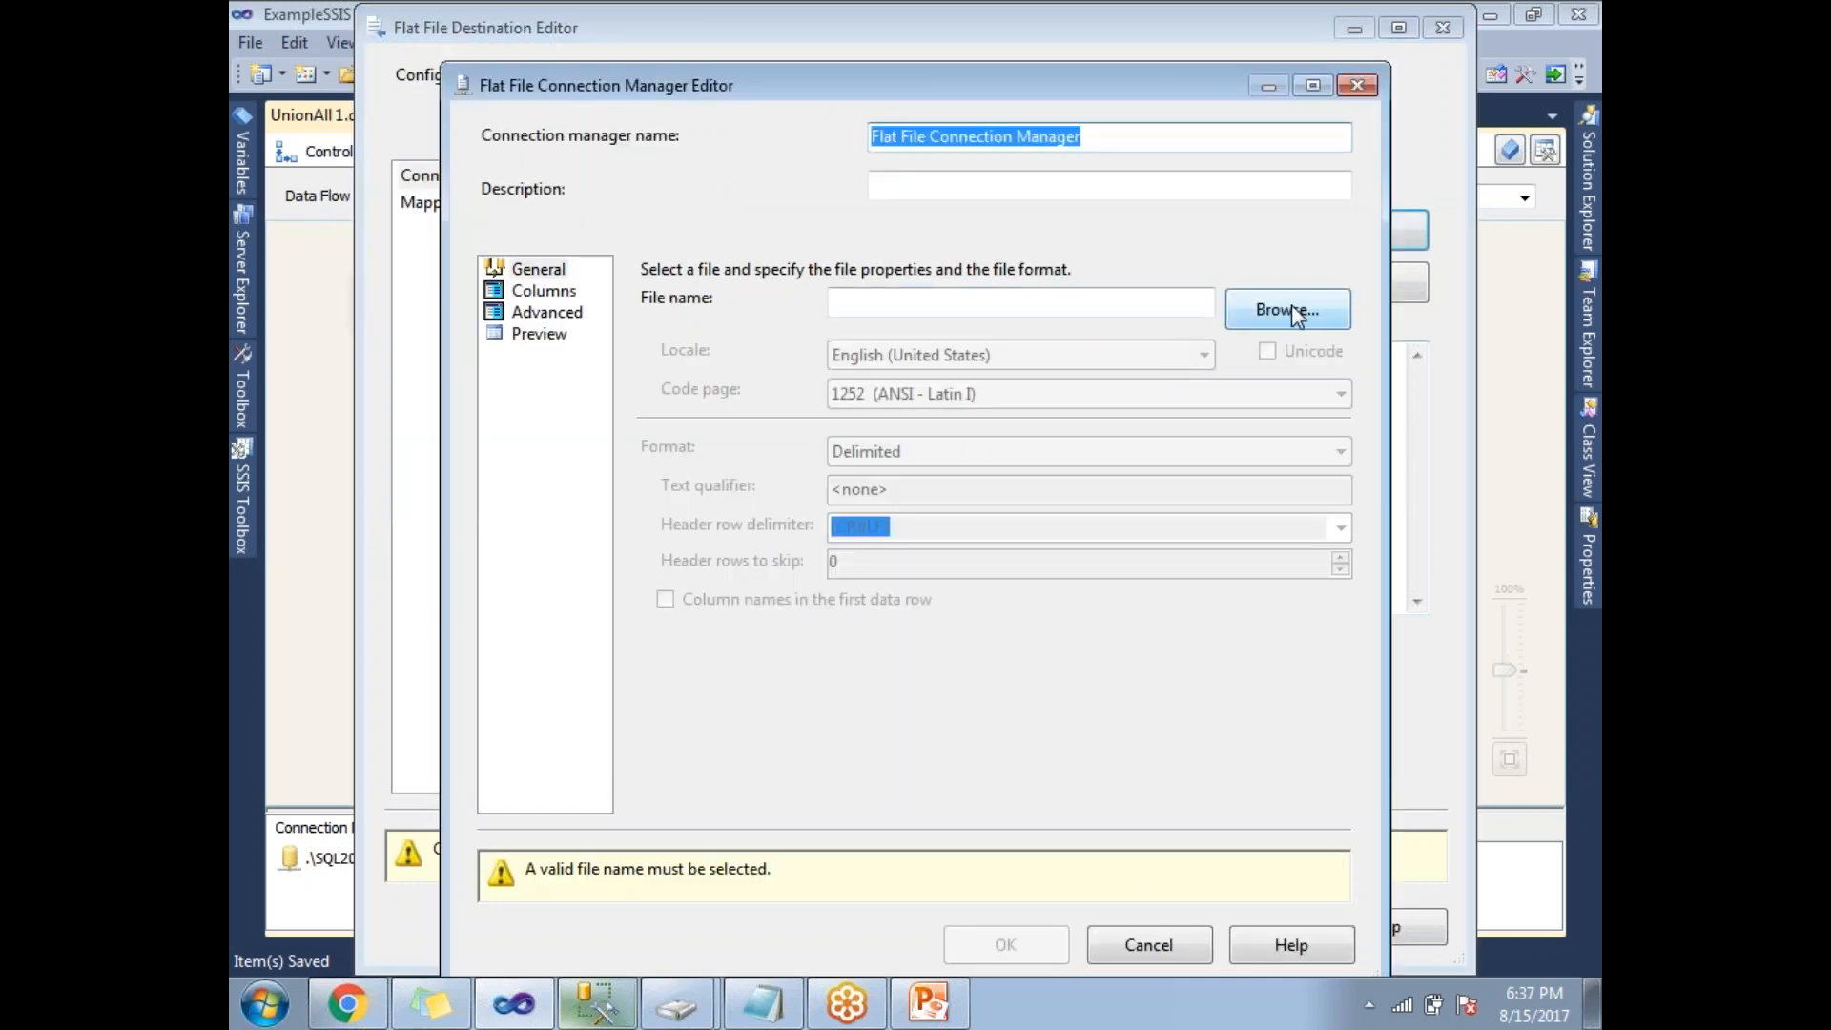
left_click(1286, 309)
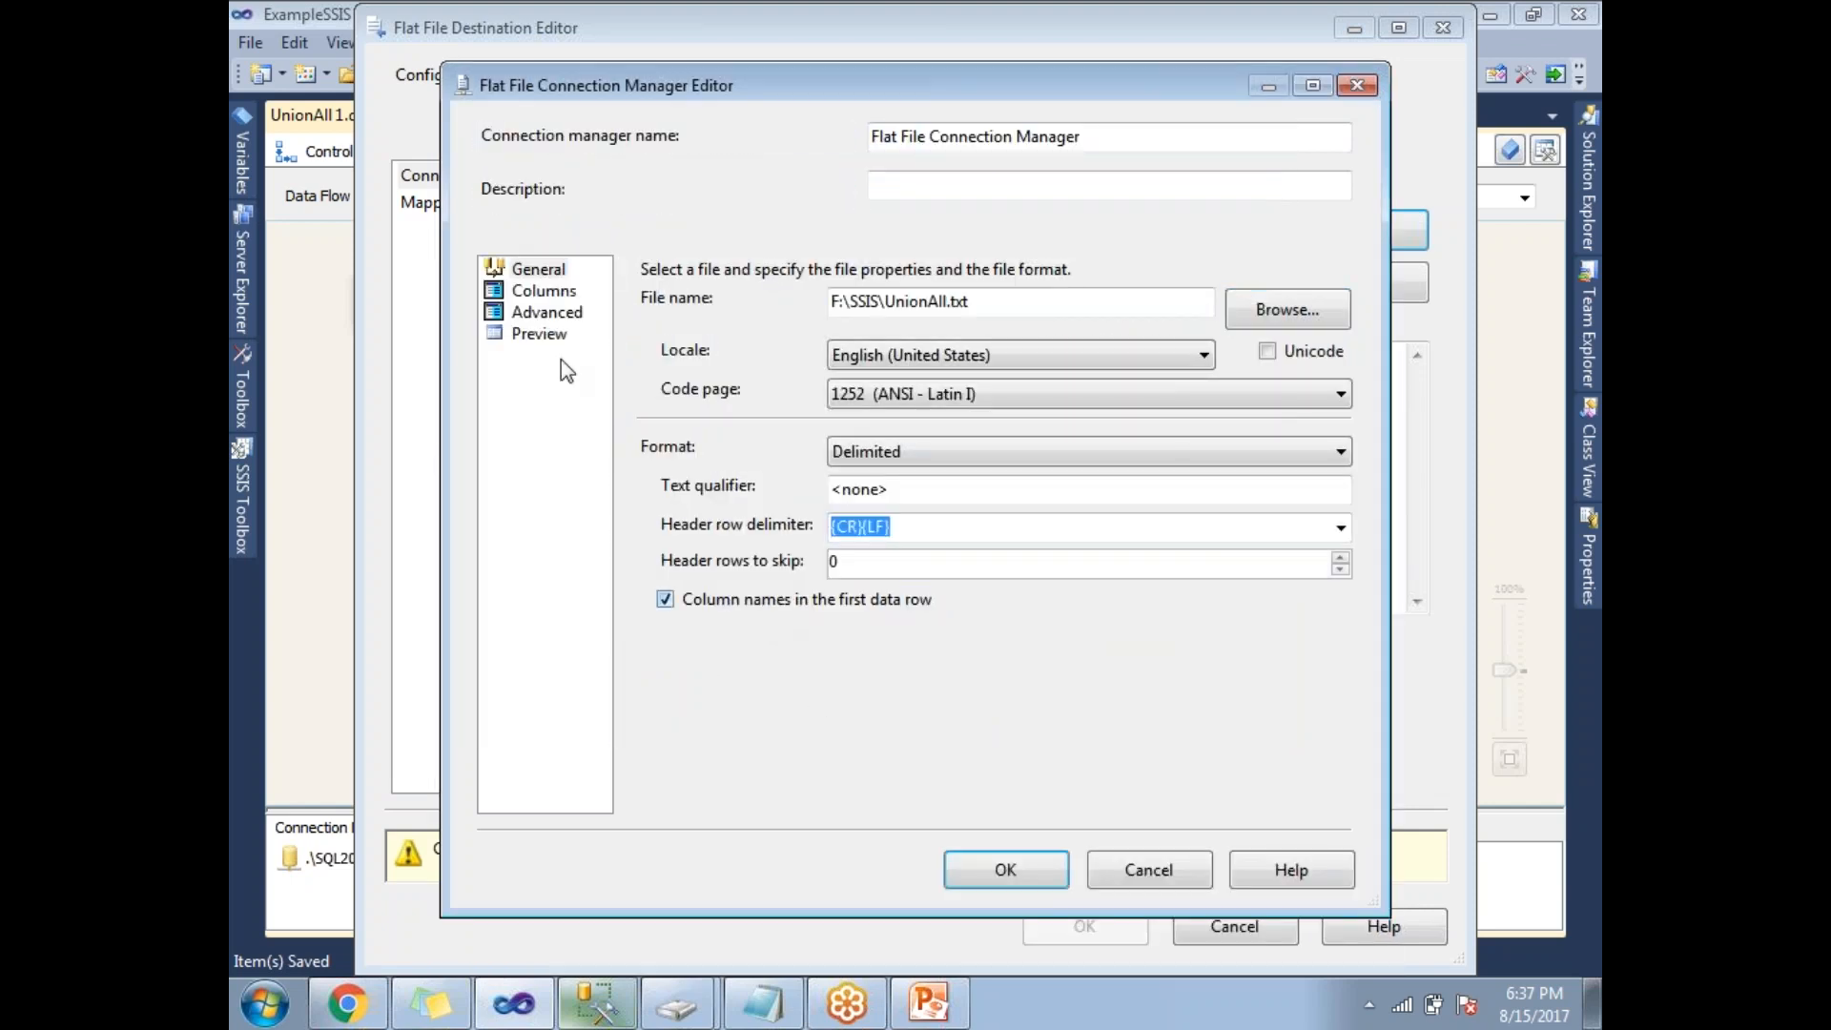
left_click(538, 333)
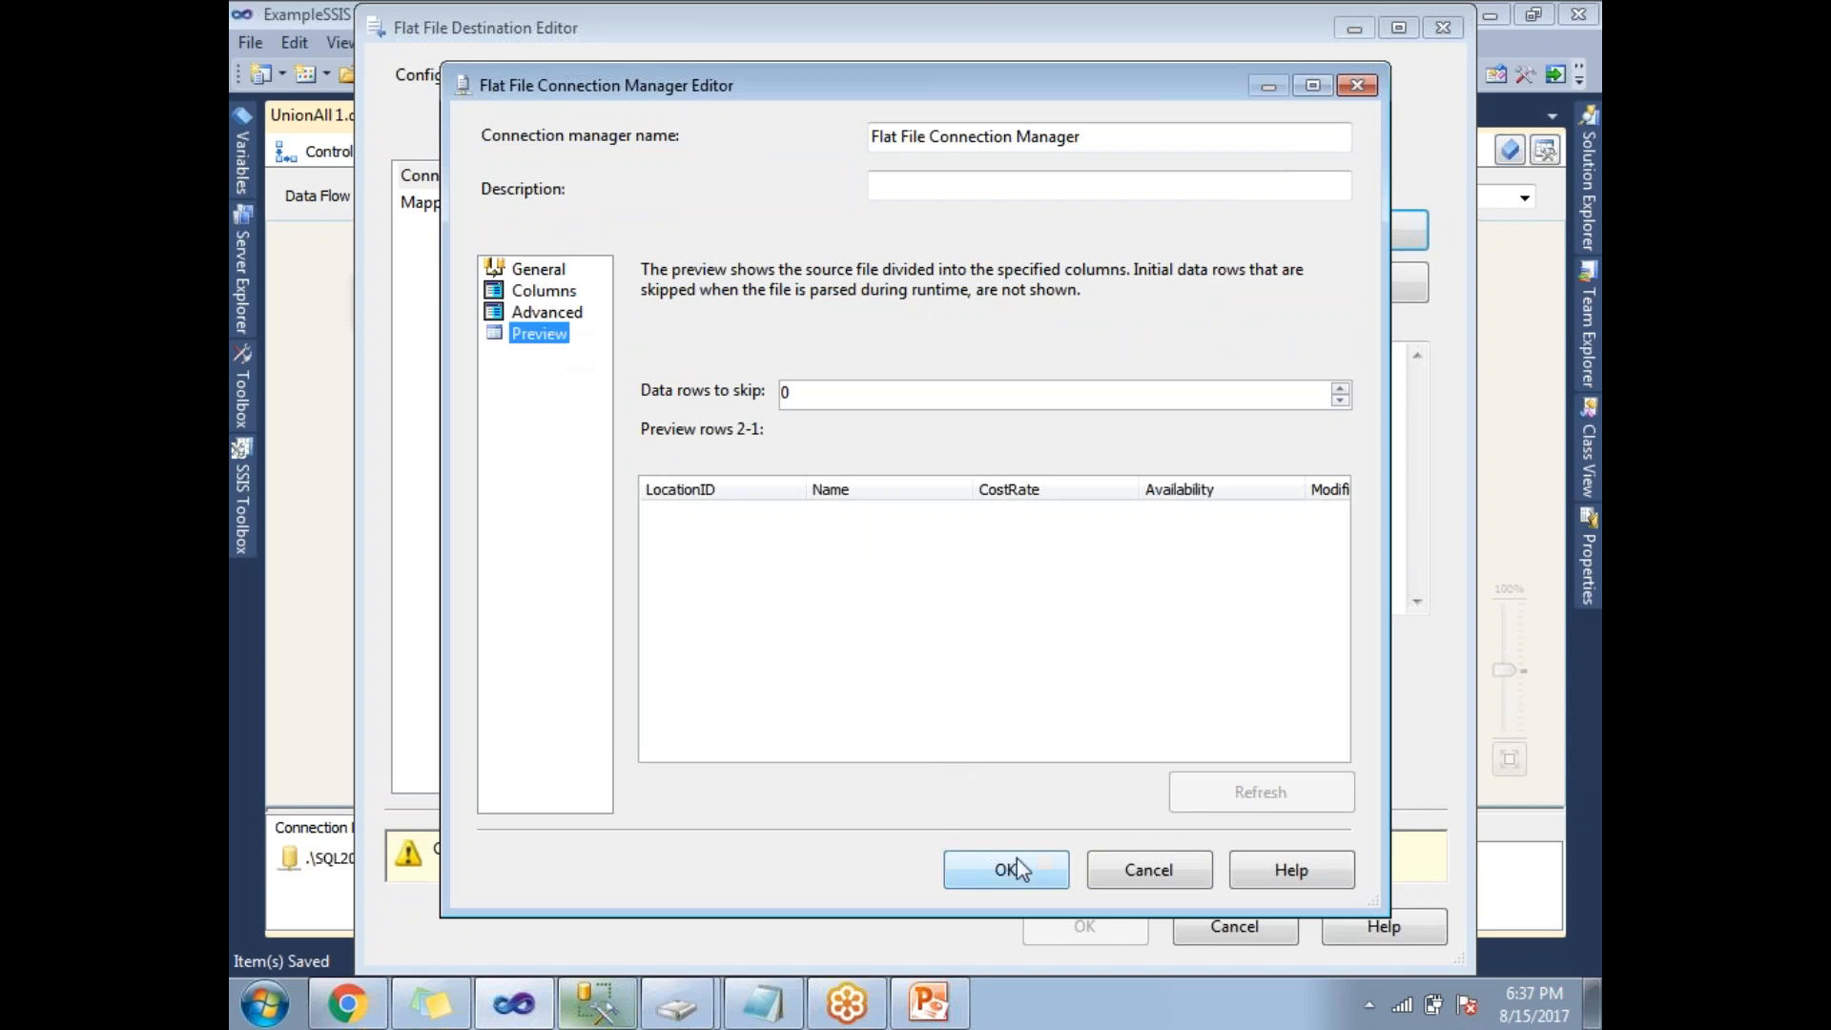
left_click(1004, 869)
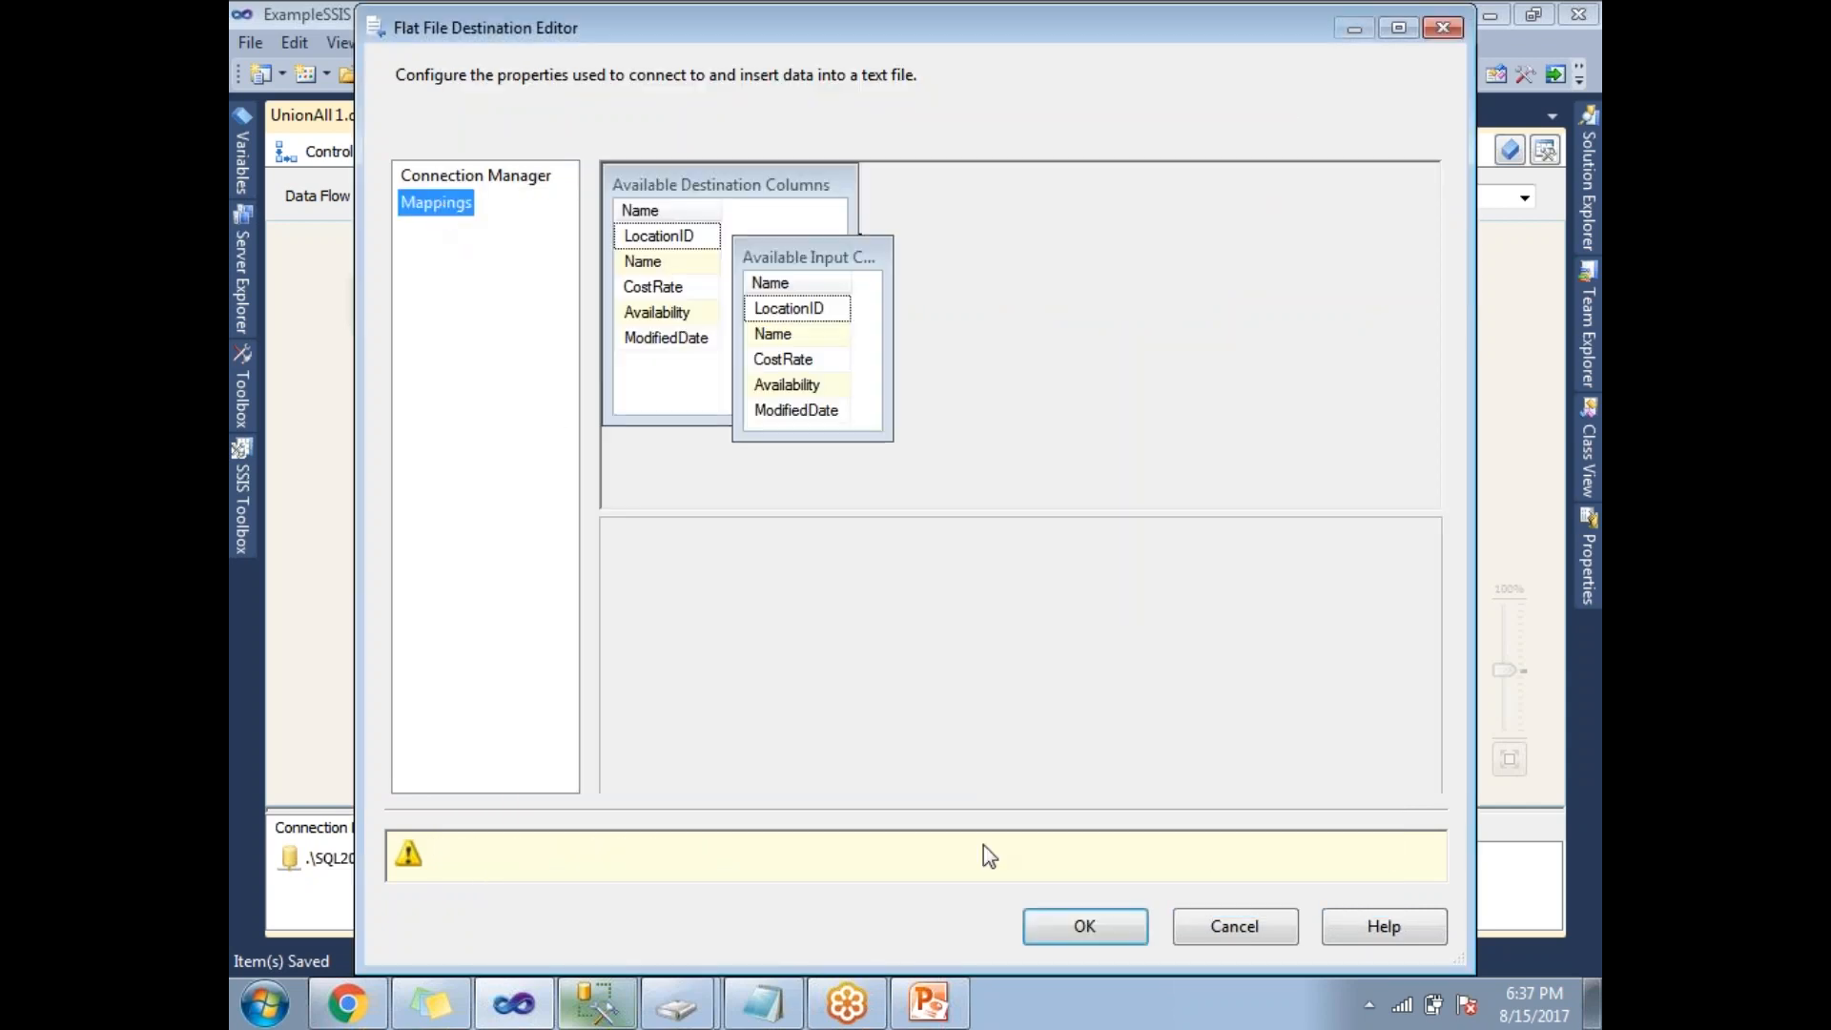
left_click(1083, 925)
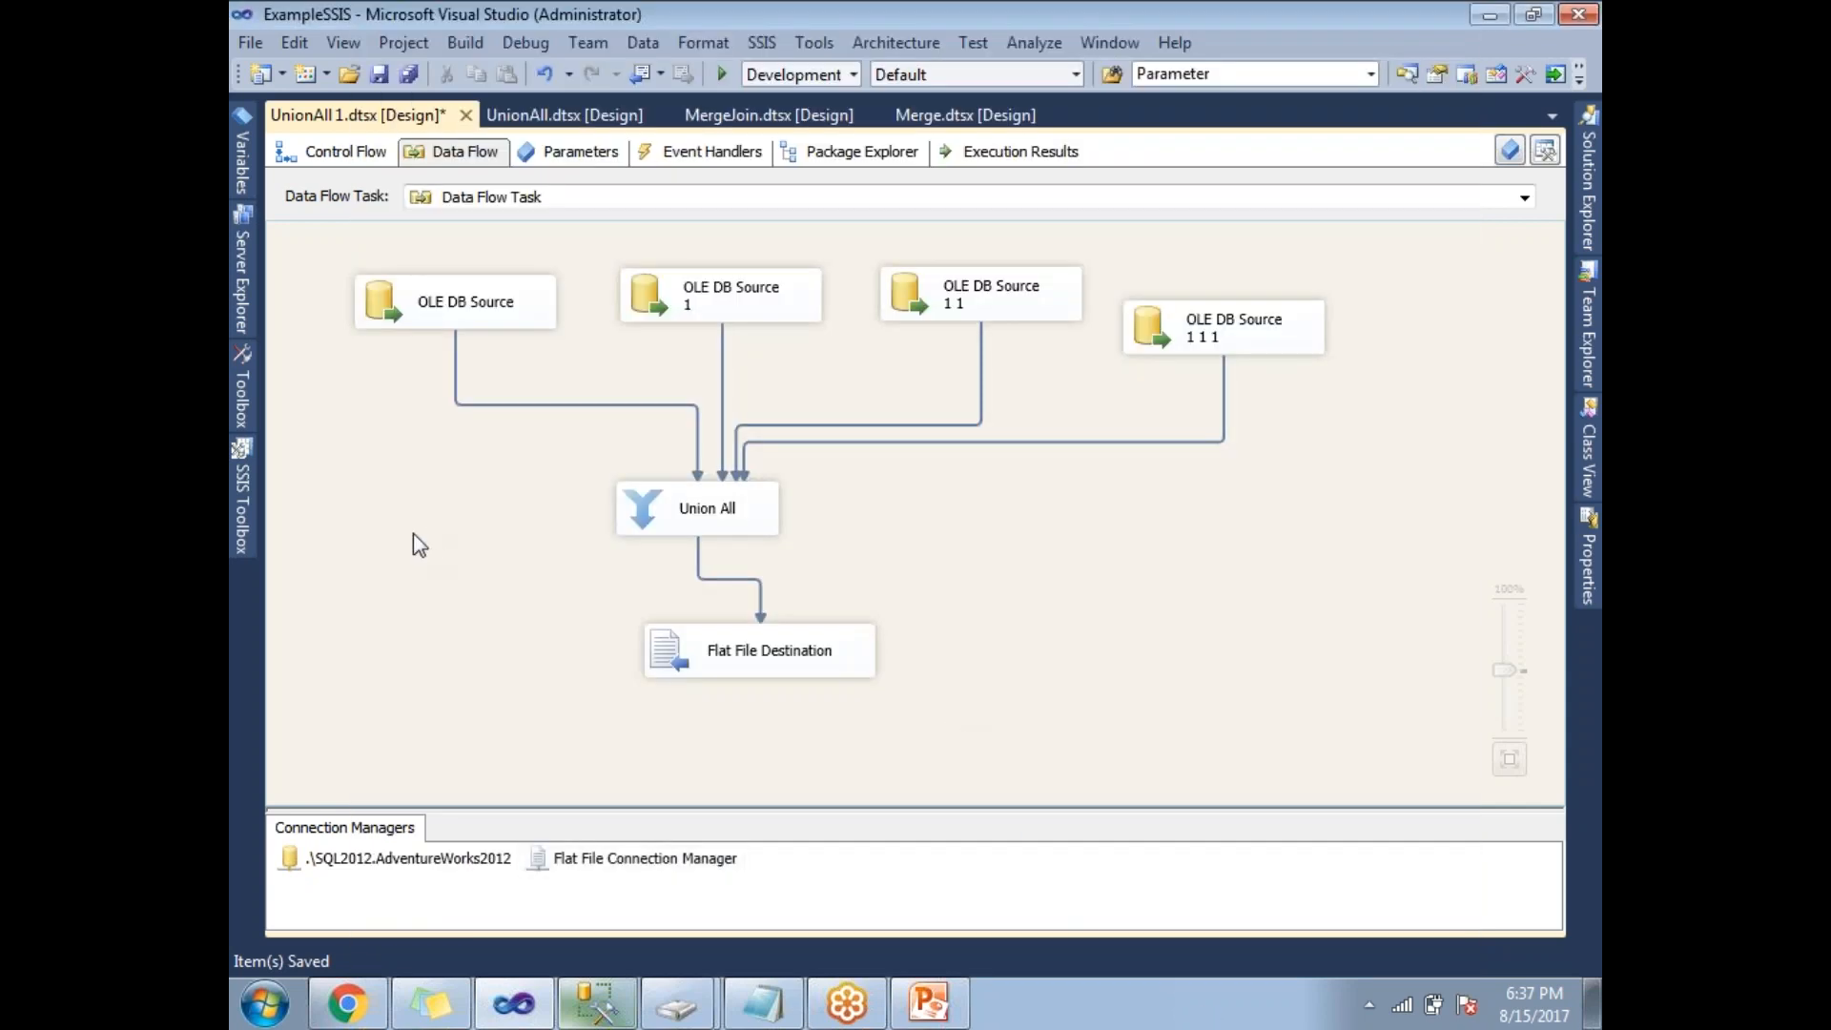
mouse_move(432, 316)
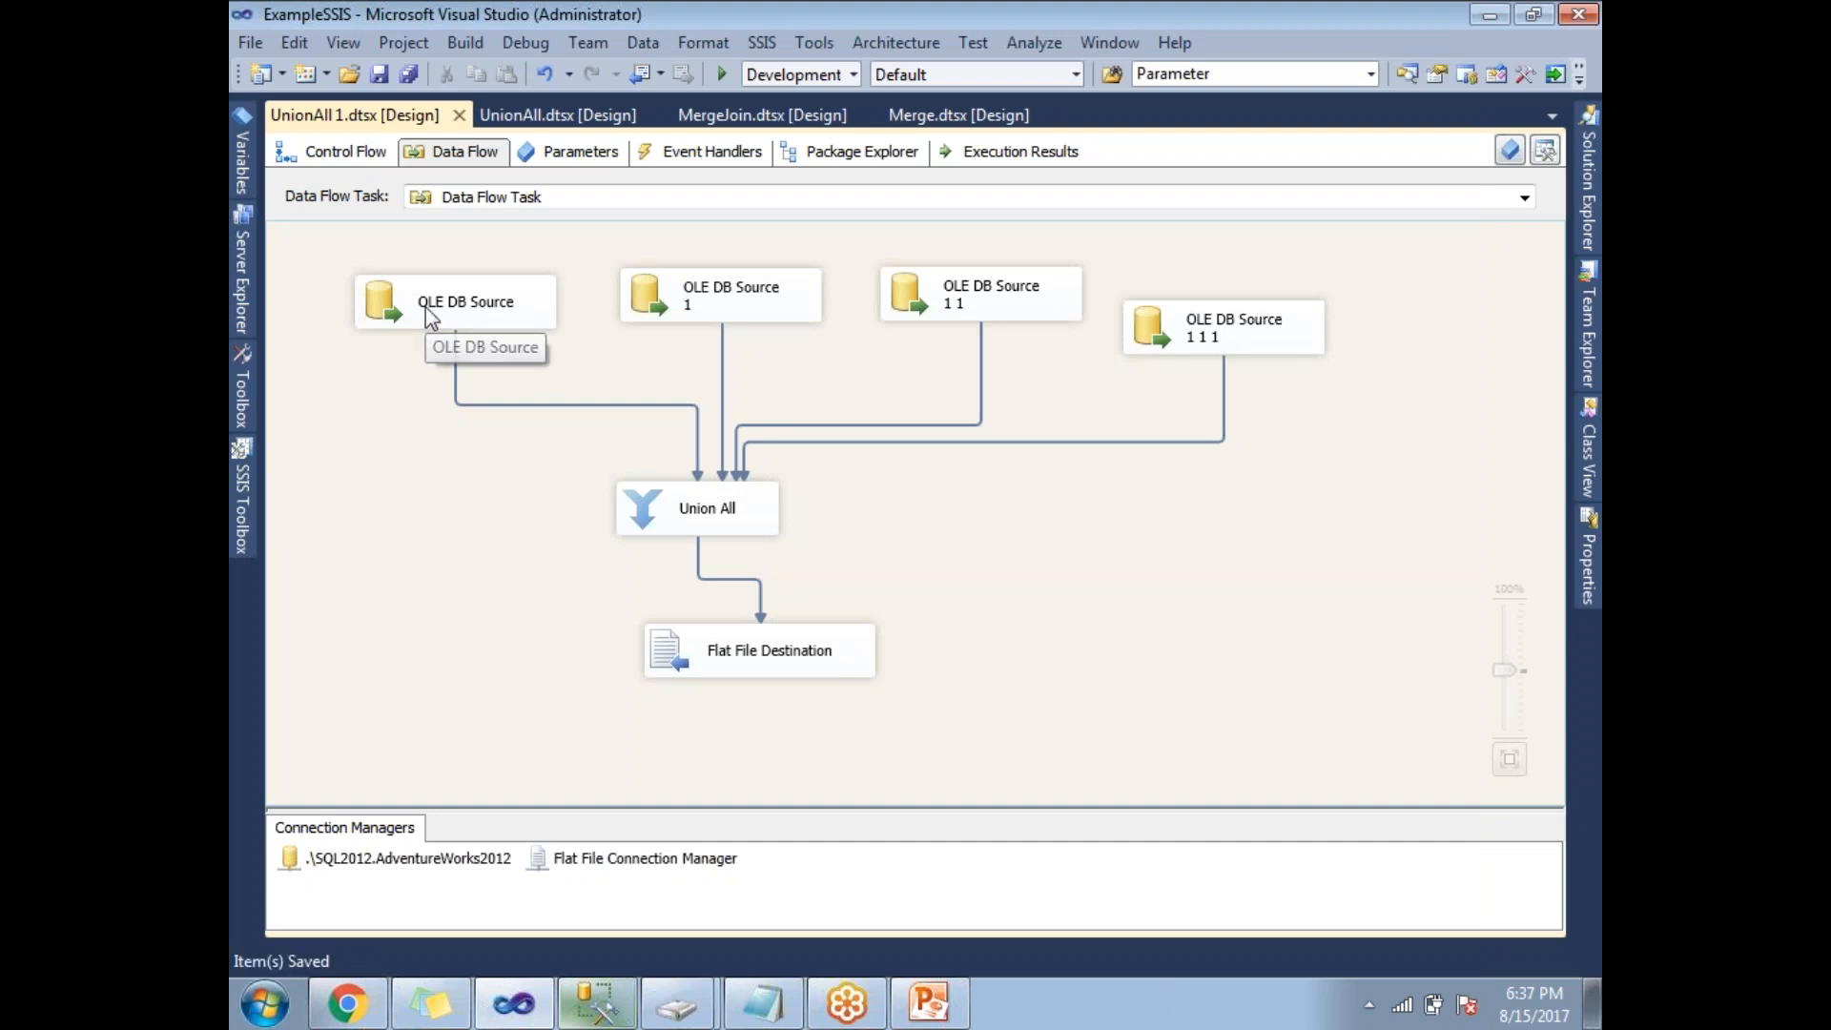
double_click(456, 301)
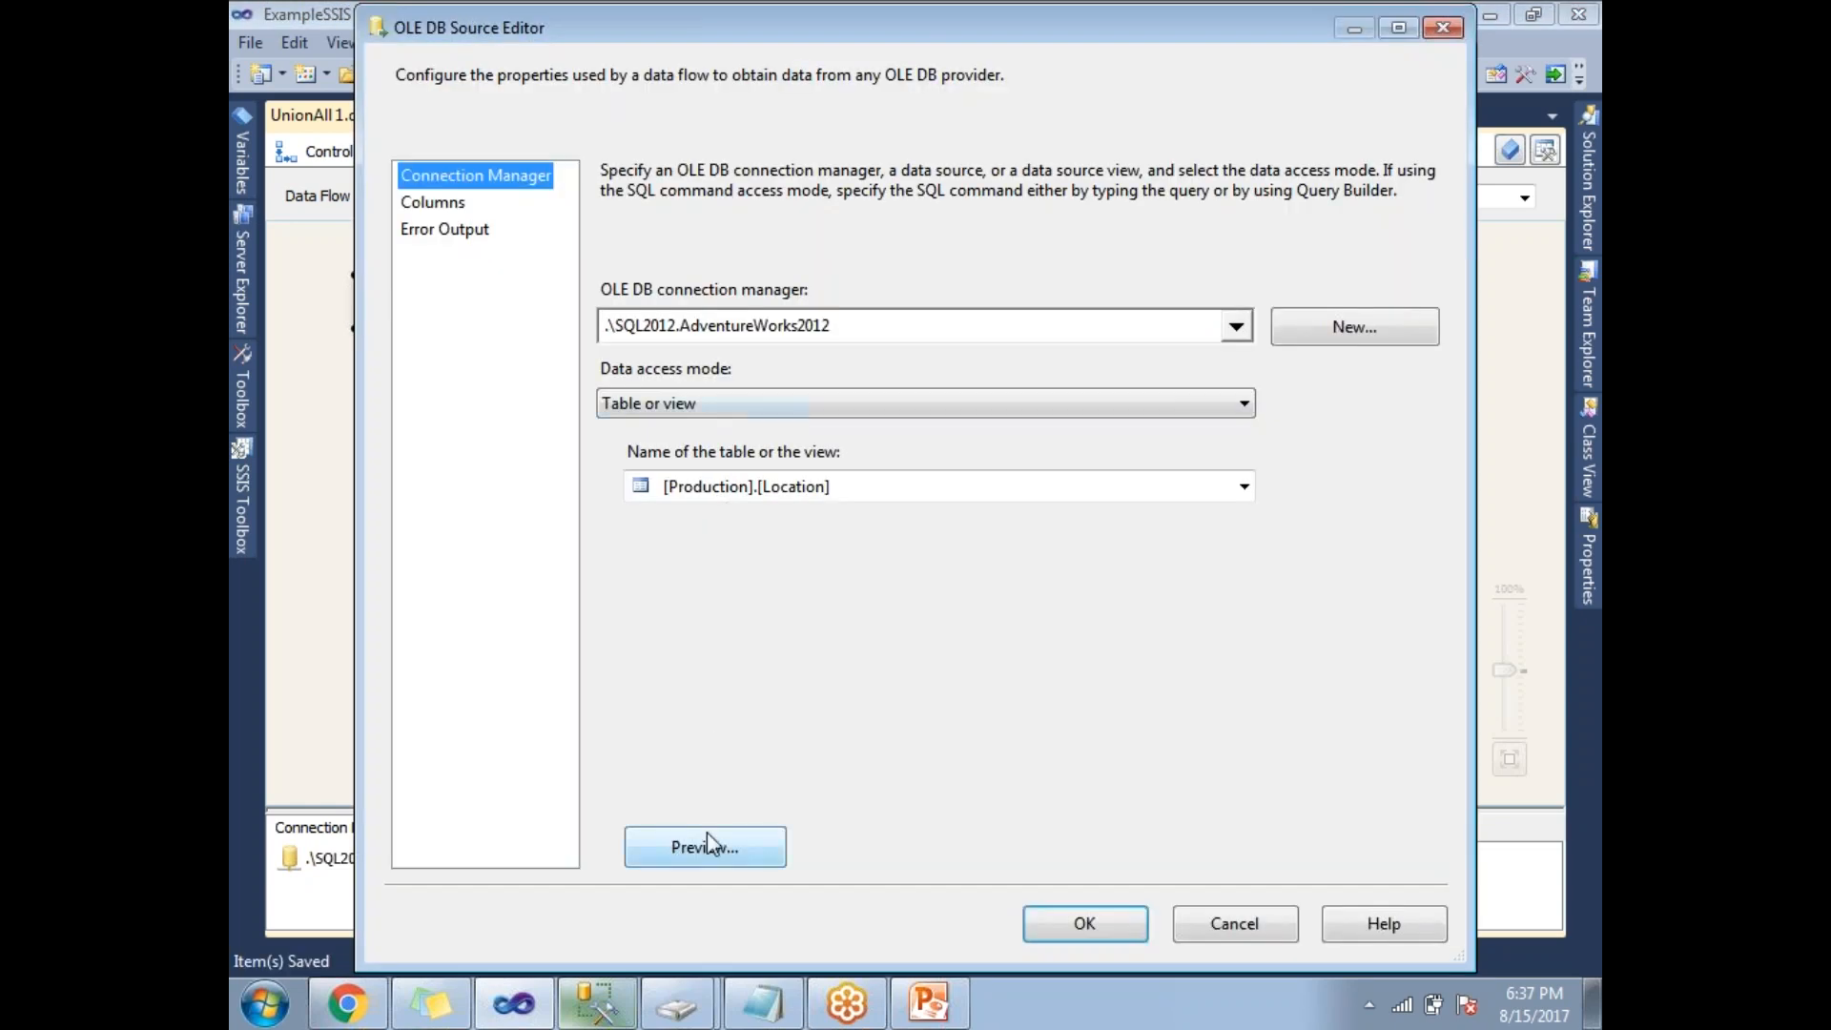
left_click(704, 847)
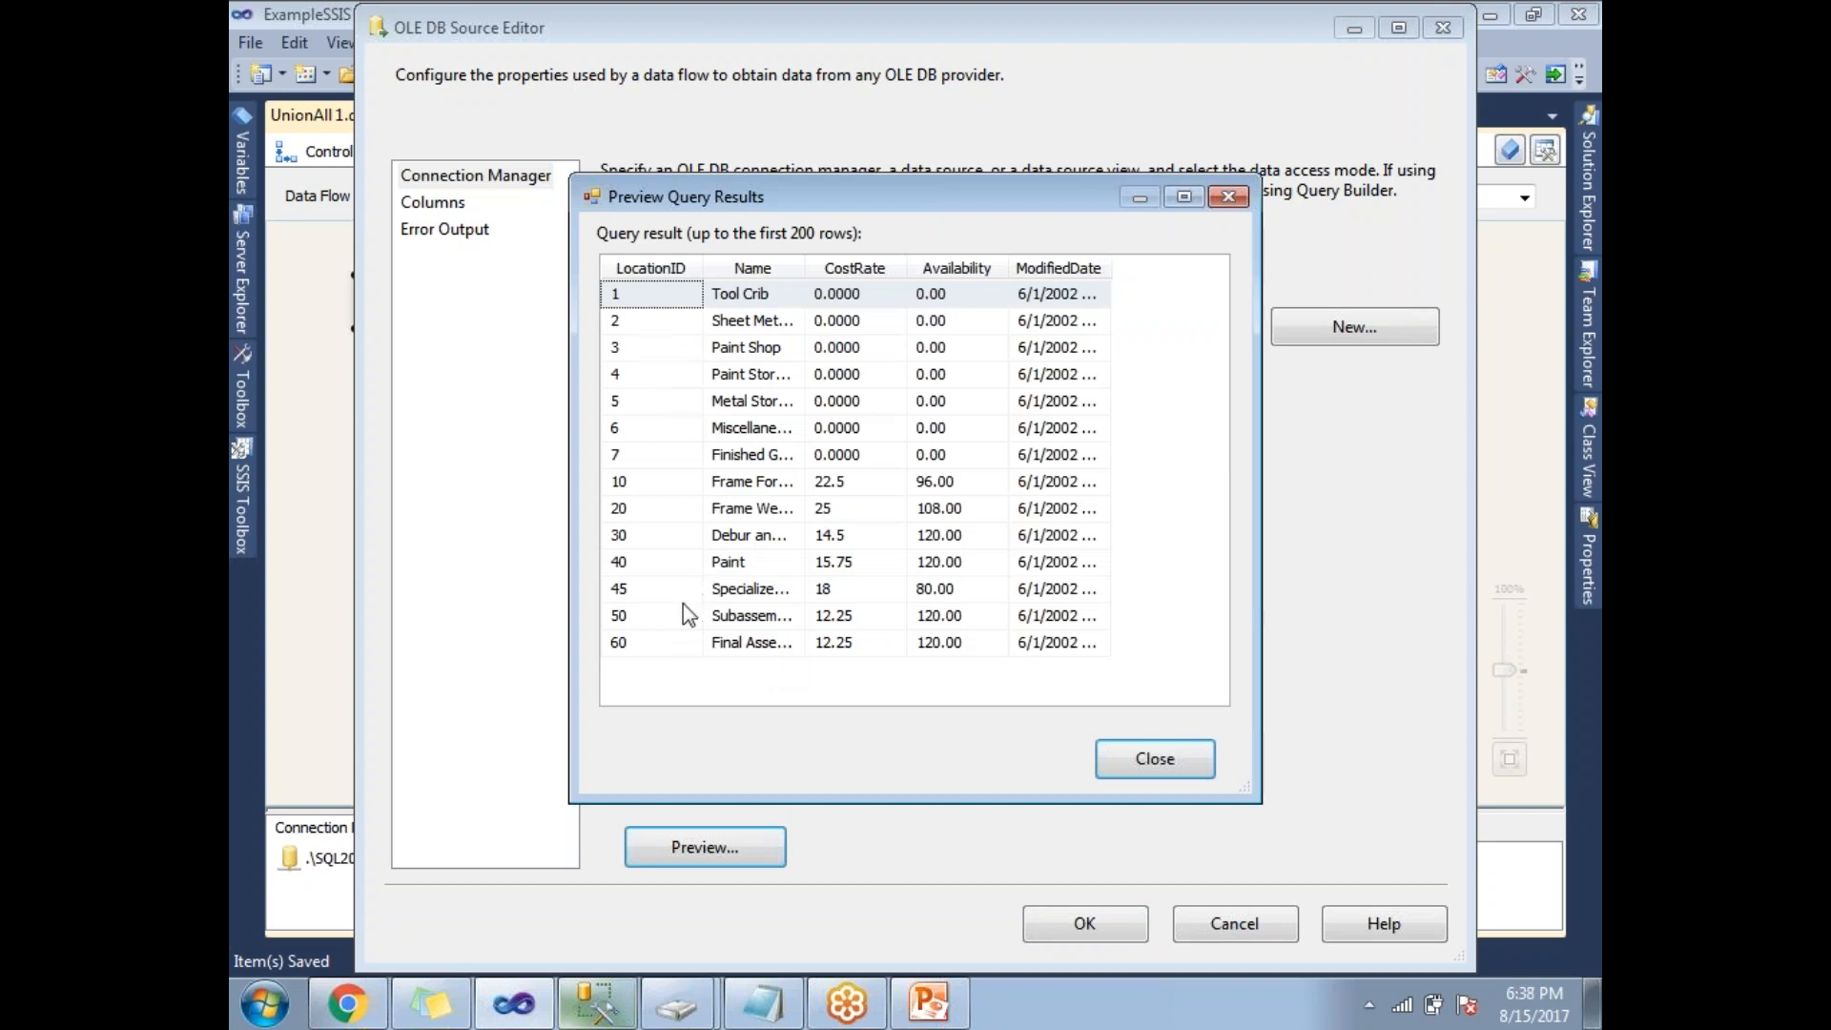
mouse_move(816, 277)
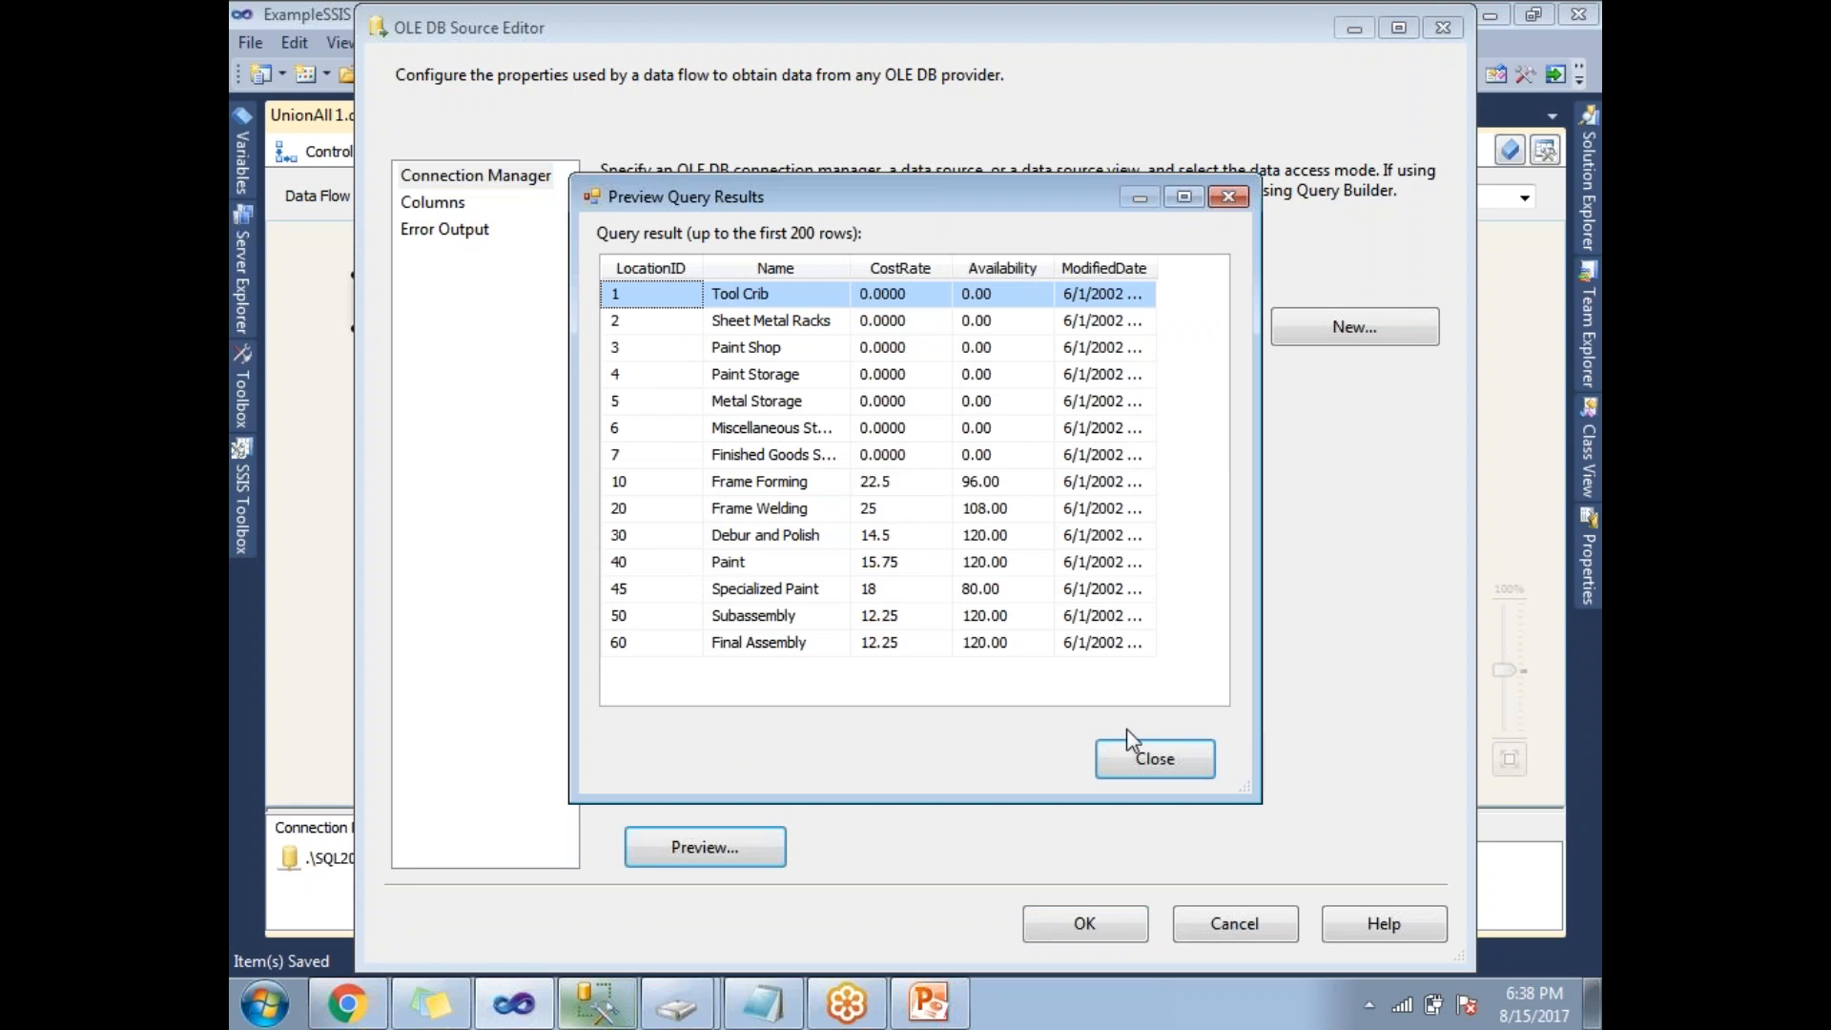
left_click(1154, 759)
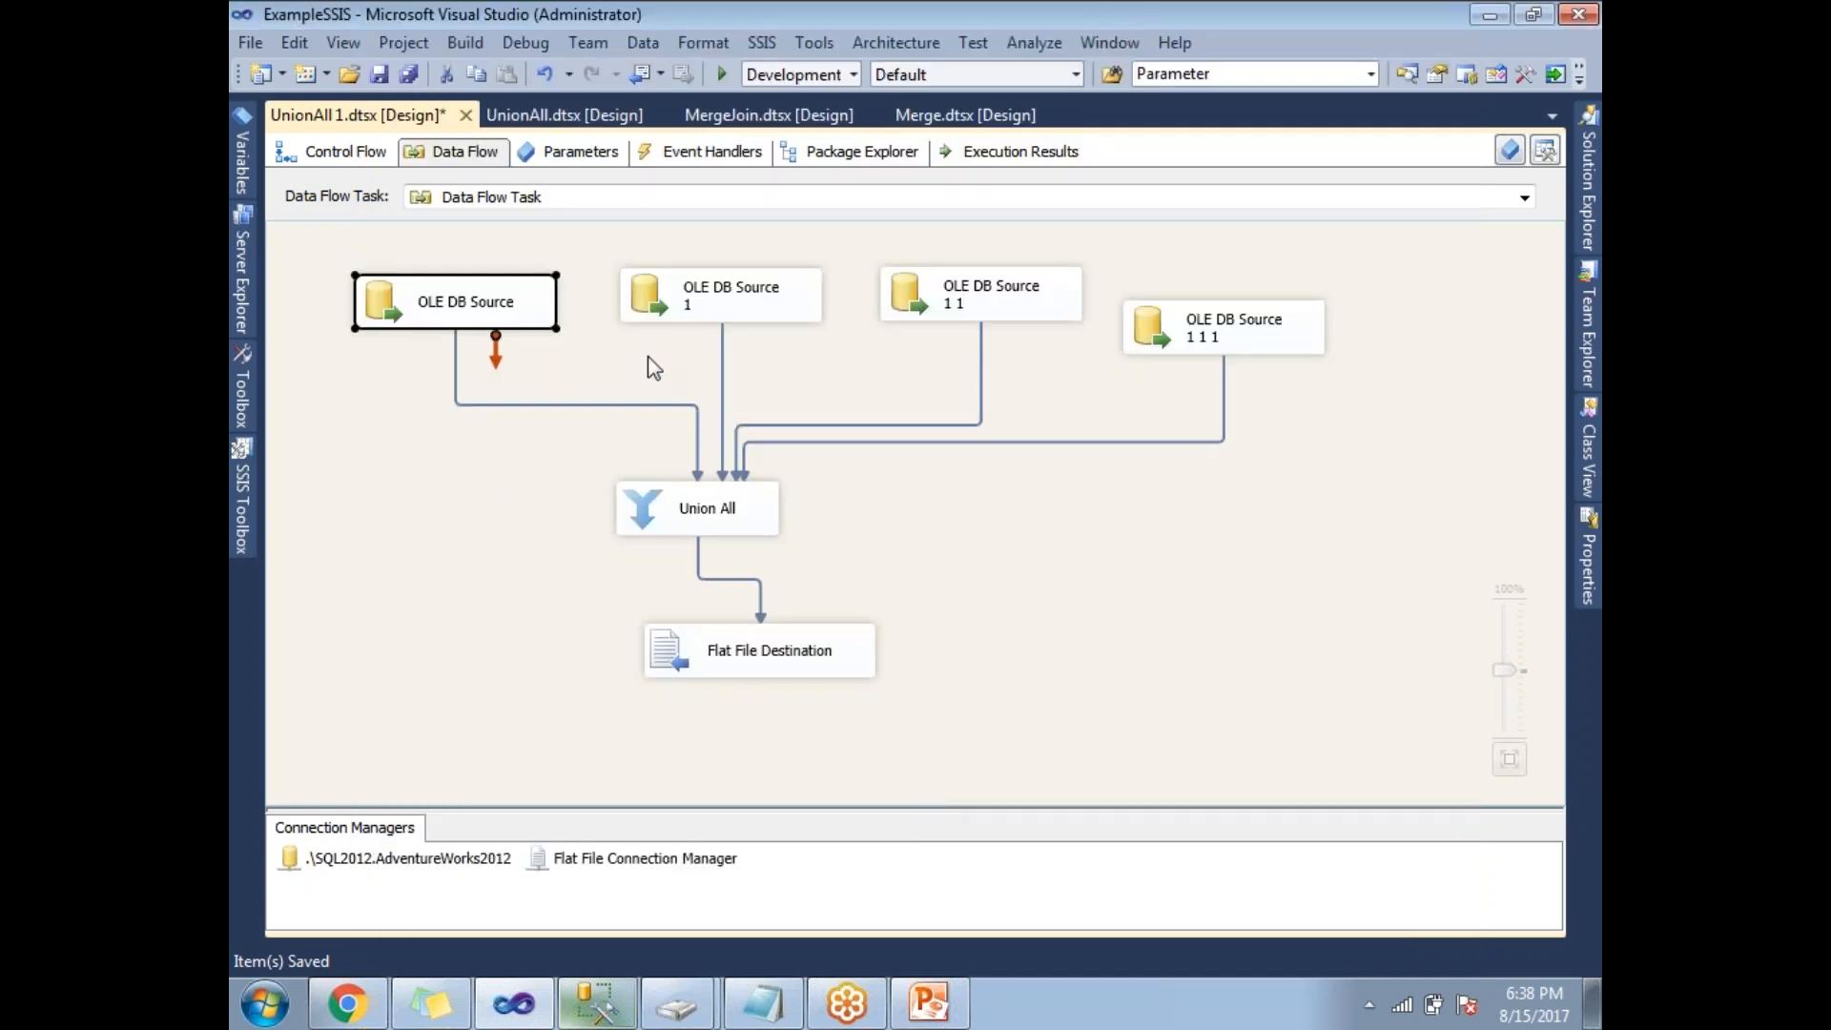
double_click(454, 301)
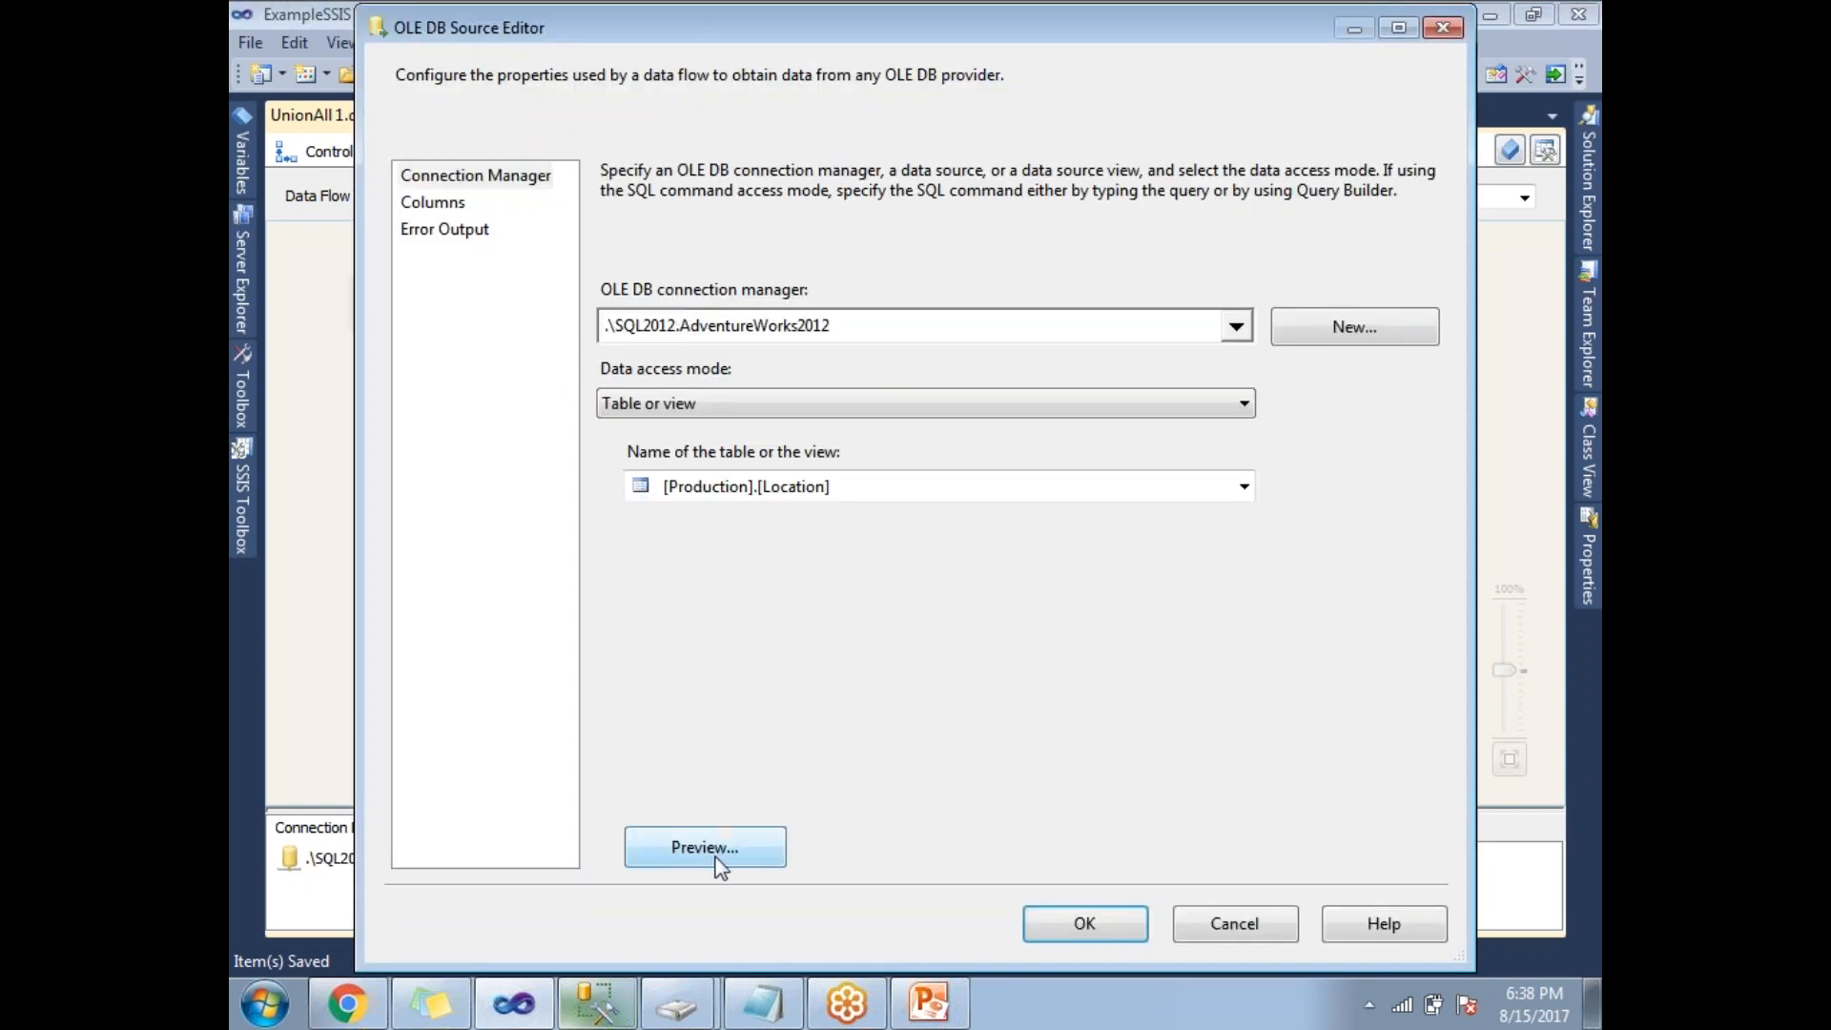
mouse_move(1084, 923)
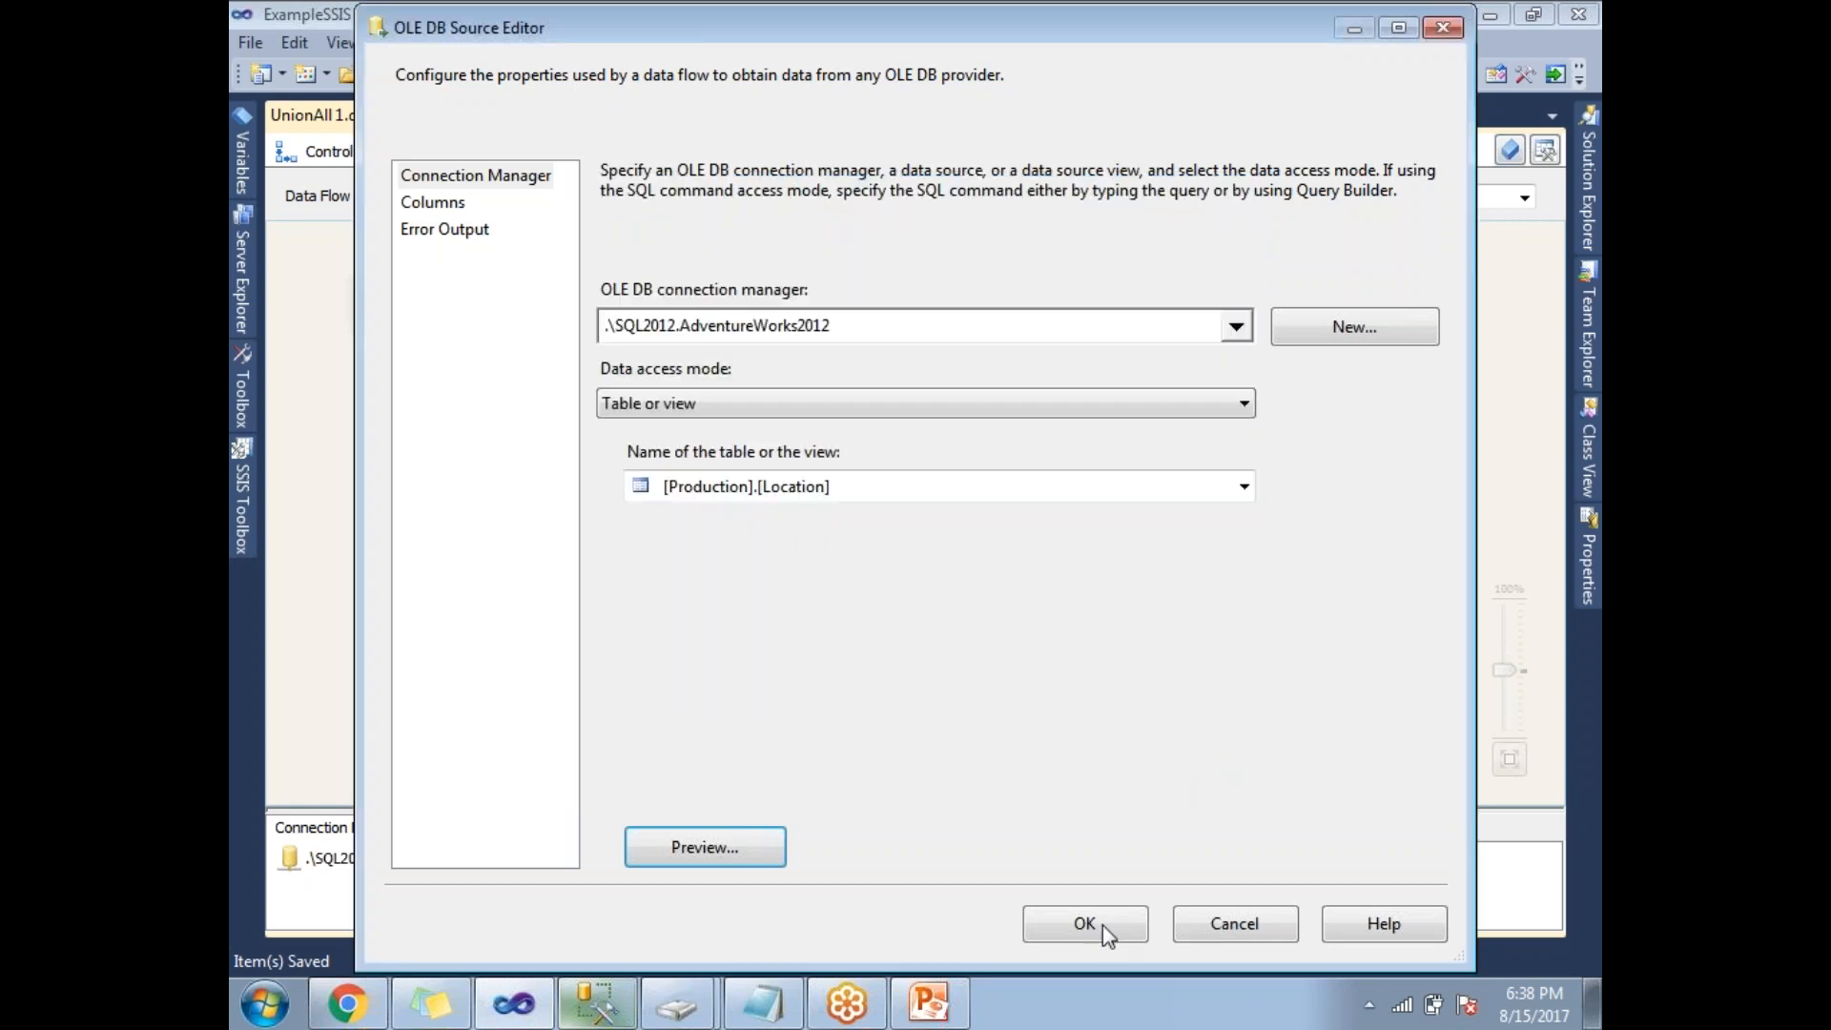
left_click(1084, 923)
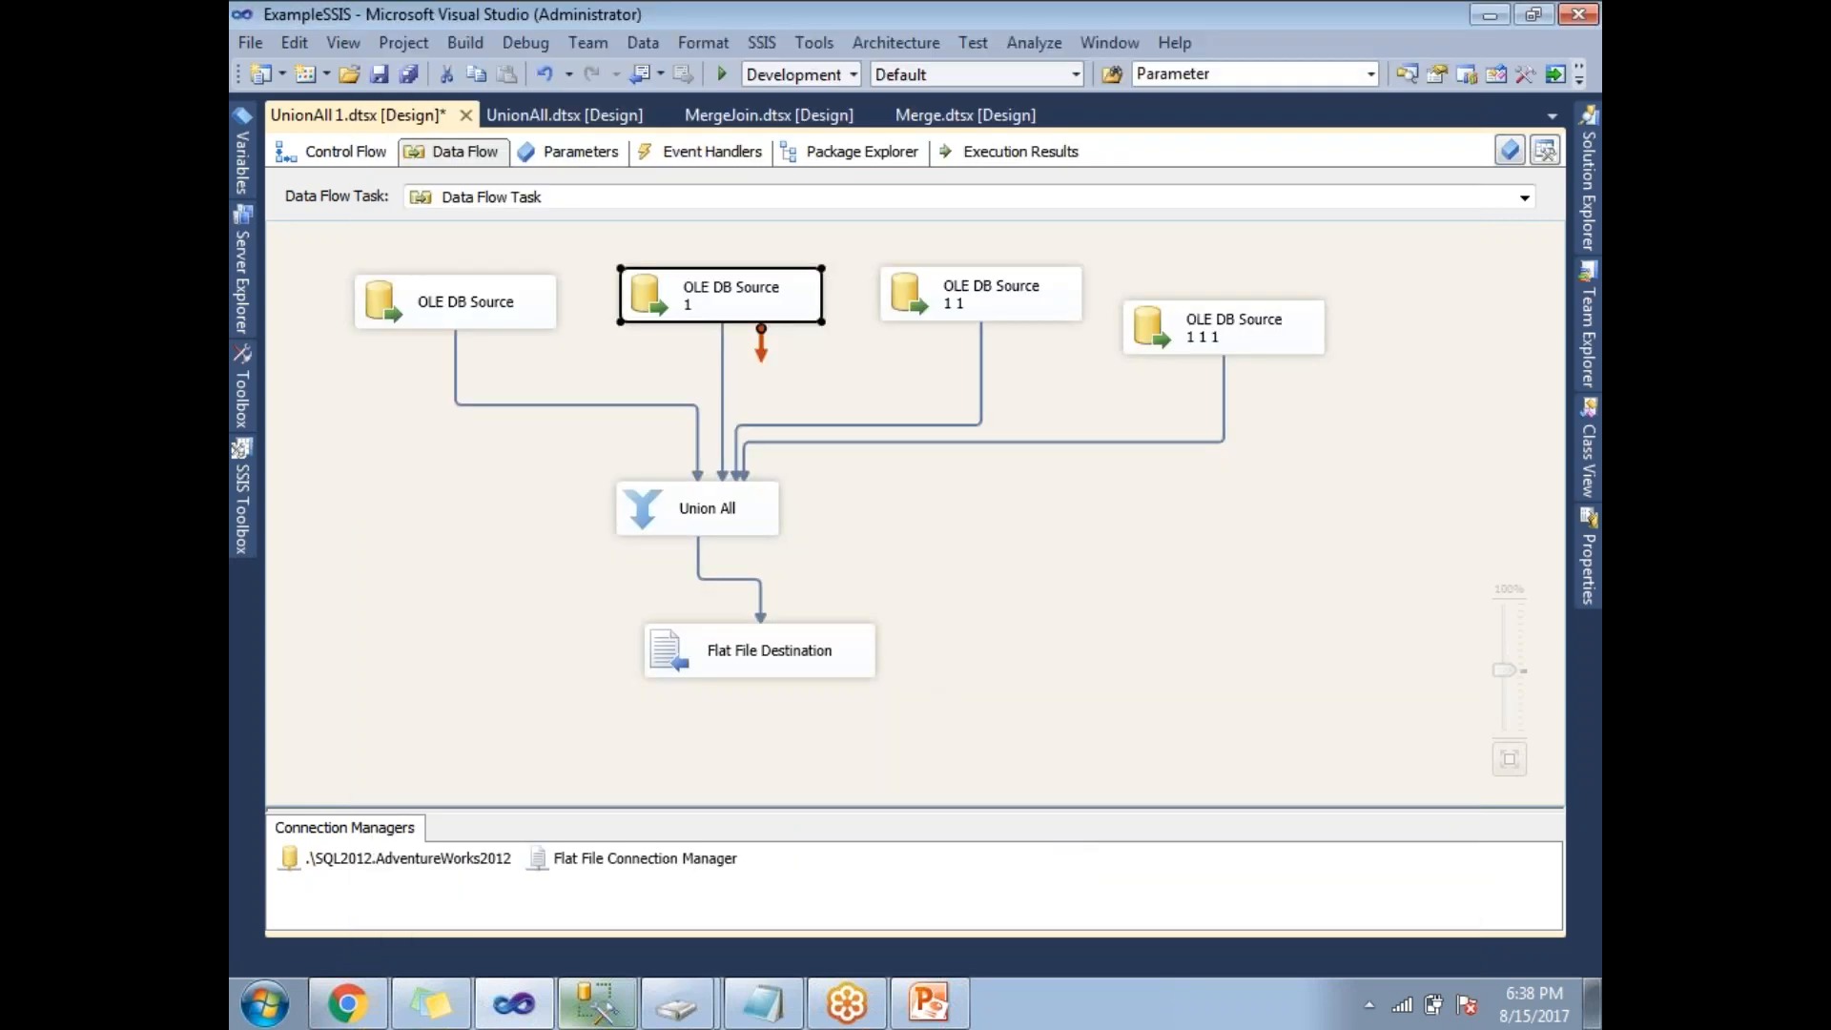
Save and execute the package, merging four 14-row sources into 56 output rows
key("ctrl+s")
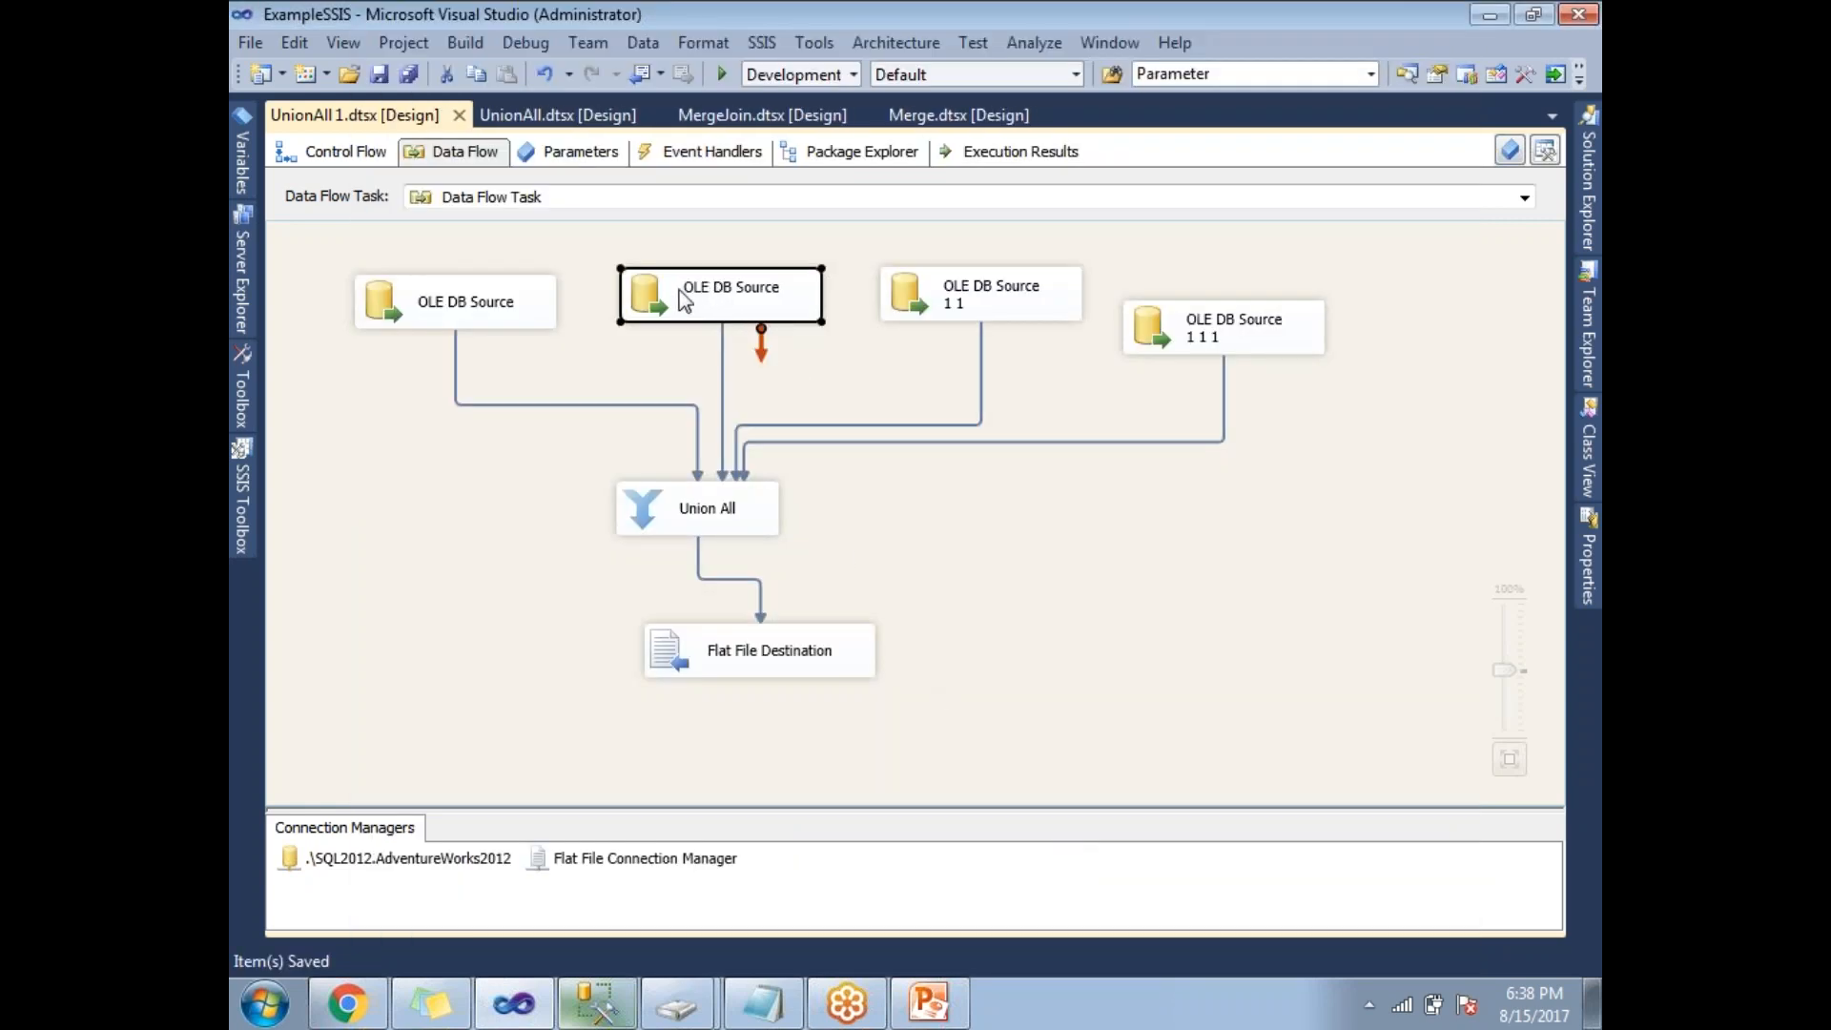
mouse_move(730, 298)
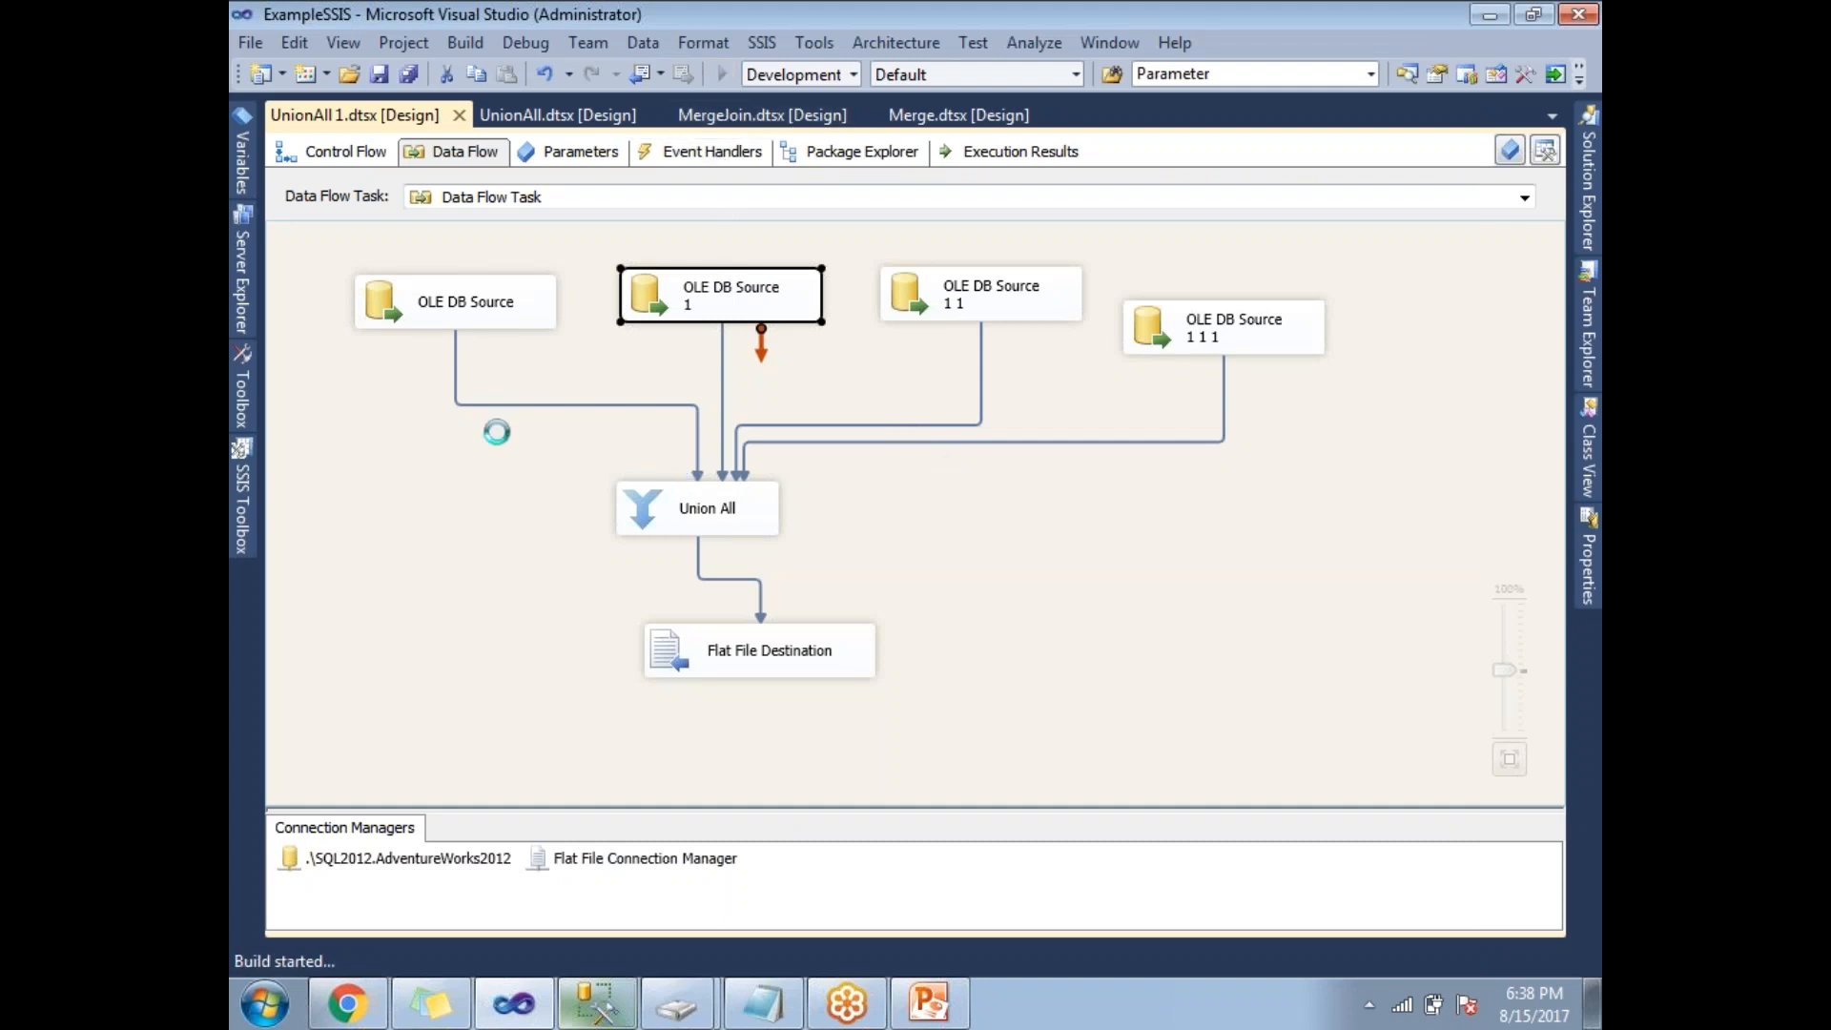
left_click(721, 73)
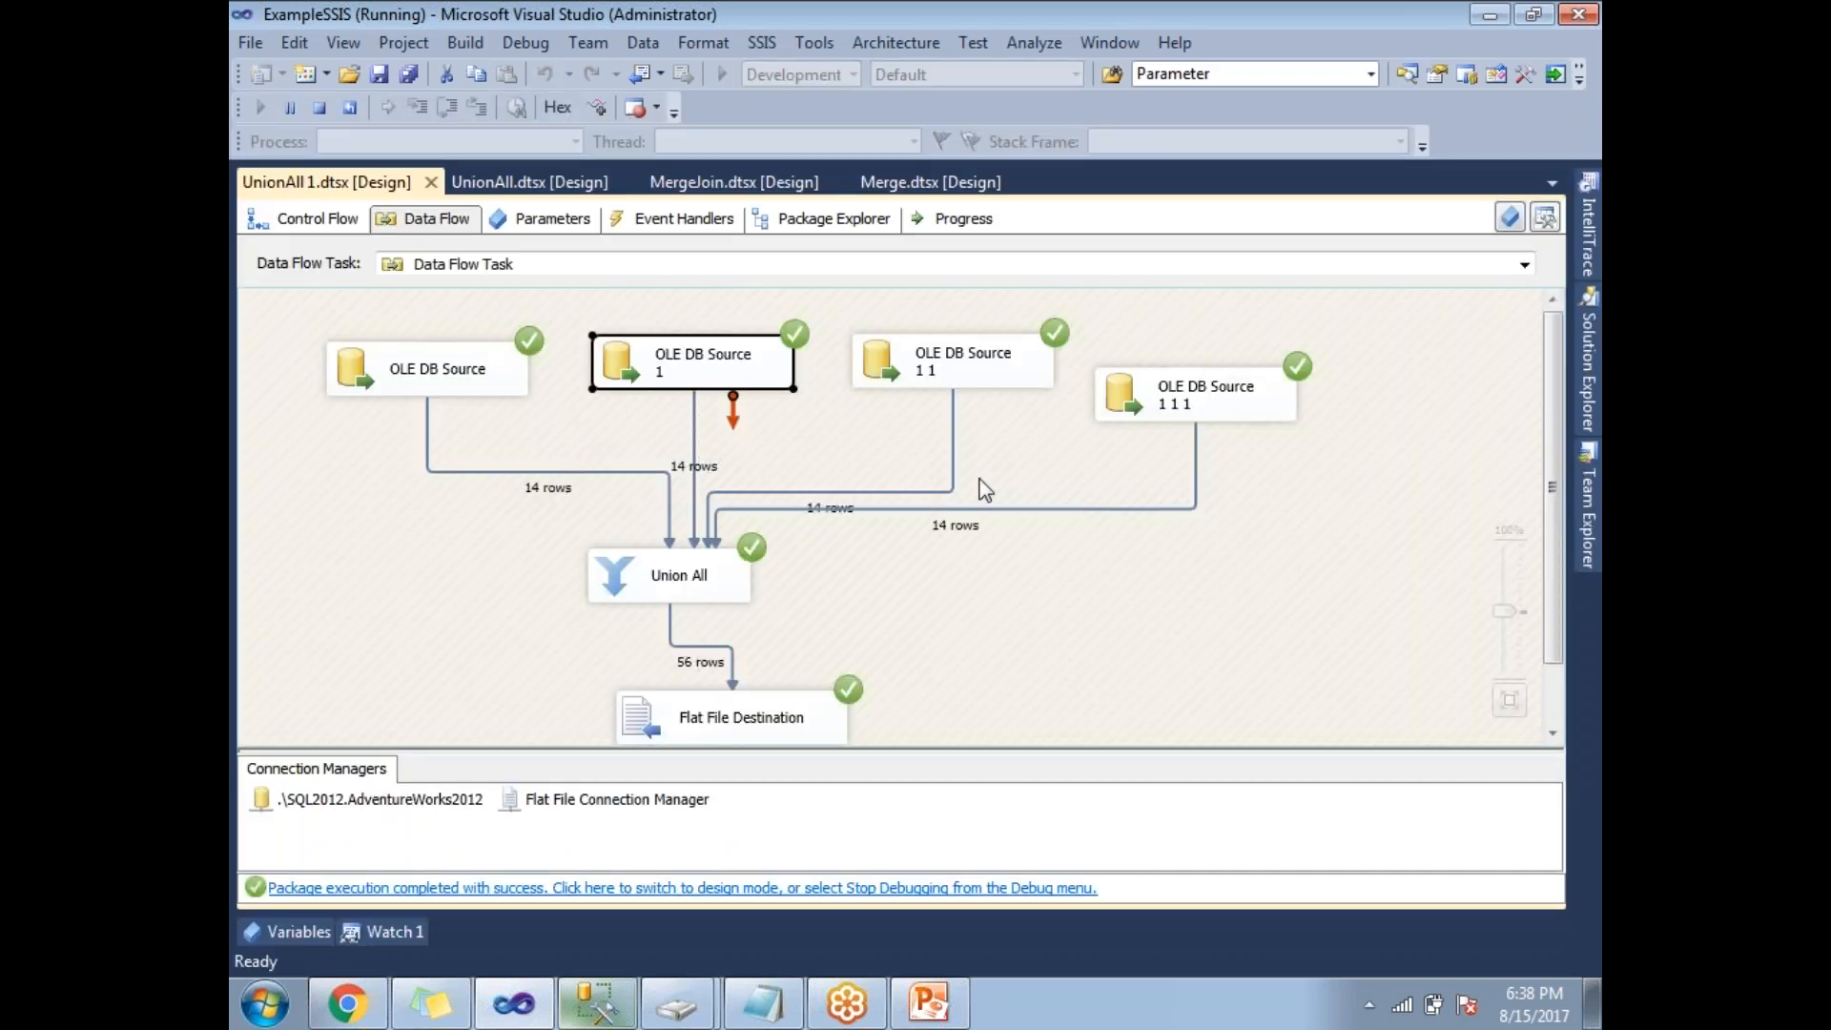
mouse_move(993, 540)
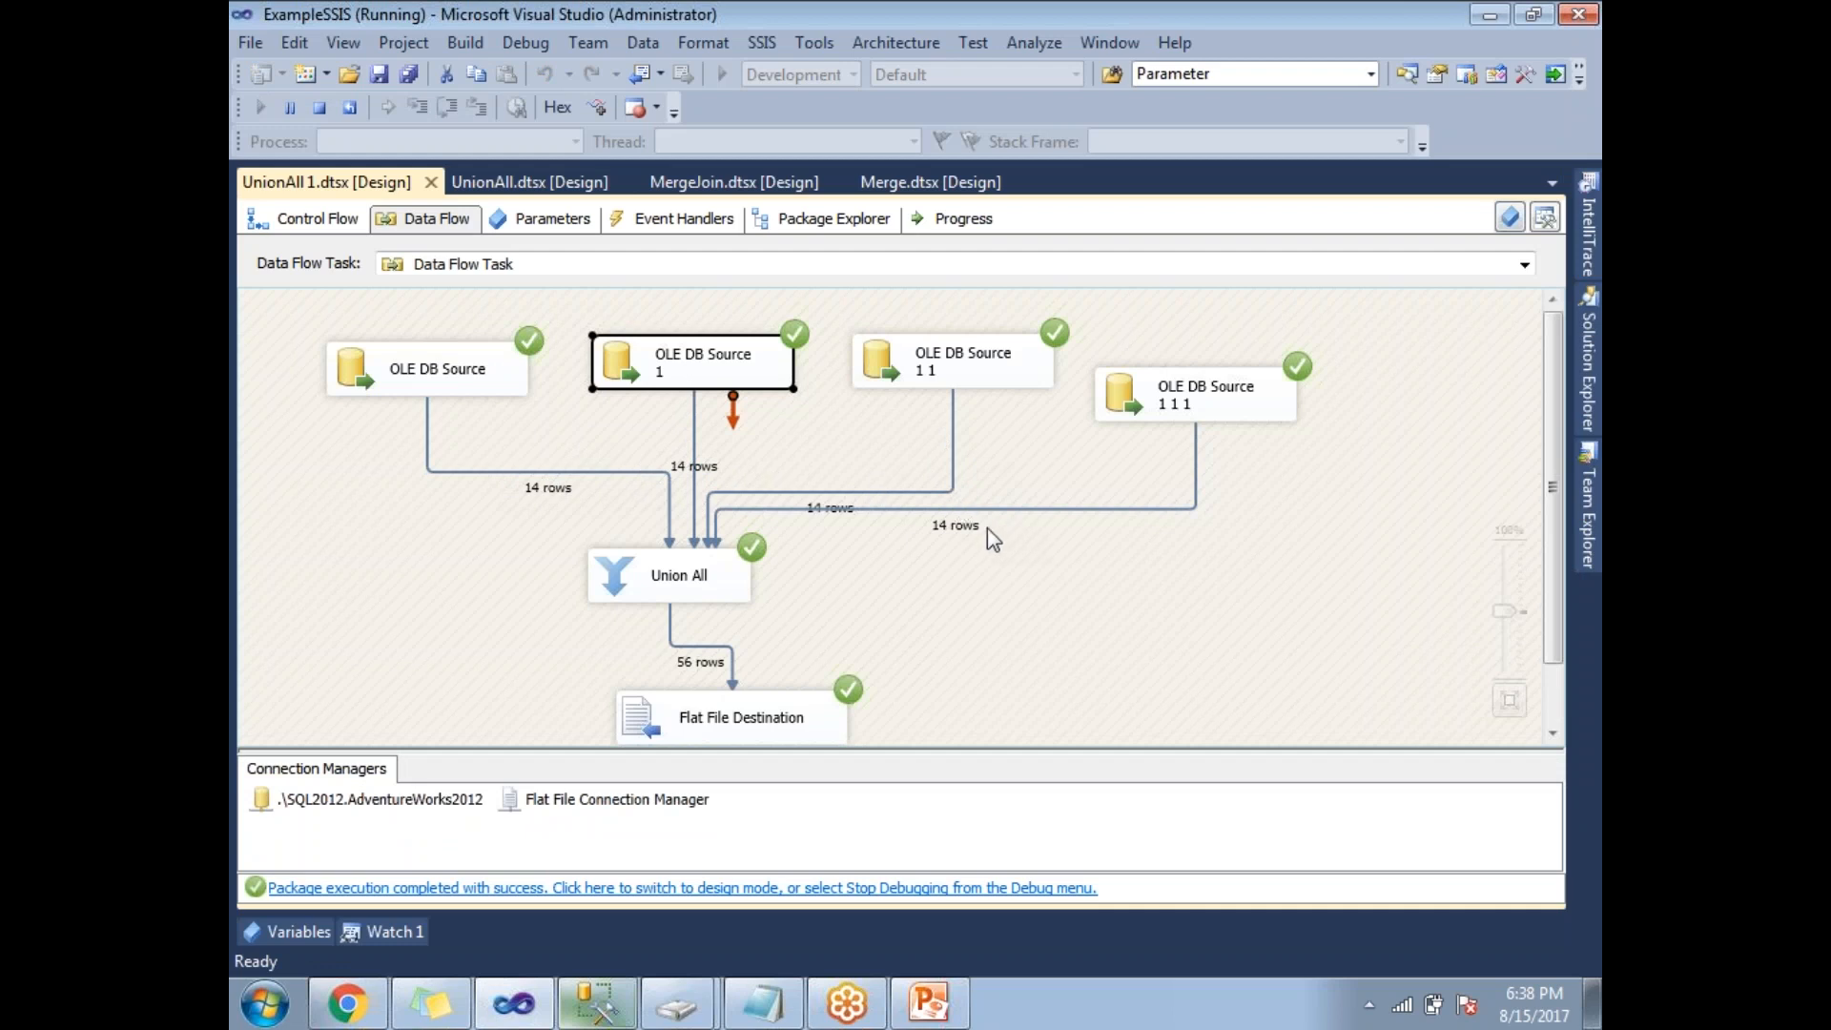
mouse_move(733, 664)
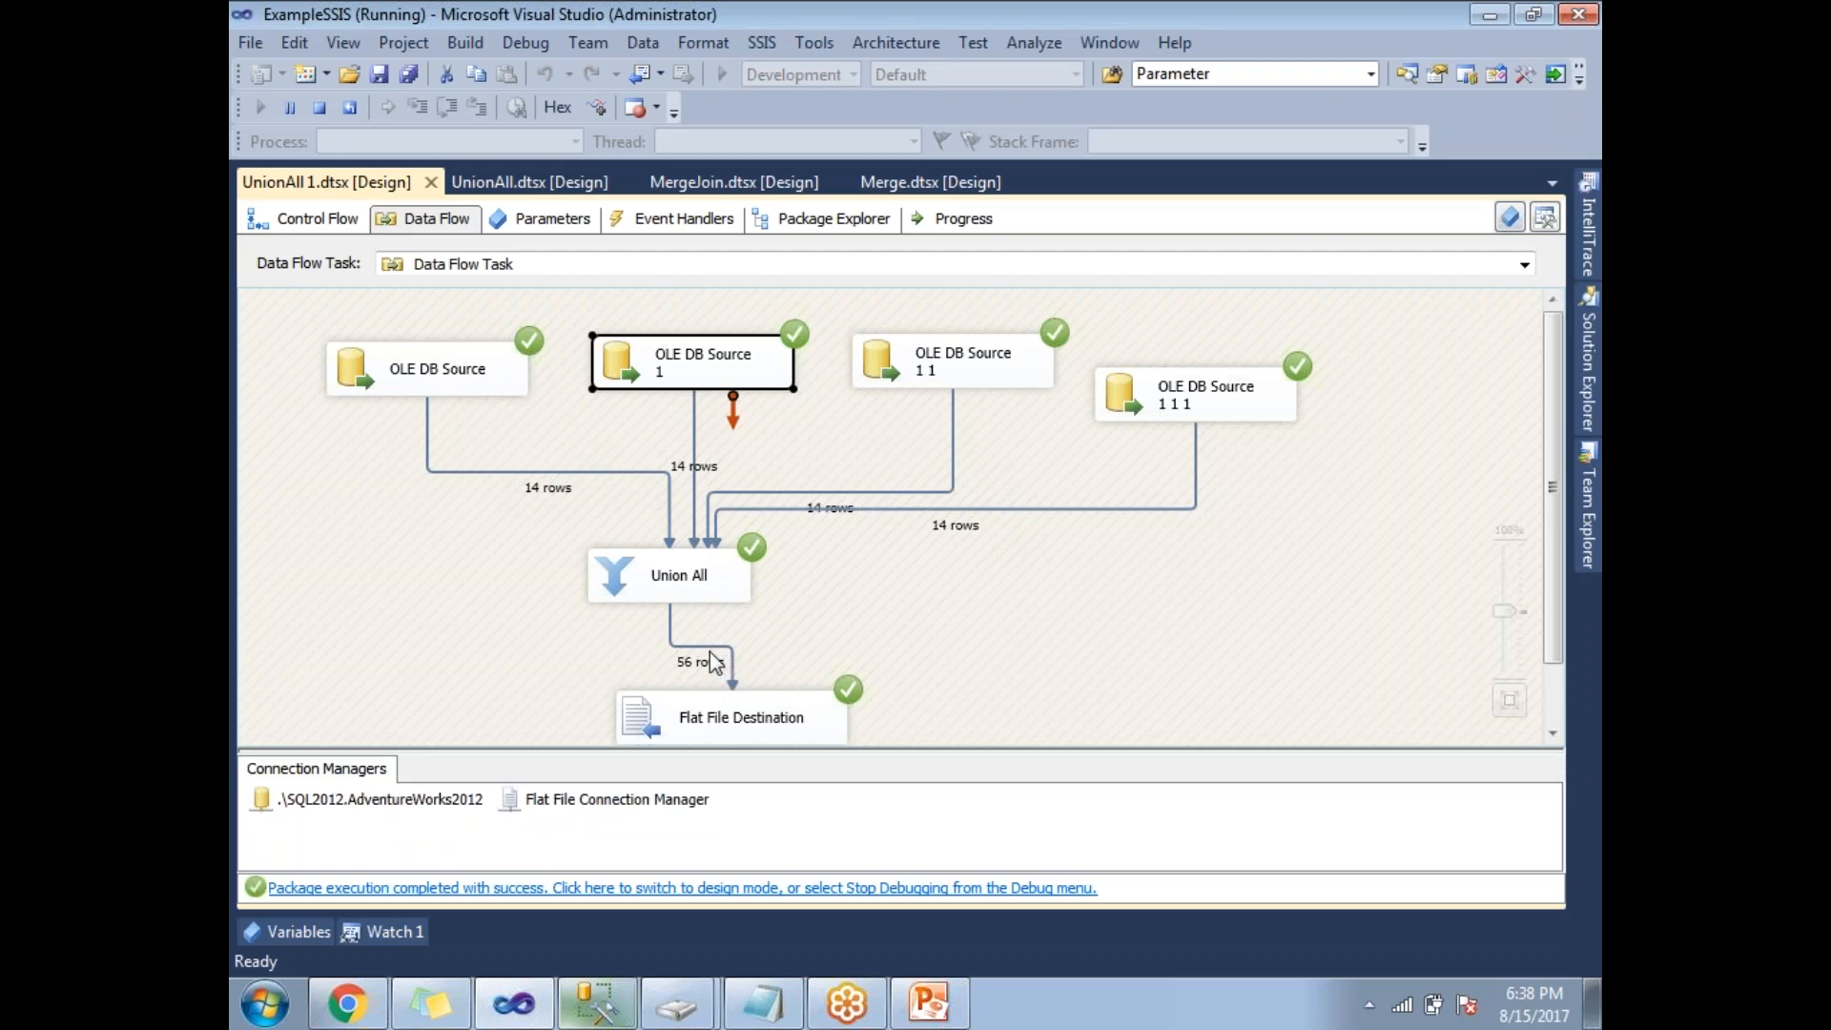
mouse_move(779, 884)
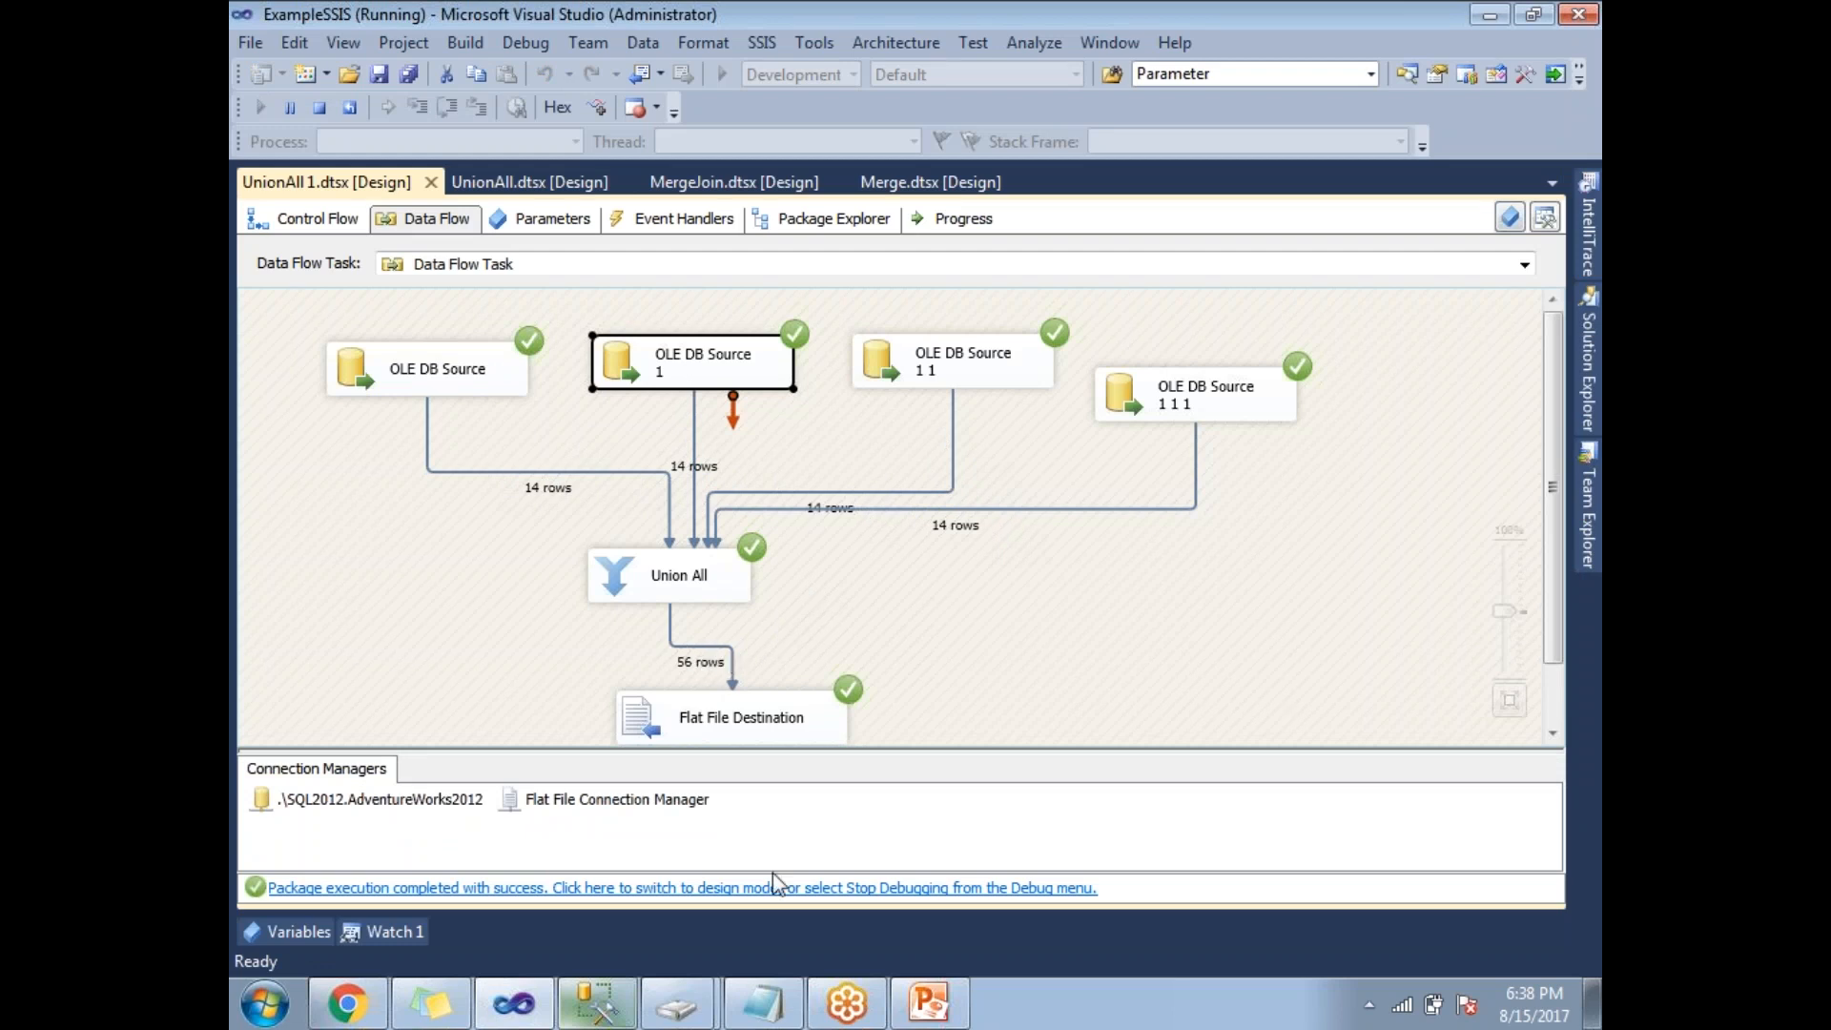
mouse_move(875, 987)
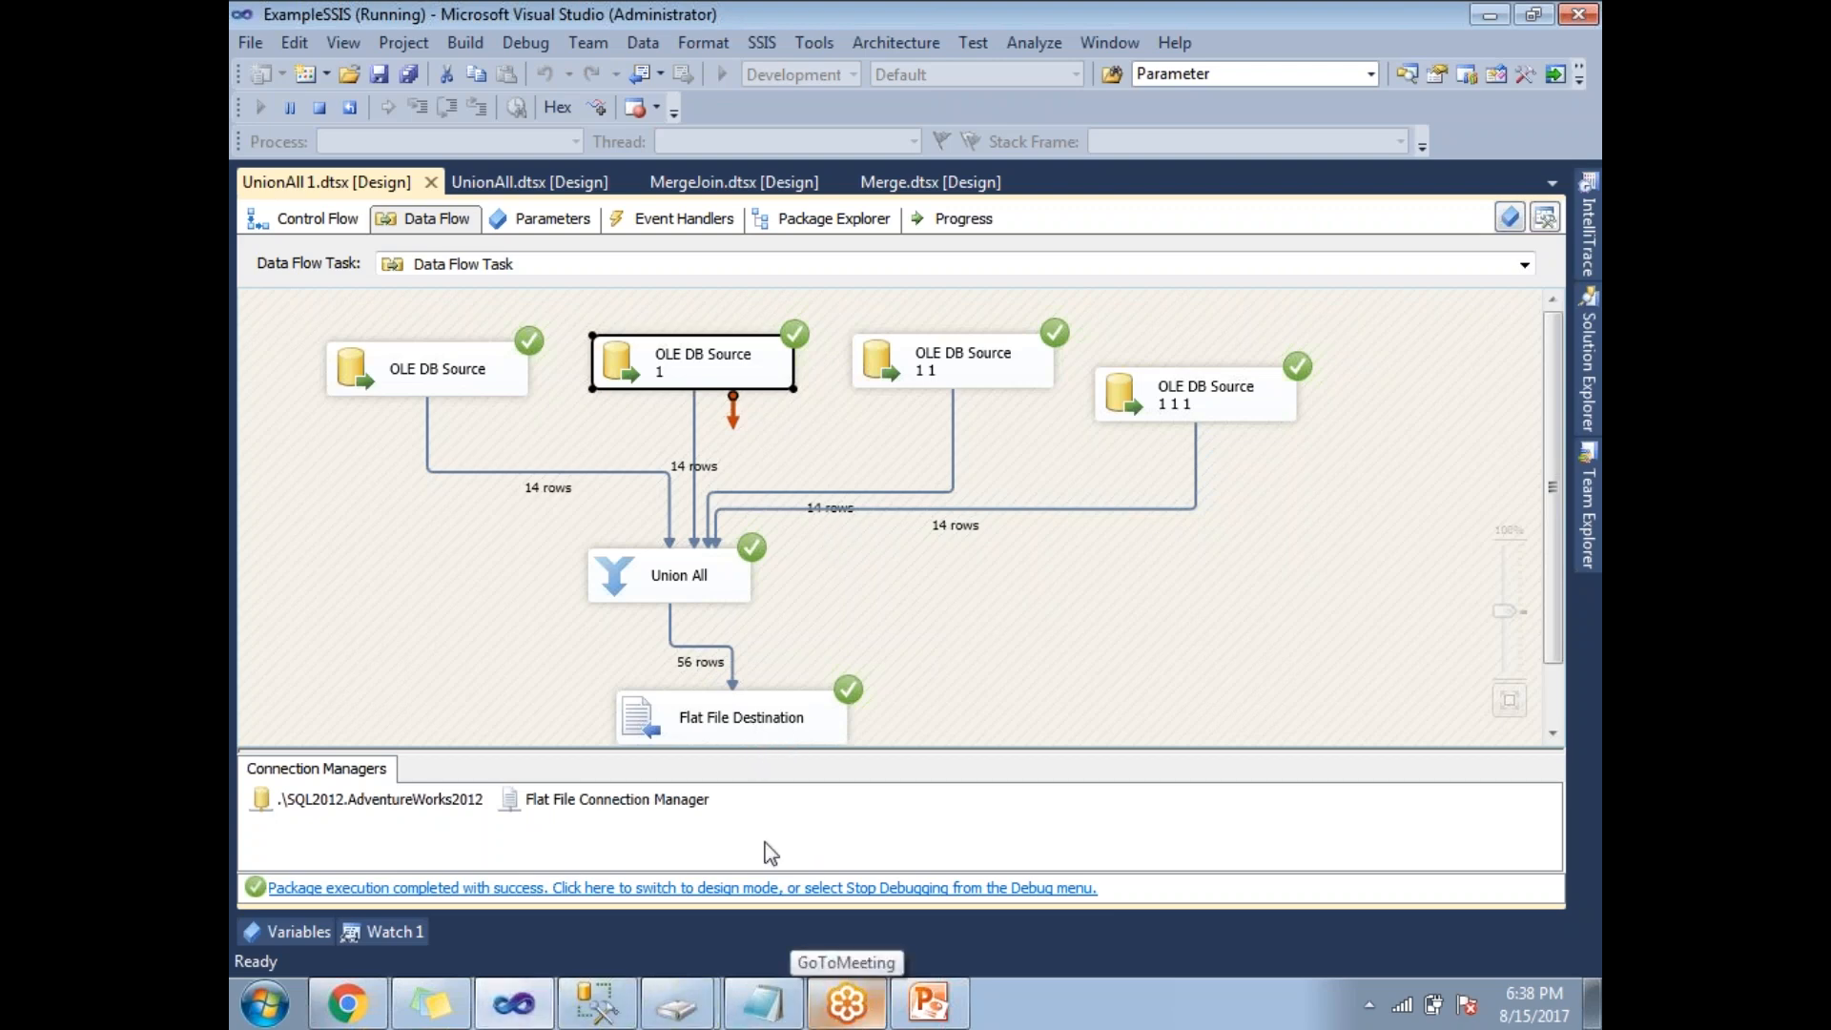
Switch to Windows Explorer and open the F:\SSIS folder
left_click(763, 1003)
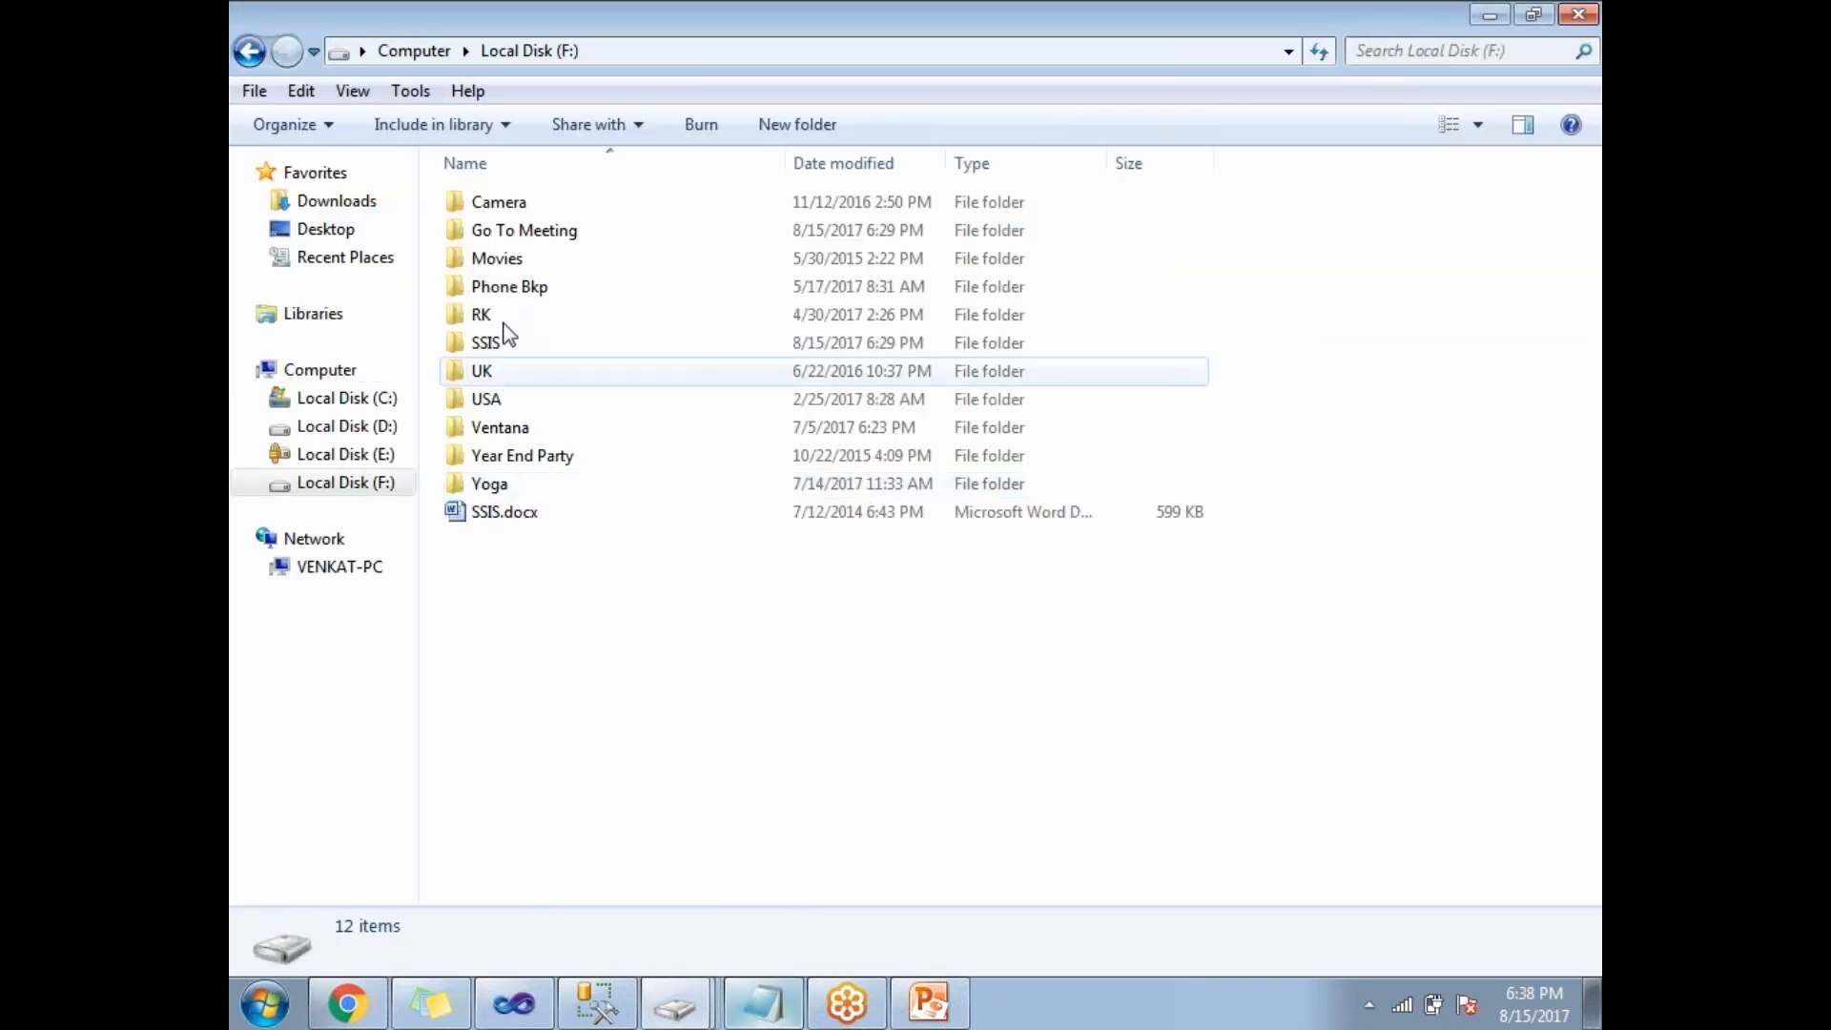
double_click(486, 343)
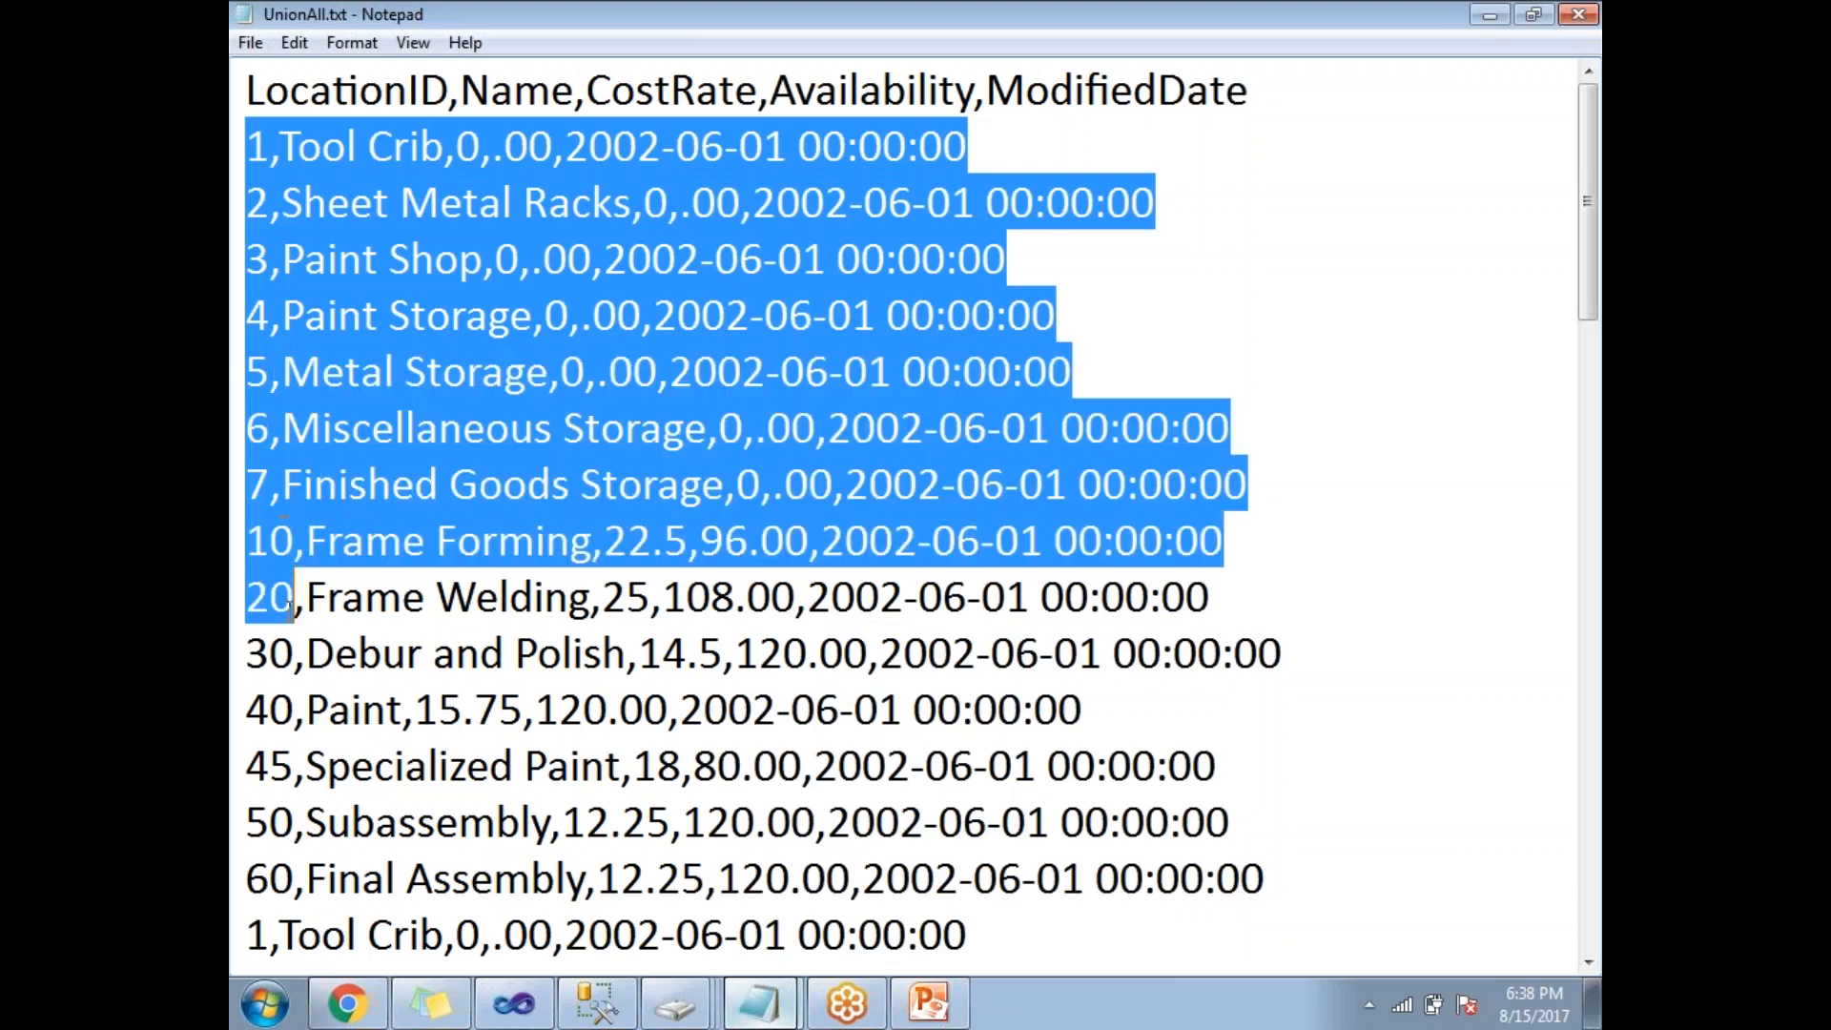
Scroll through UnionAll.txt to see the Location rows restart at Tool Crib
scroll("down", 3)
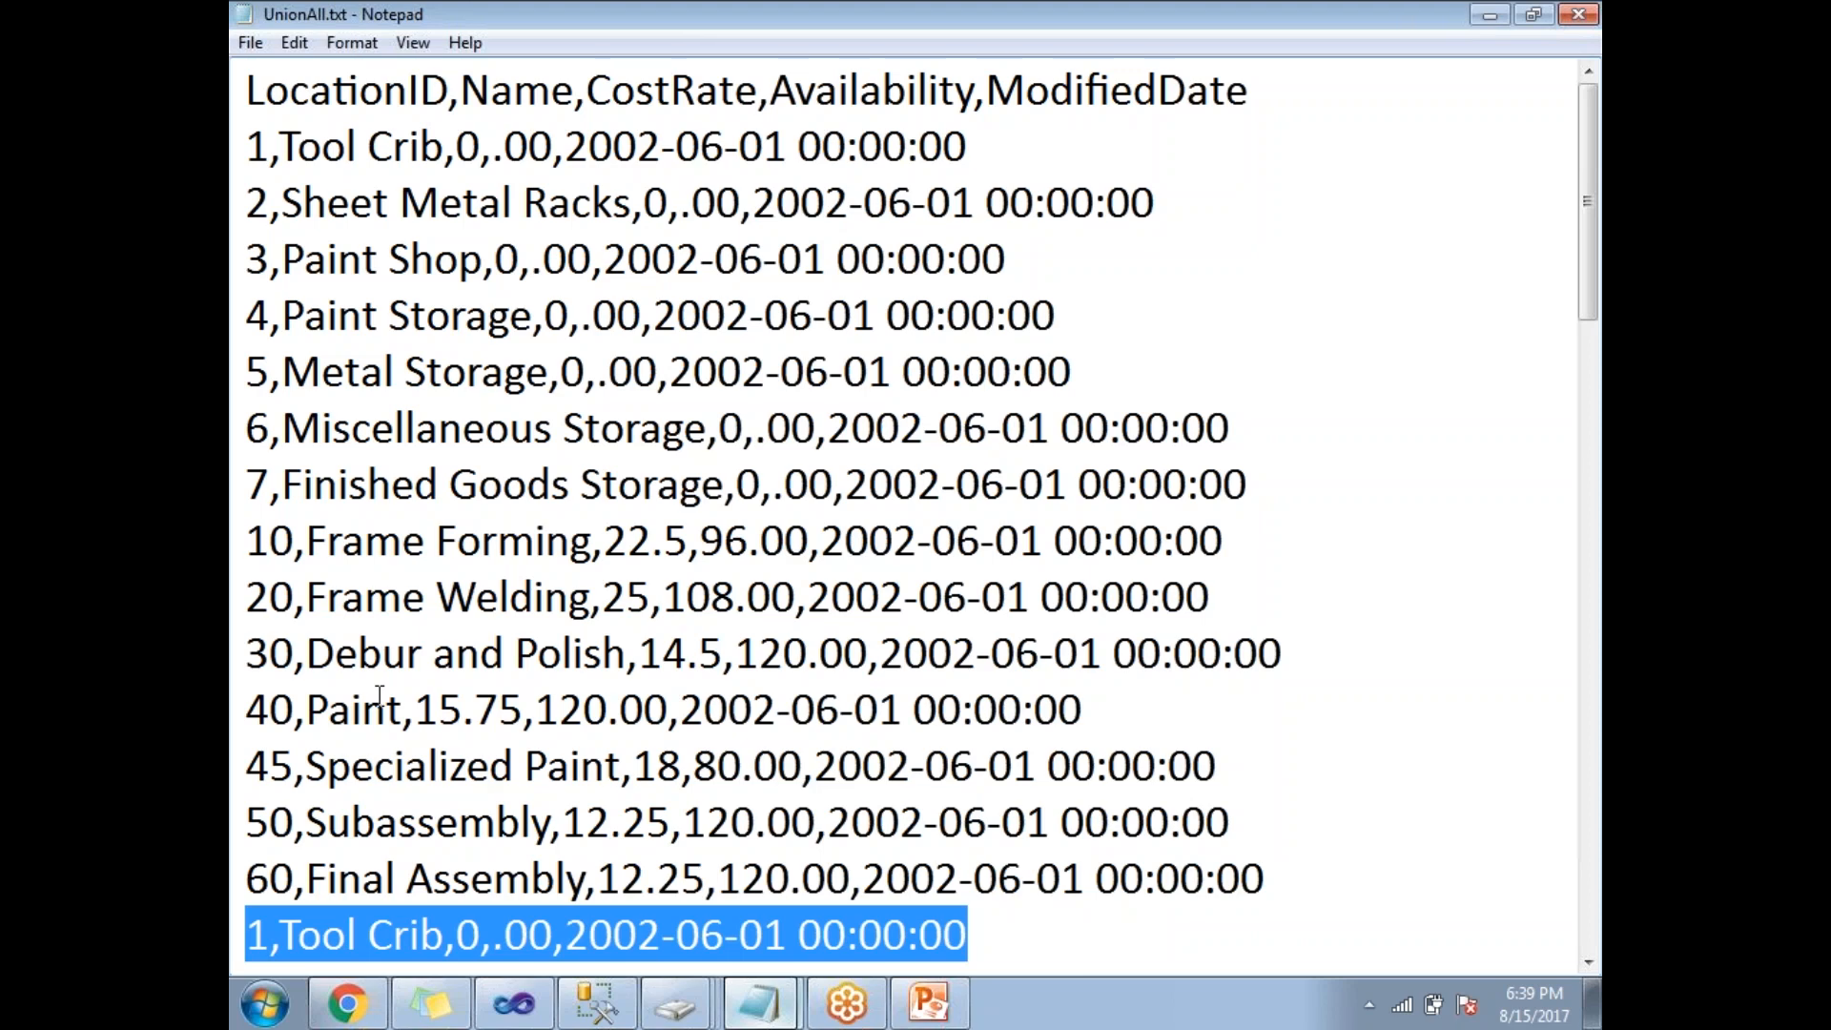
mouse_move(527, 963)
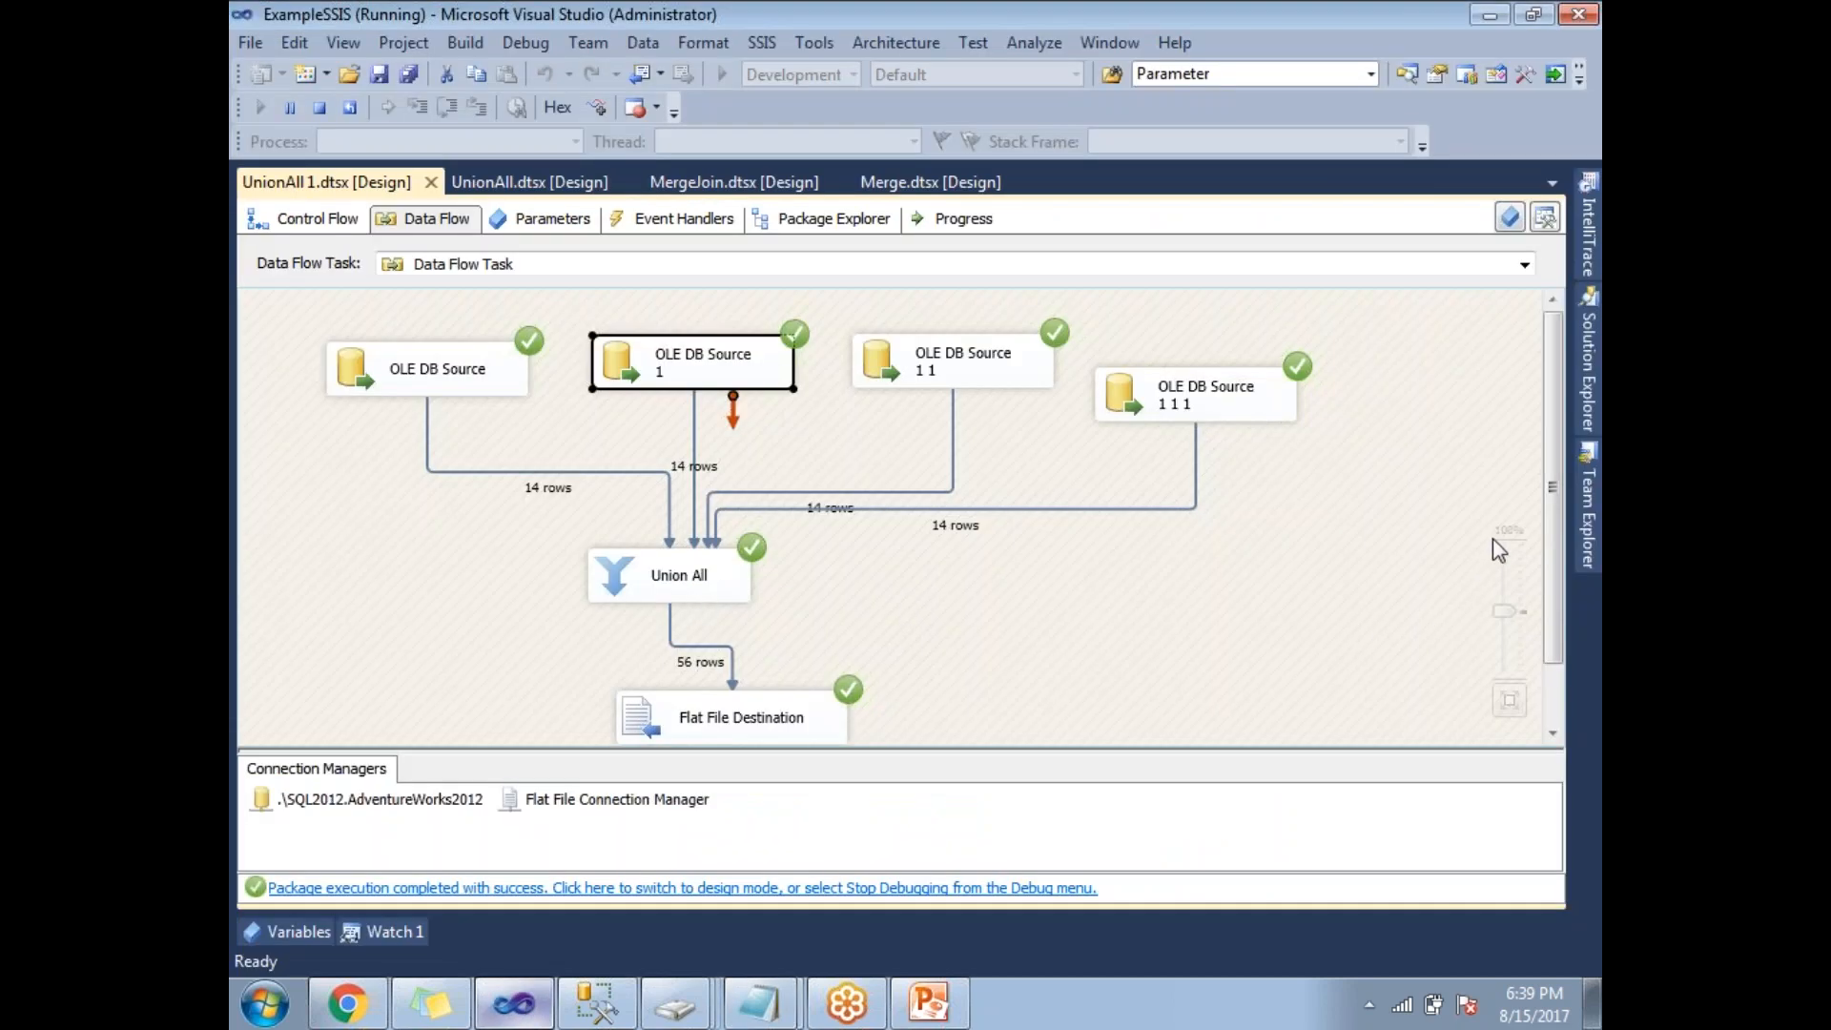
mouse_move(1429, 345)
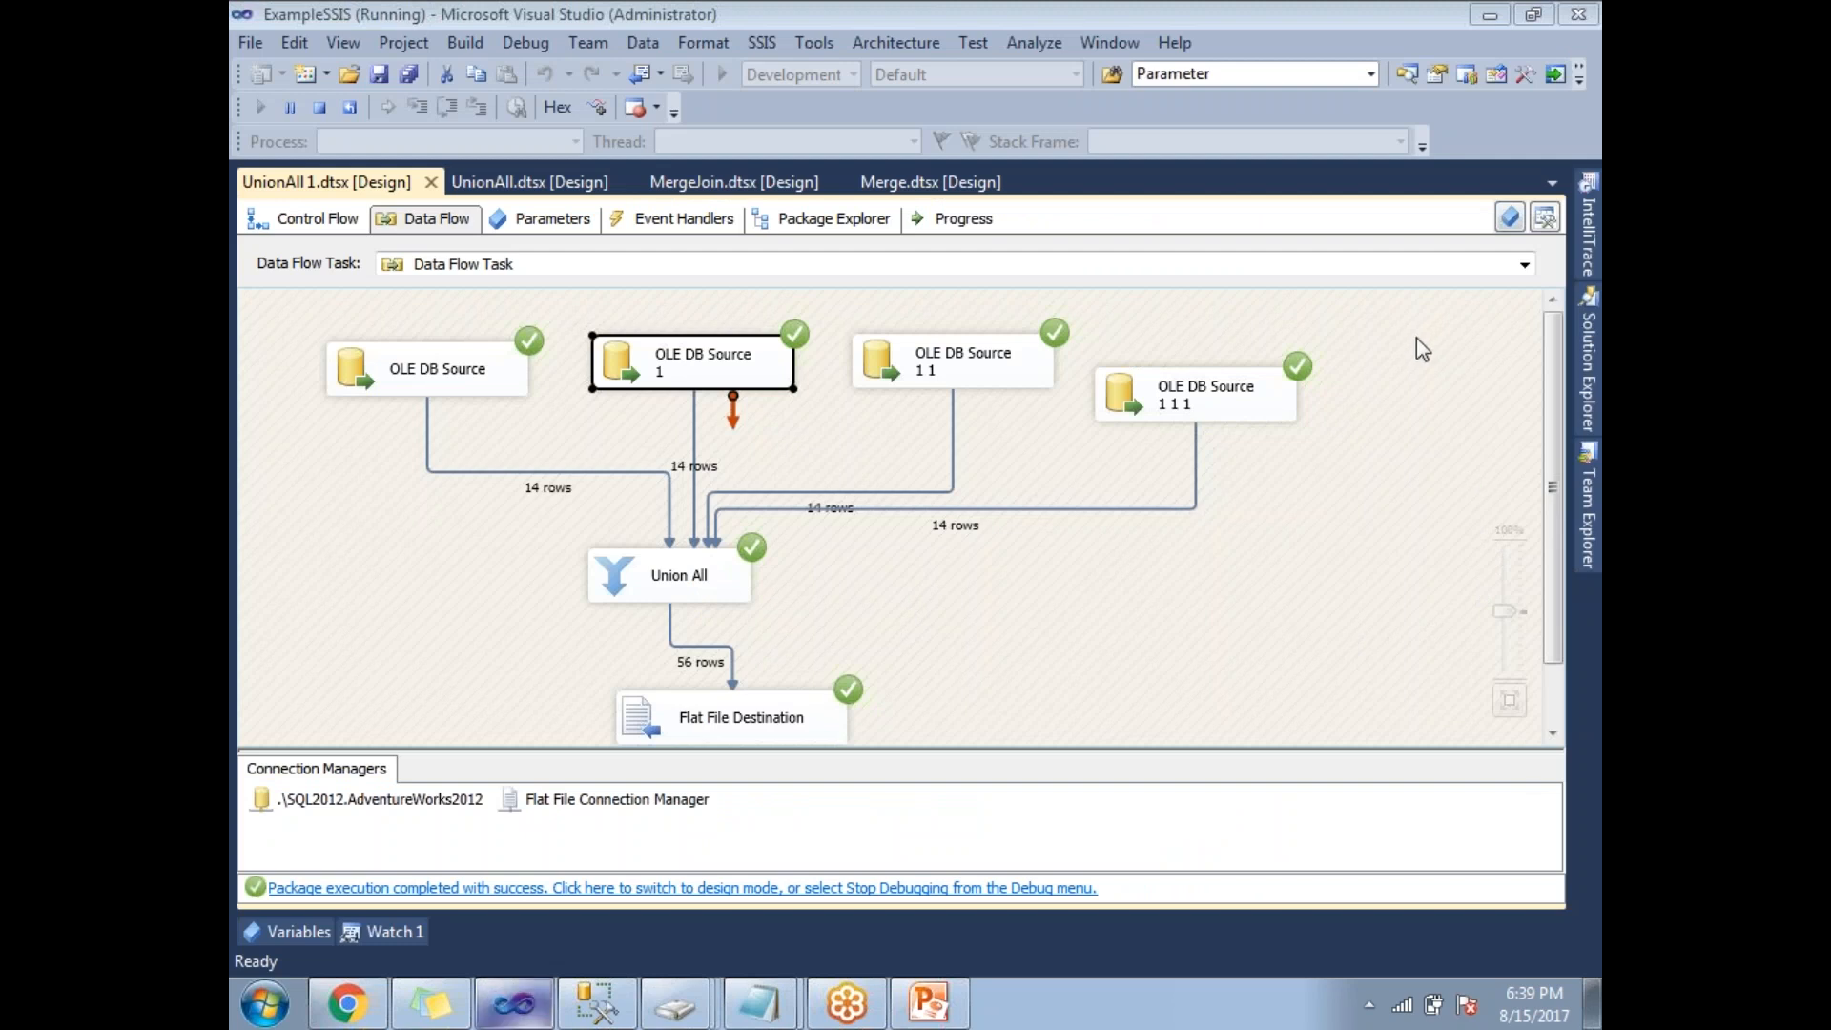
mouse_move(1551, 338)
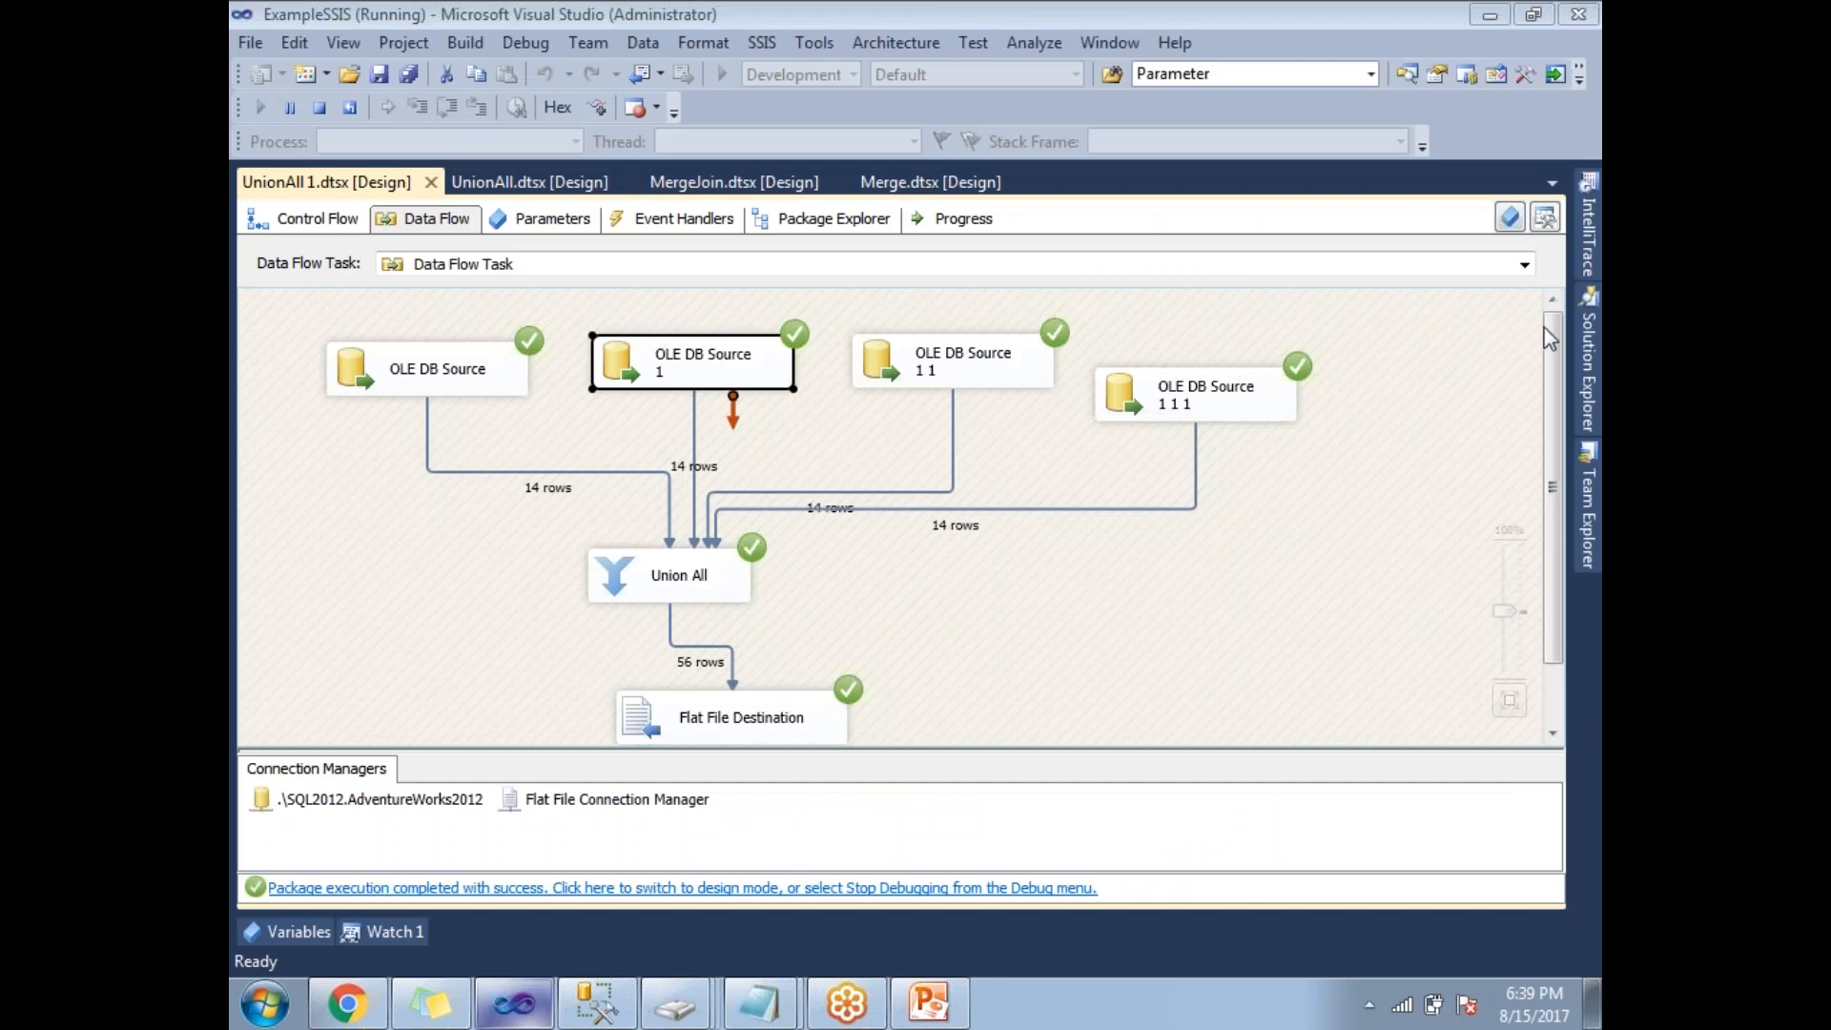